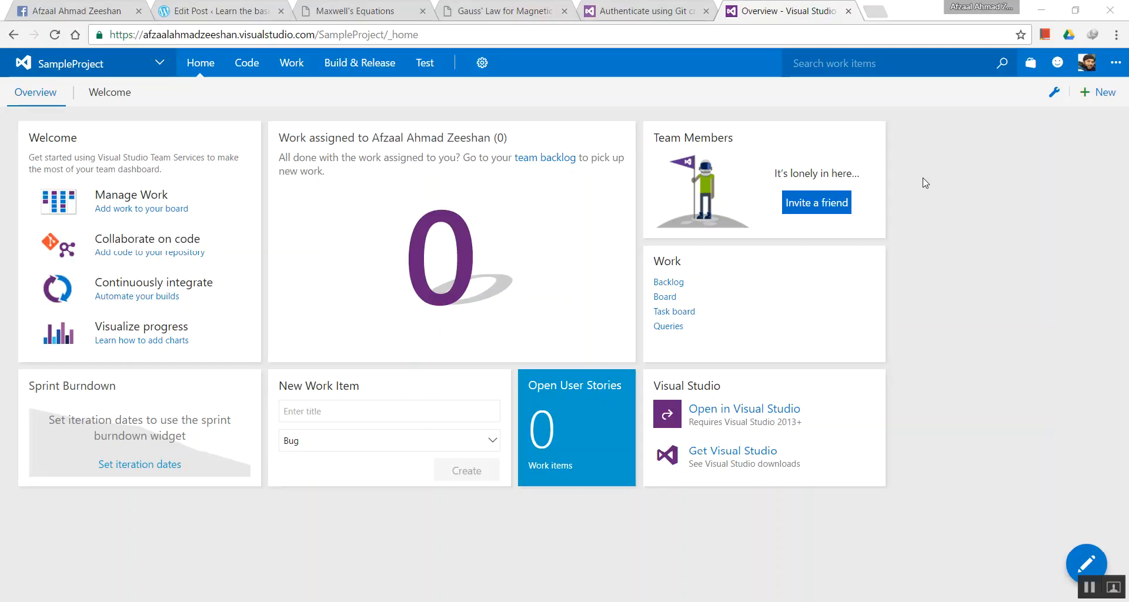
pyautogui.moveTo(929, 180)
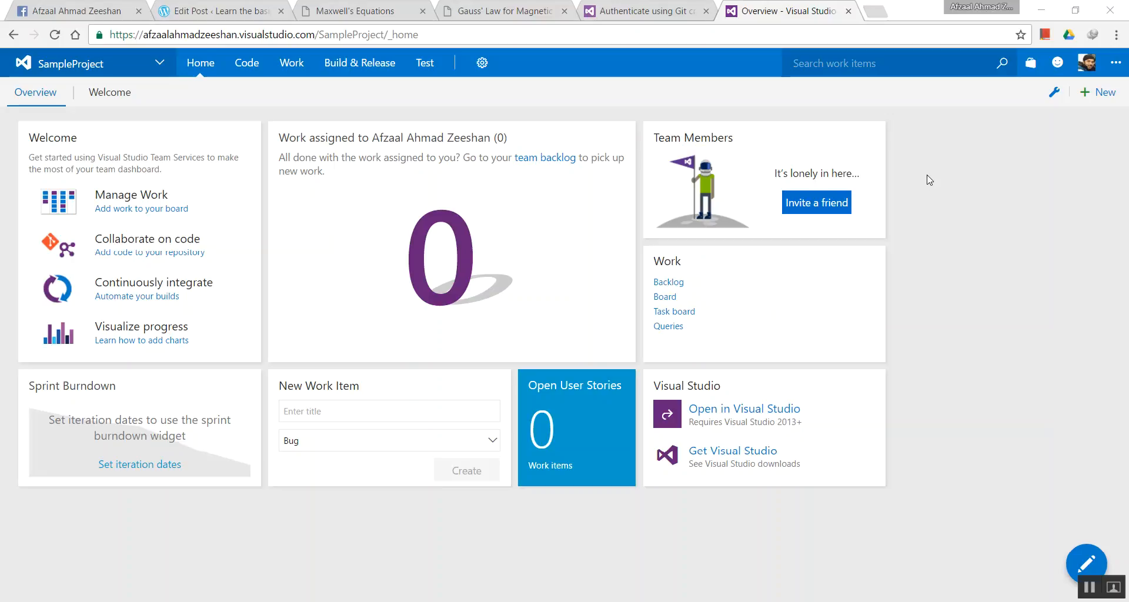
pyautogui.moveTo(926, 174)
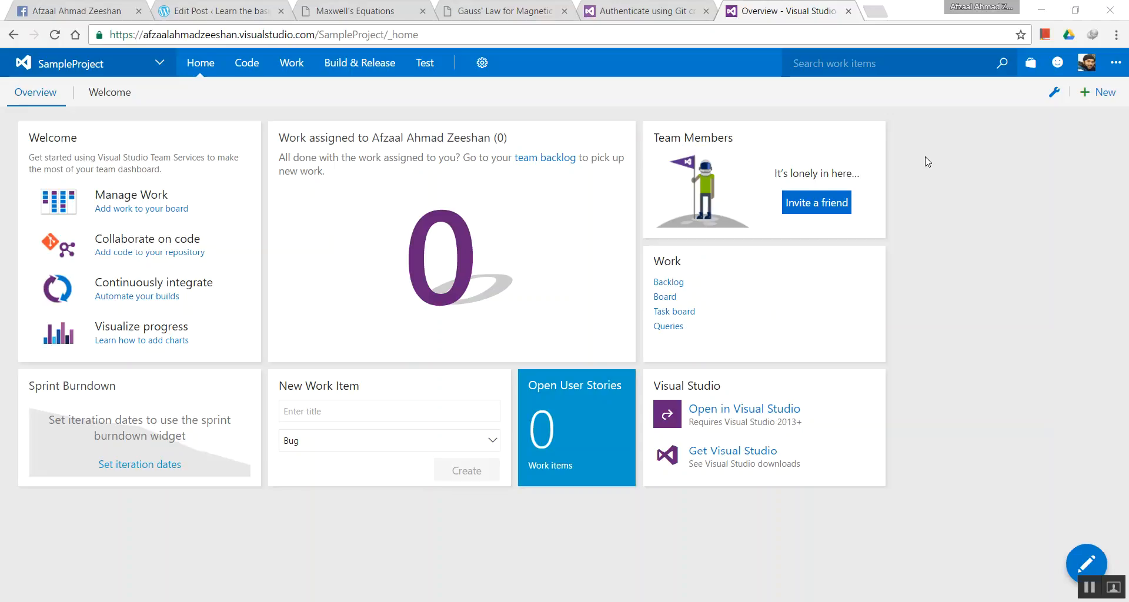
pyautogui.moveTo(481, 63)
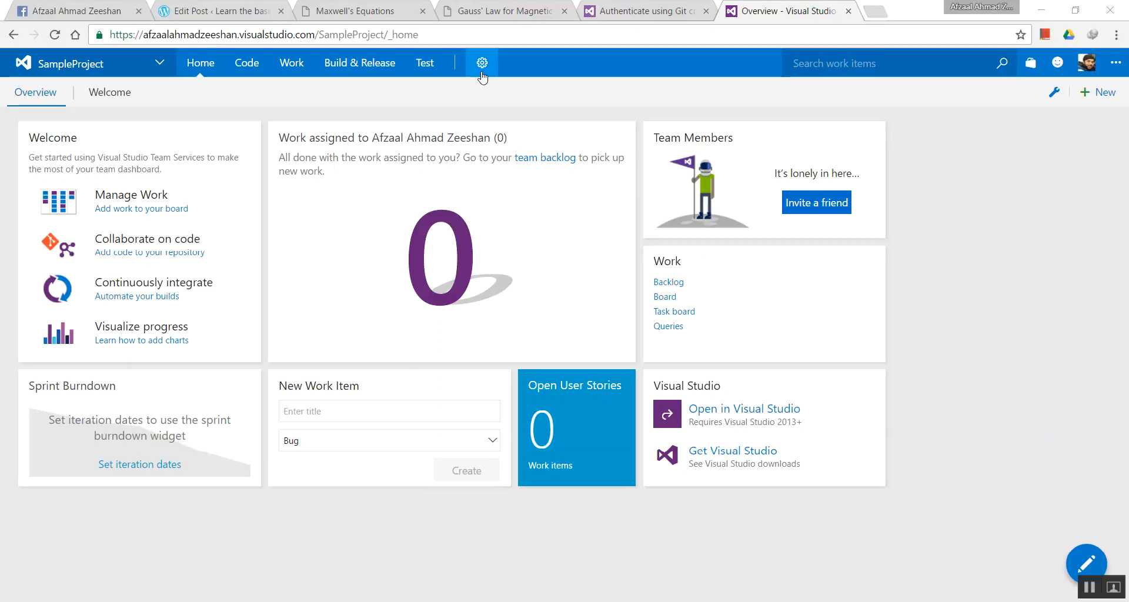
# Step: Open the Version Control settings page from the project settings gear menu
pyautogui.click(481, 63)
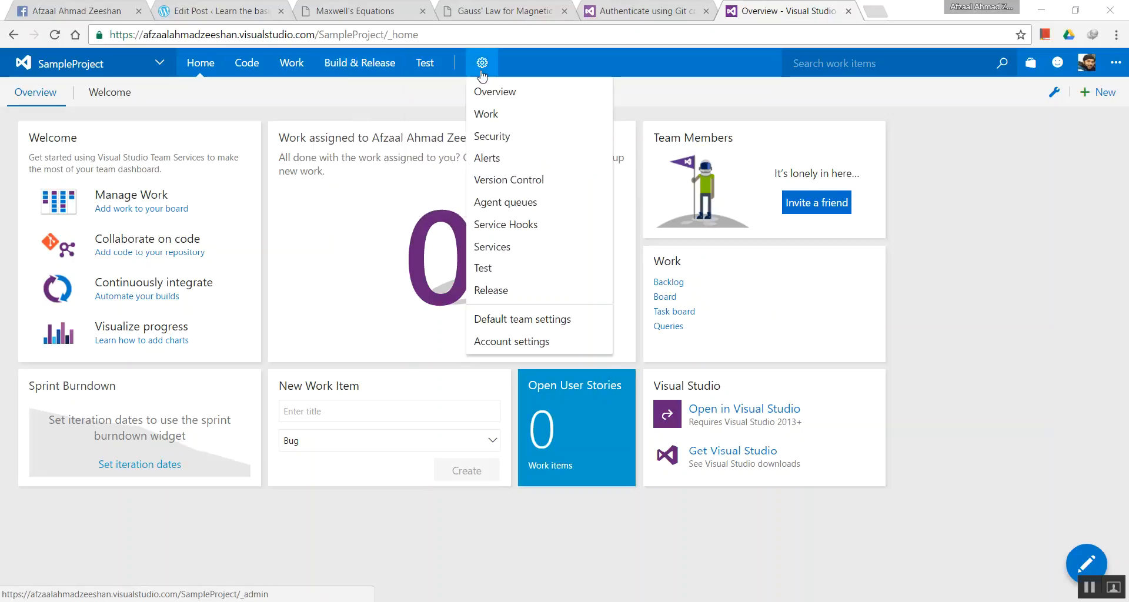
pyautogui.moveTo(529, 269)
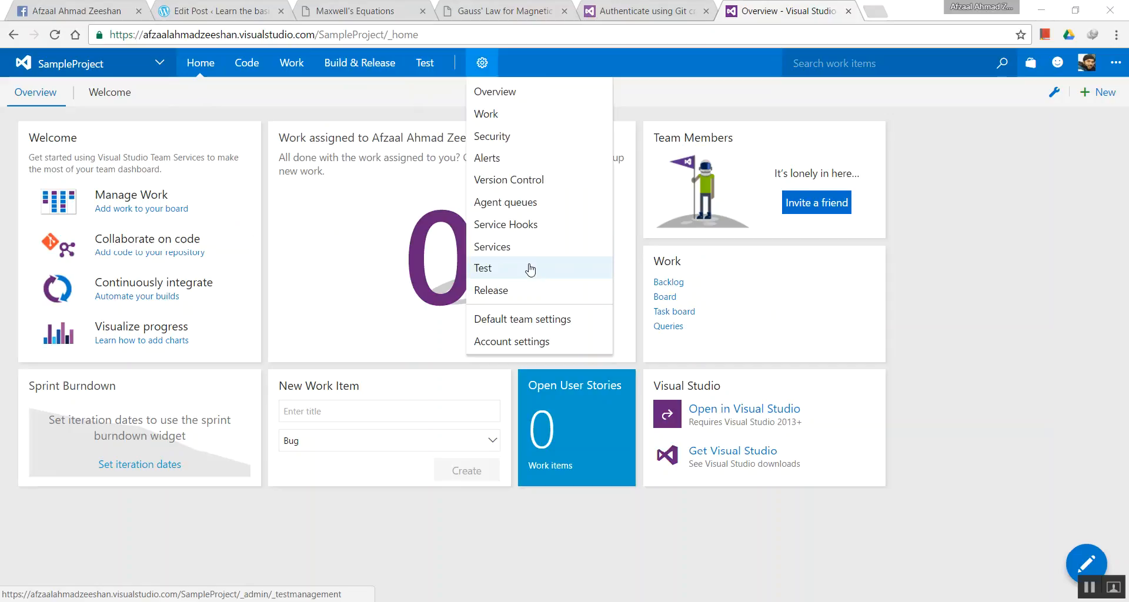
pyautogui.click(508, 179)
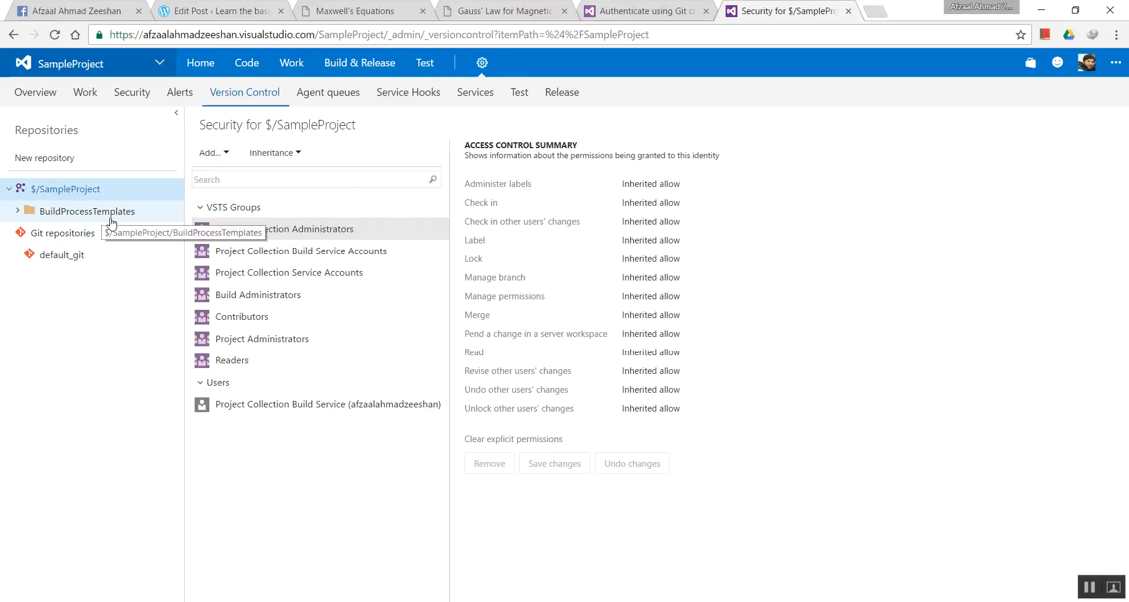
pyautogui.moveTo(35, 194)
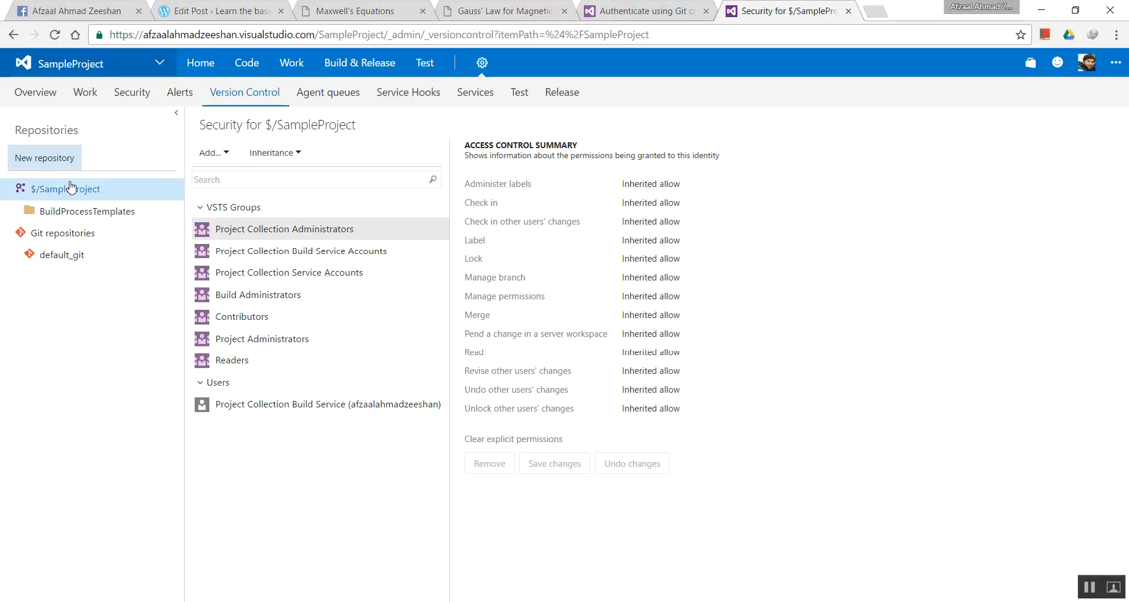
pyautogui.moveTo(84, 329)
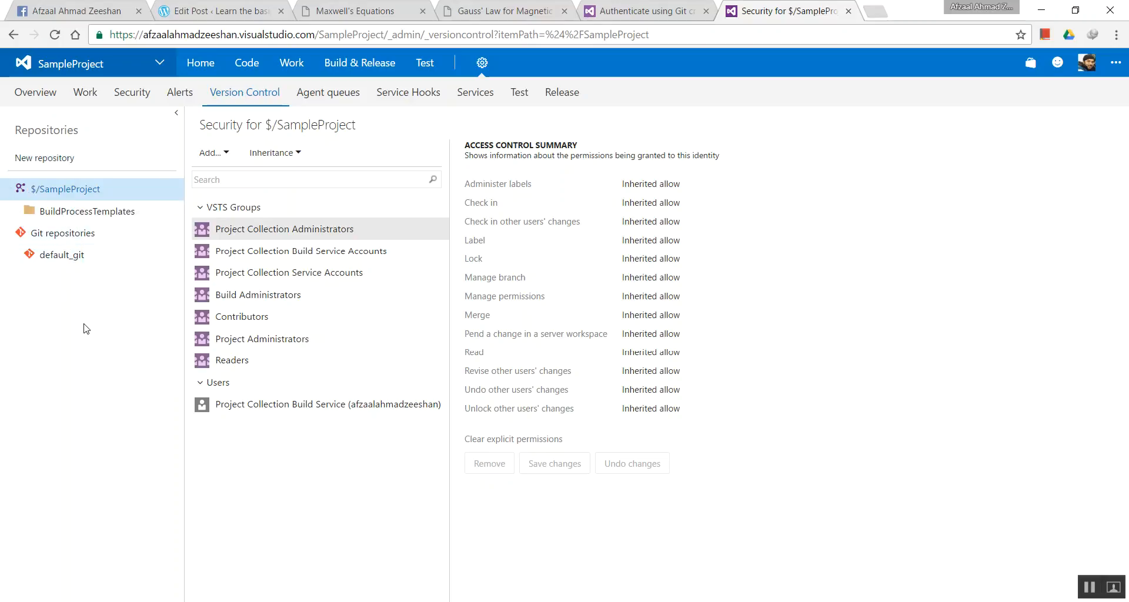
# Step: Fill in a new Git repository form named HelloGit with a README included
pyautogui.click(44, 158)
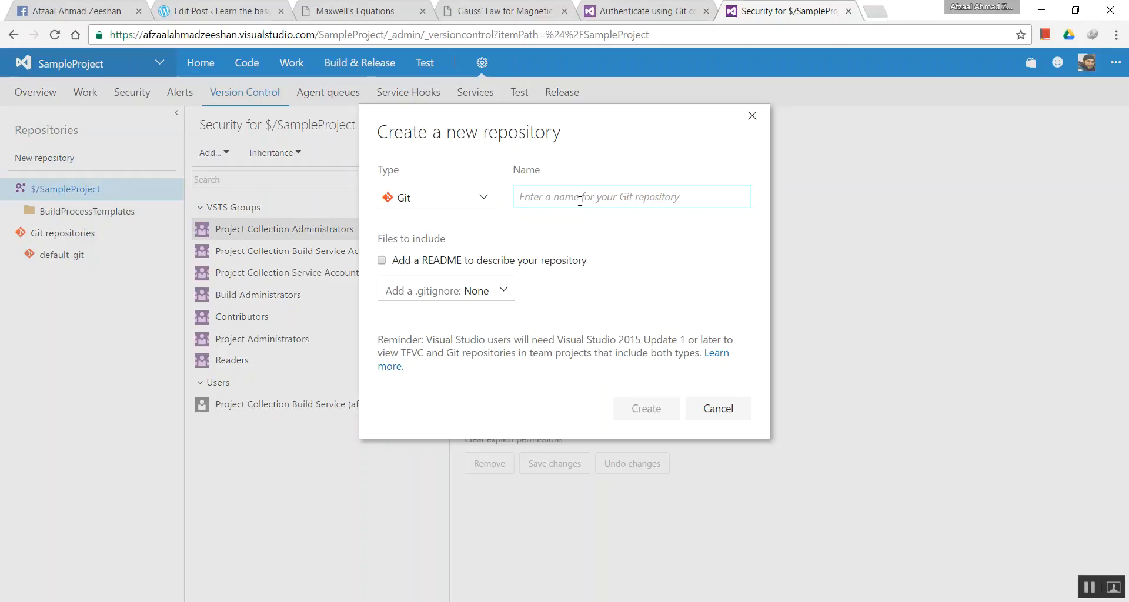
pyautogui.write('Hel')
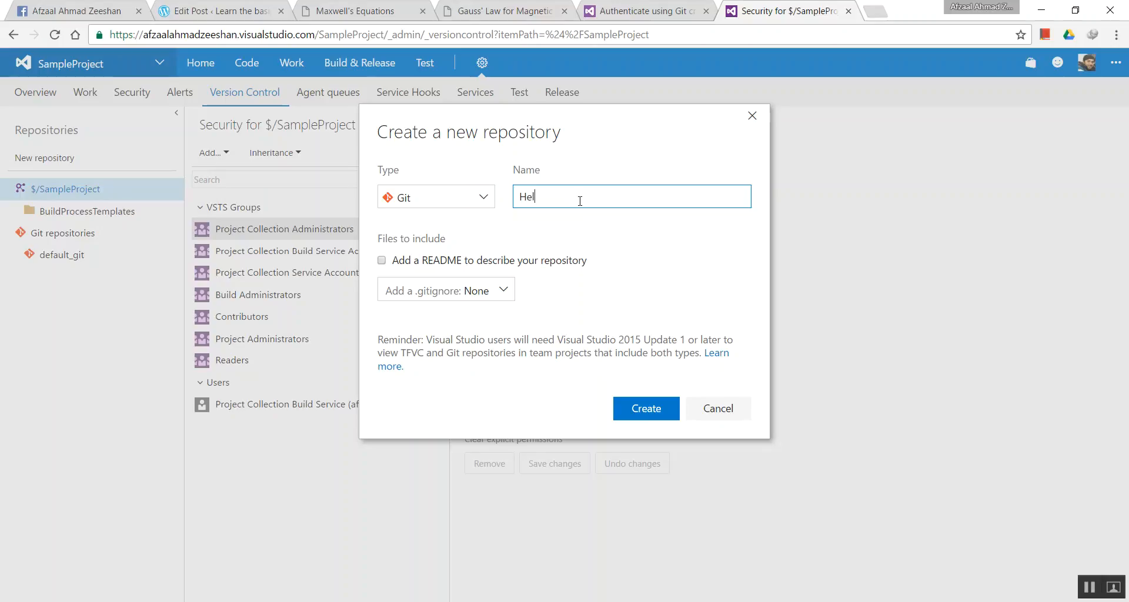
pyautogui.write('loGit')
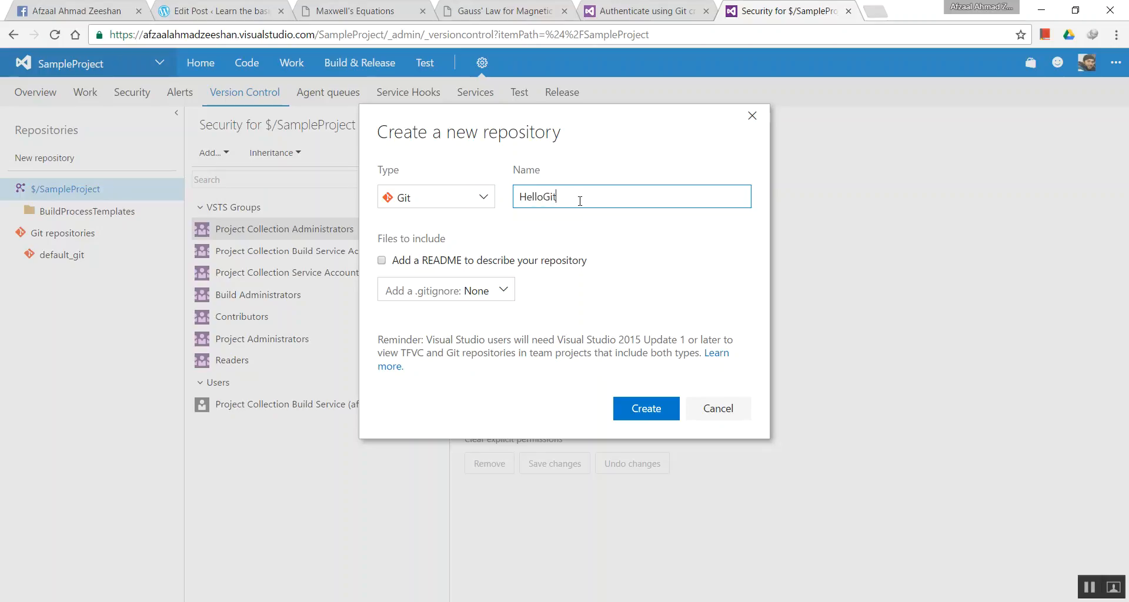
pyautogui.moveTo(562, 269)
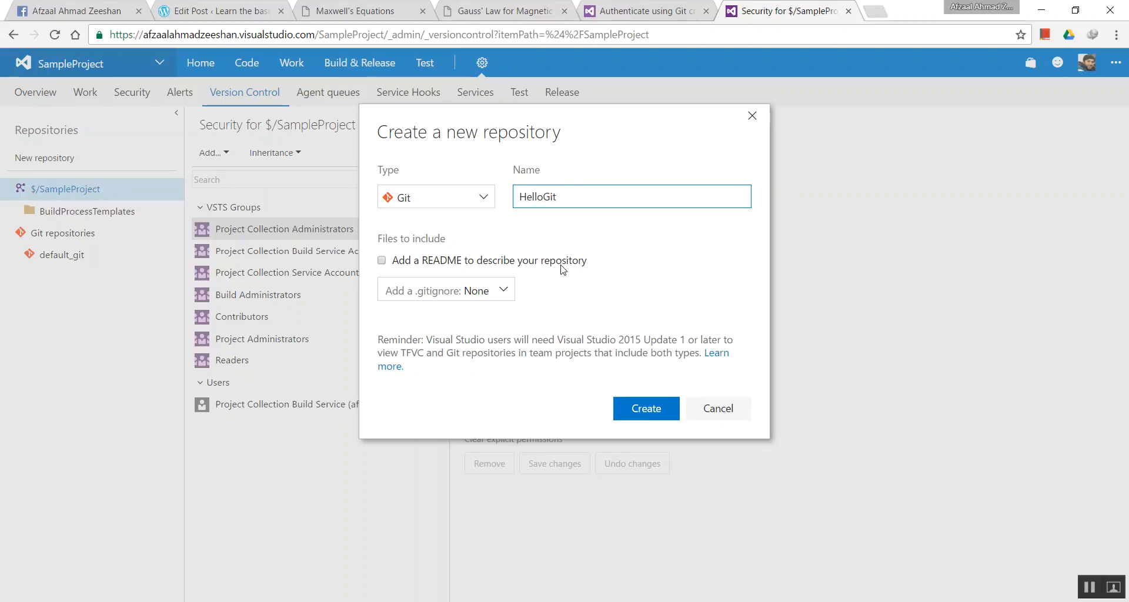
pyautogui.click(381, 259)
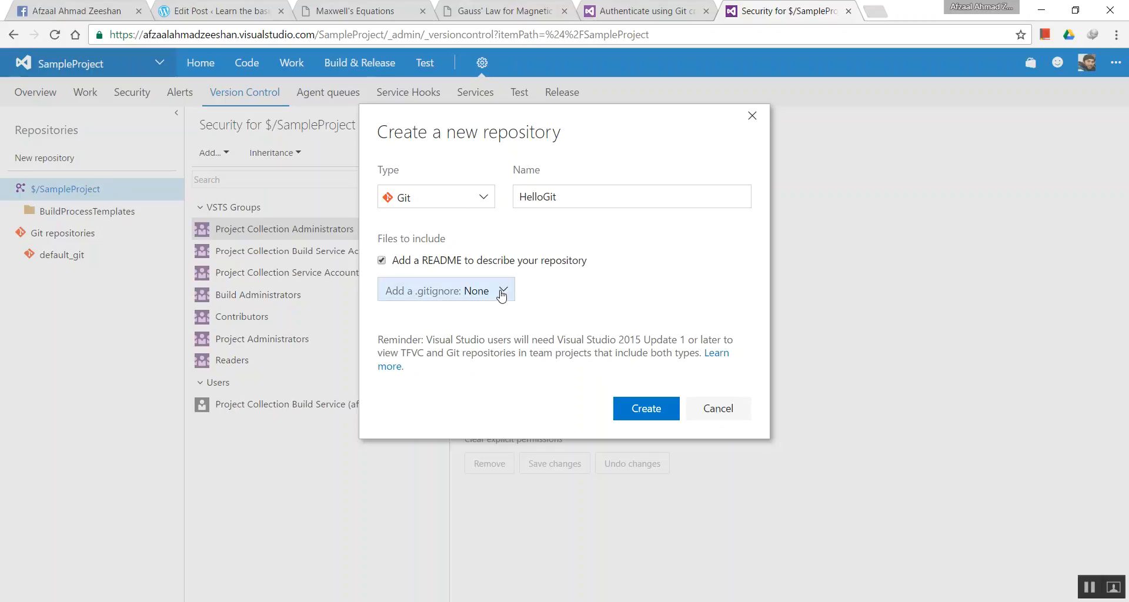
pyautogui.moveTo(491, 304)
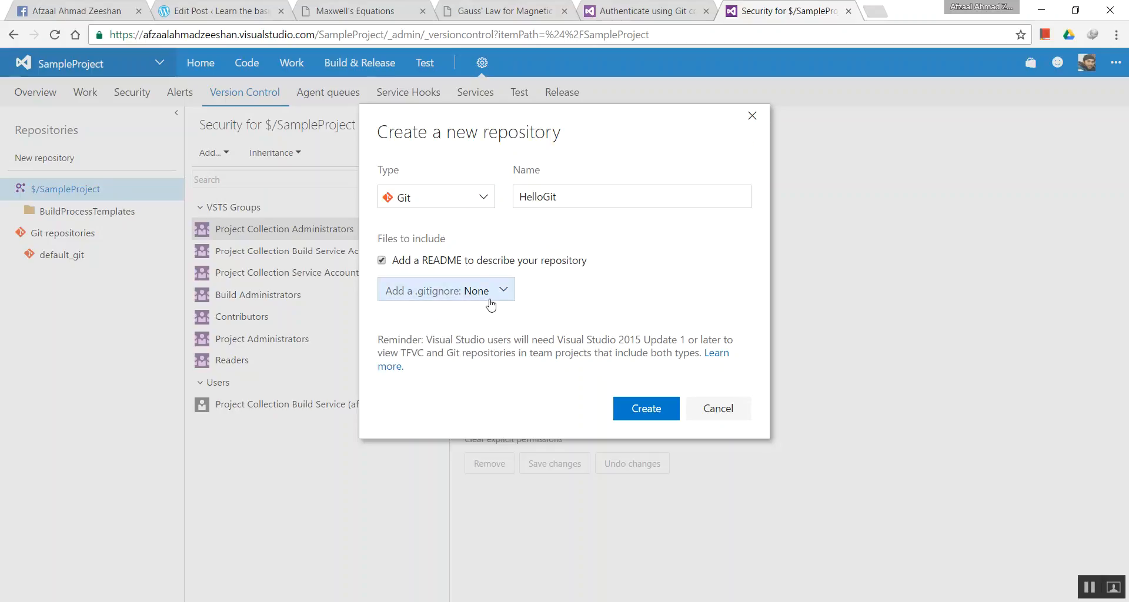
pyautogui.moveTo(534, 300)
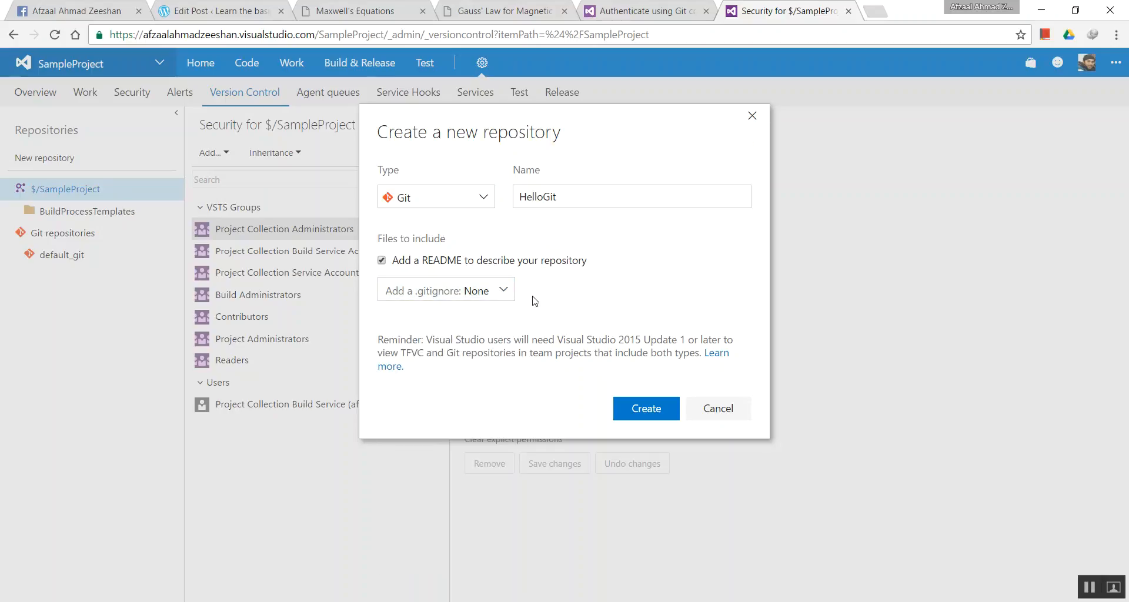
pyautogui.click(631, 196)
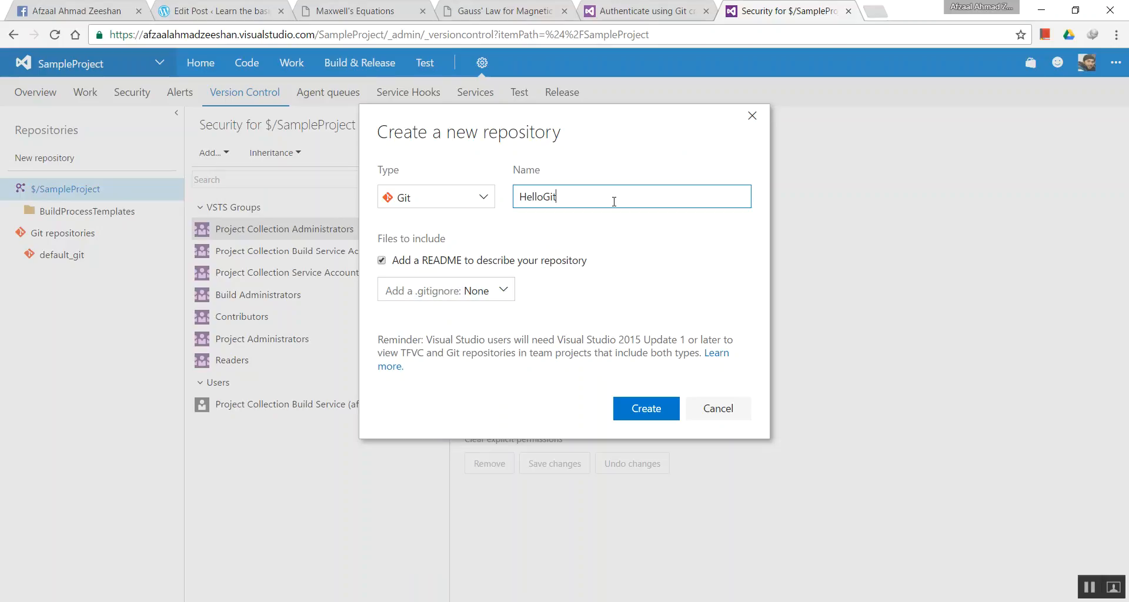
pyautogui.moveTo(622, 173)
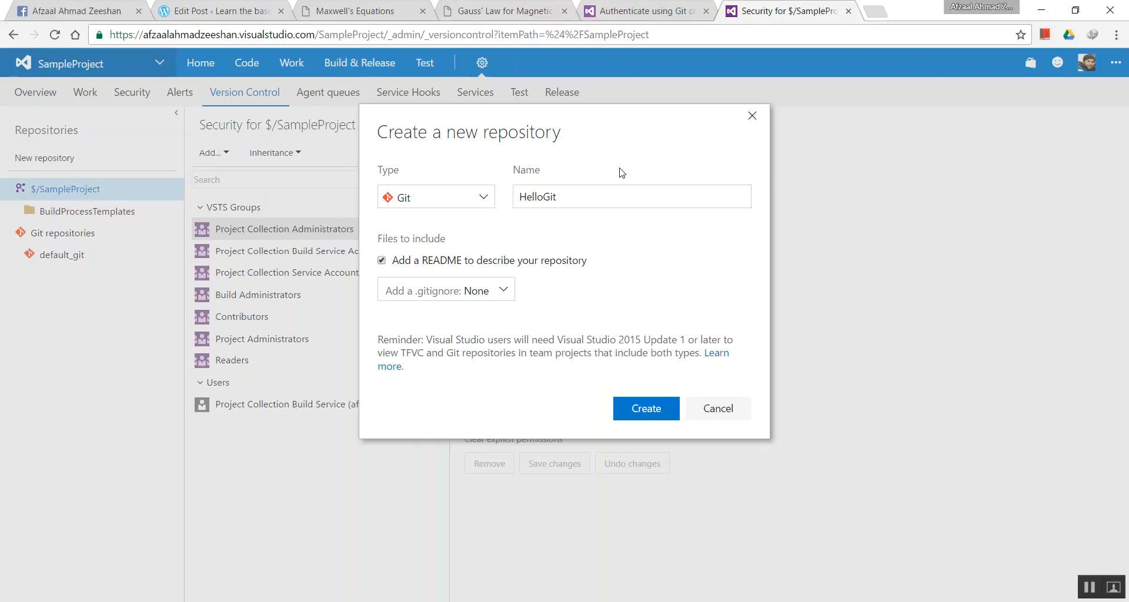
pyautogui.moveTo(612, 172)
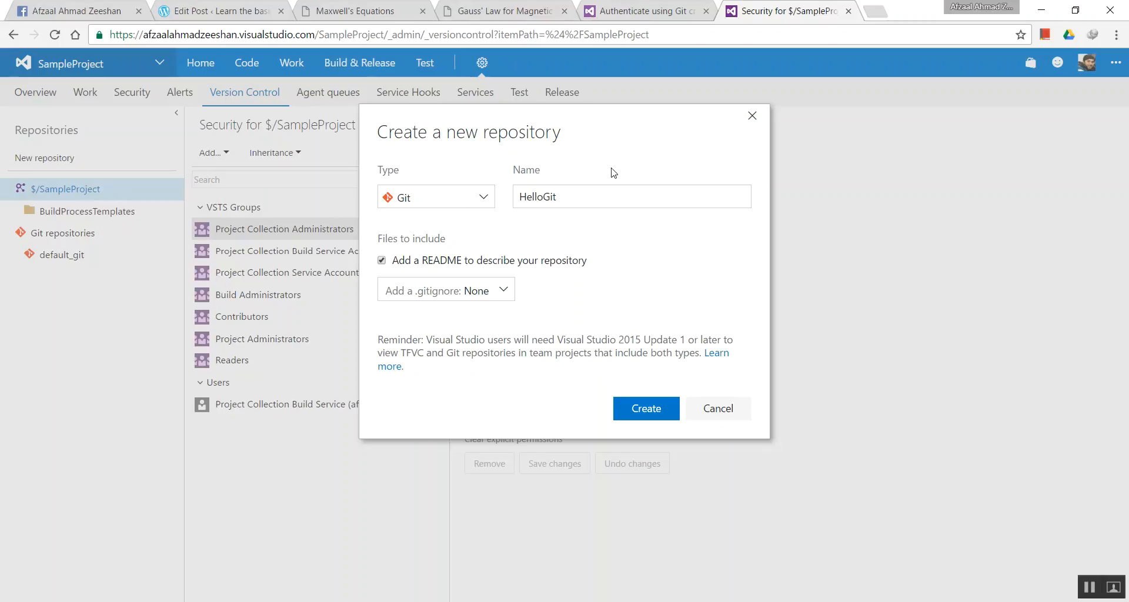
pyautogui.moveTo(540, 243)
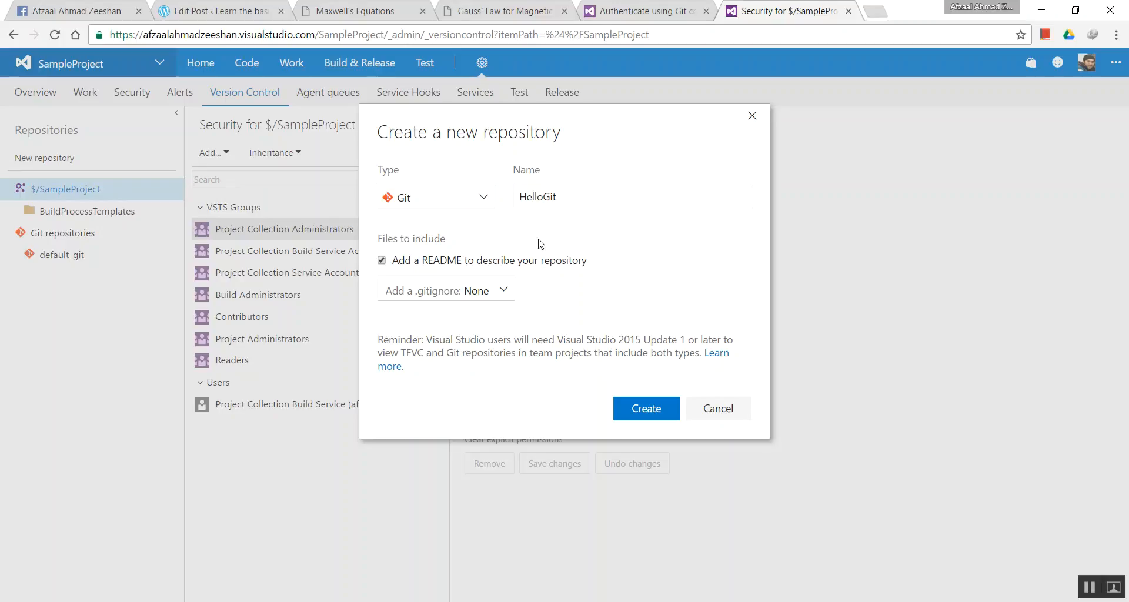
pyautogui.moveTo(554, 240)
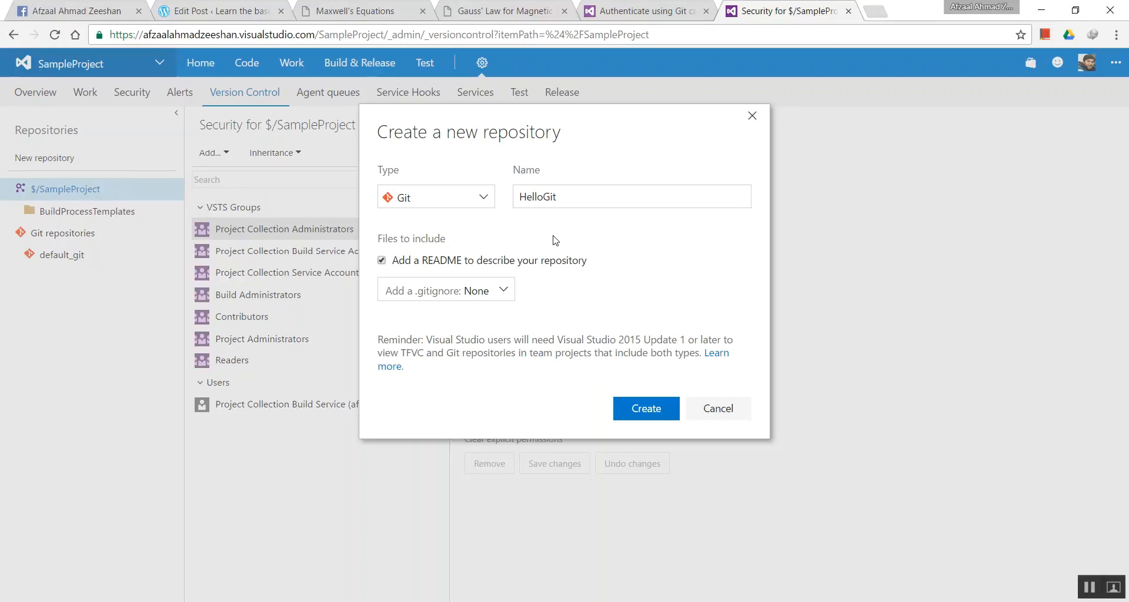
pyautogui.moveTo(626, 390)
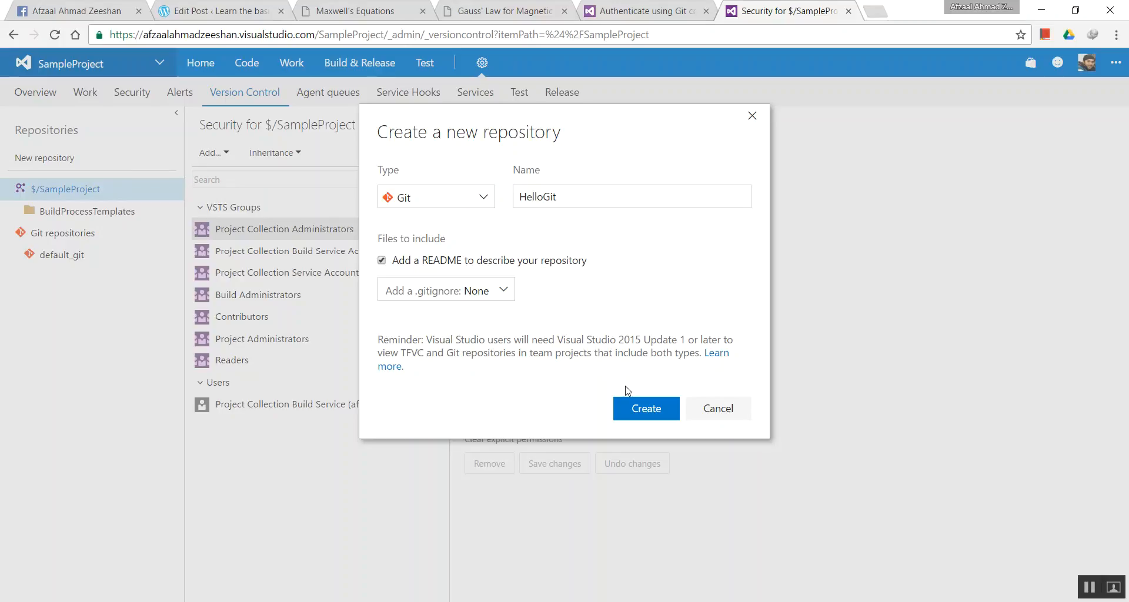
# Step: Create HelloGit and select its master branch in the Repositories tree to view permissions
pyautogui.click(645, 408)
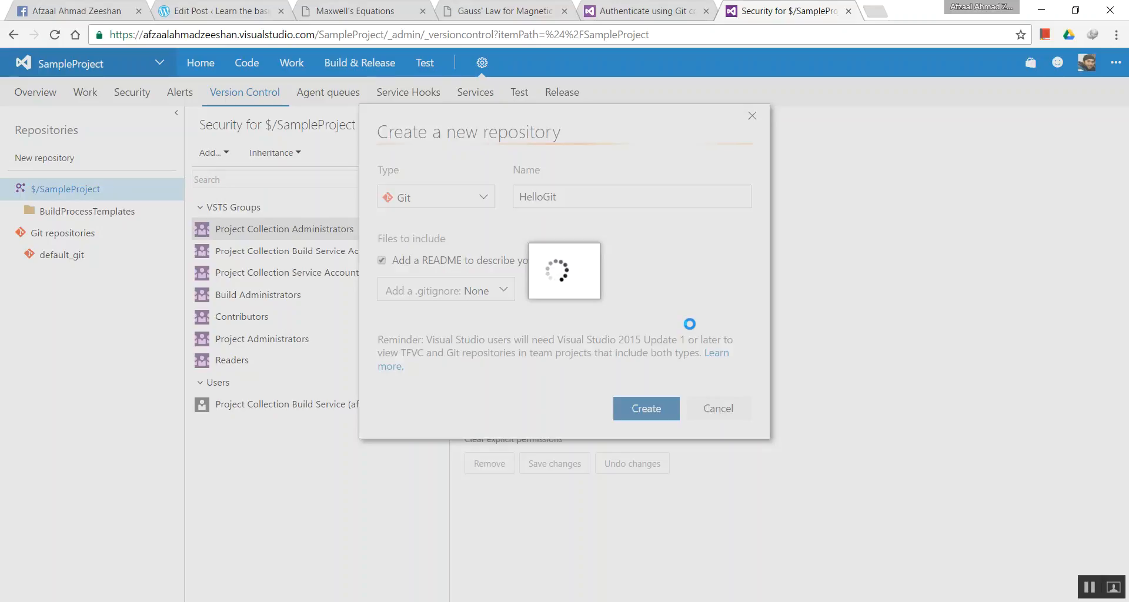
pyautogui.click(644, 408)
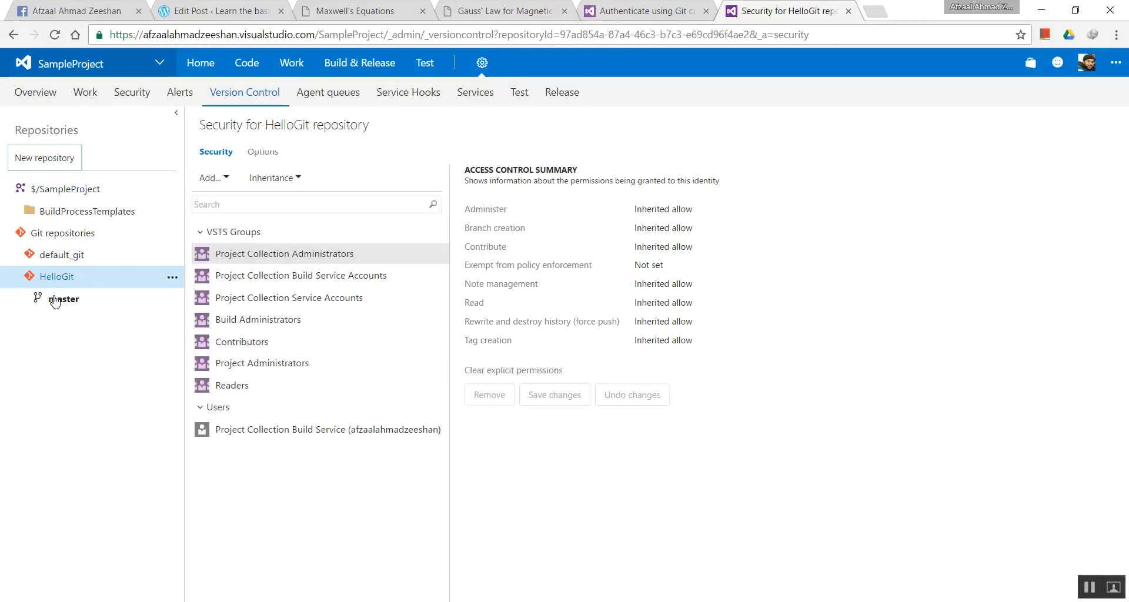
pyautogui.click(63, 298)
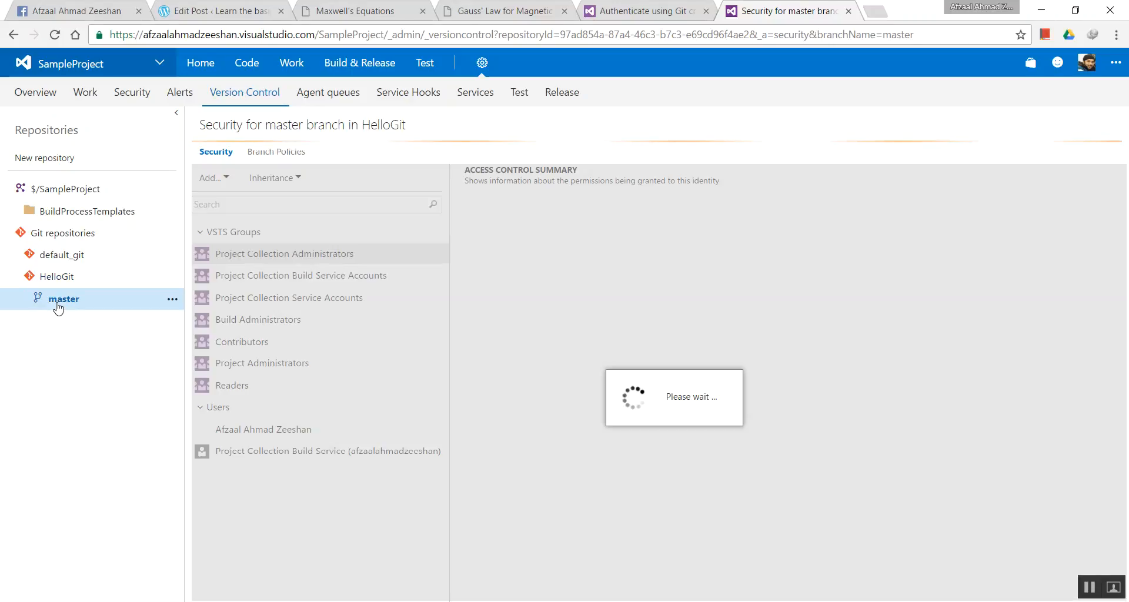
pyautogui.click(283, 253)
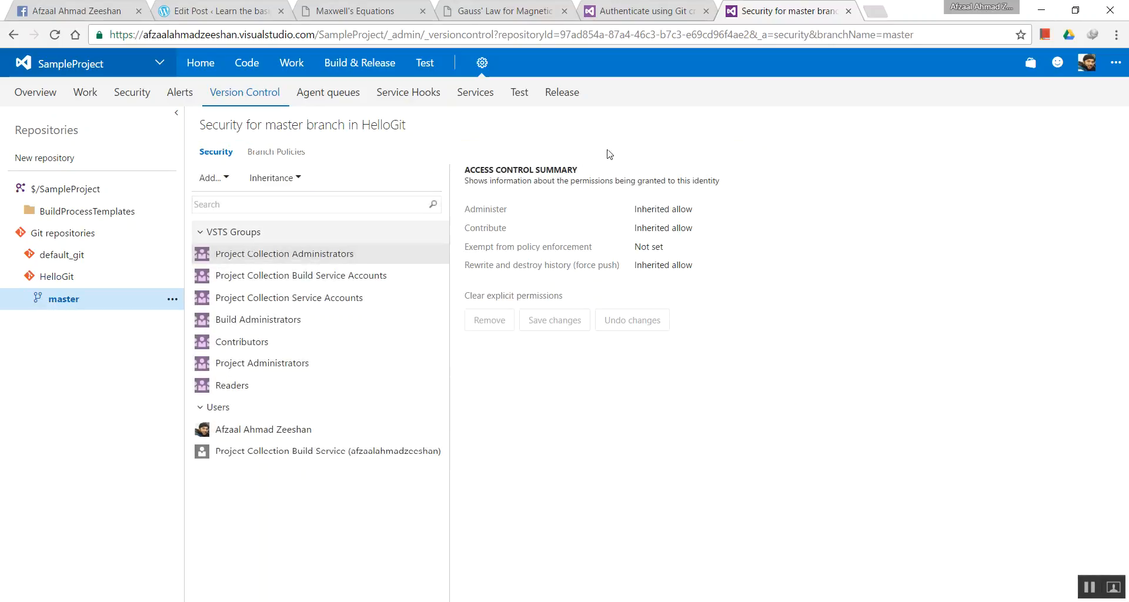
pyautogui.moveTo(87, 298)
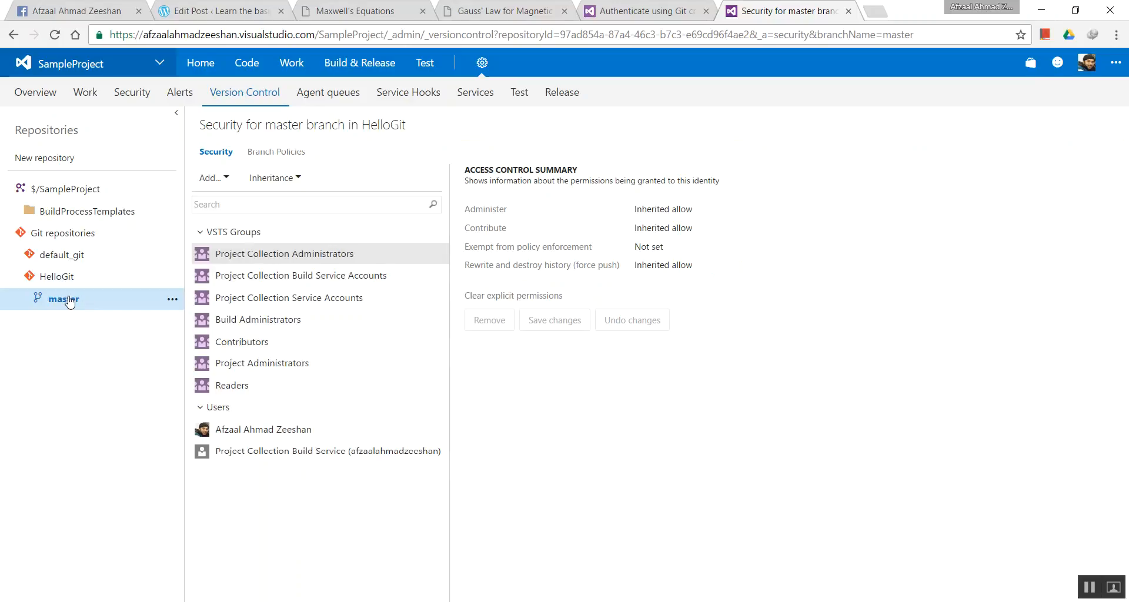
pyautogui.moveTo(64, 298)
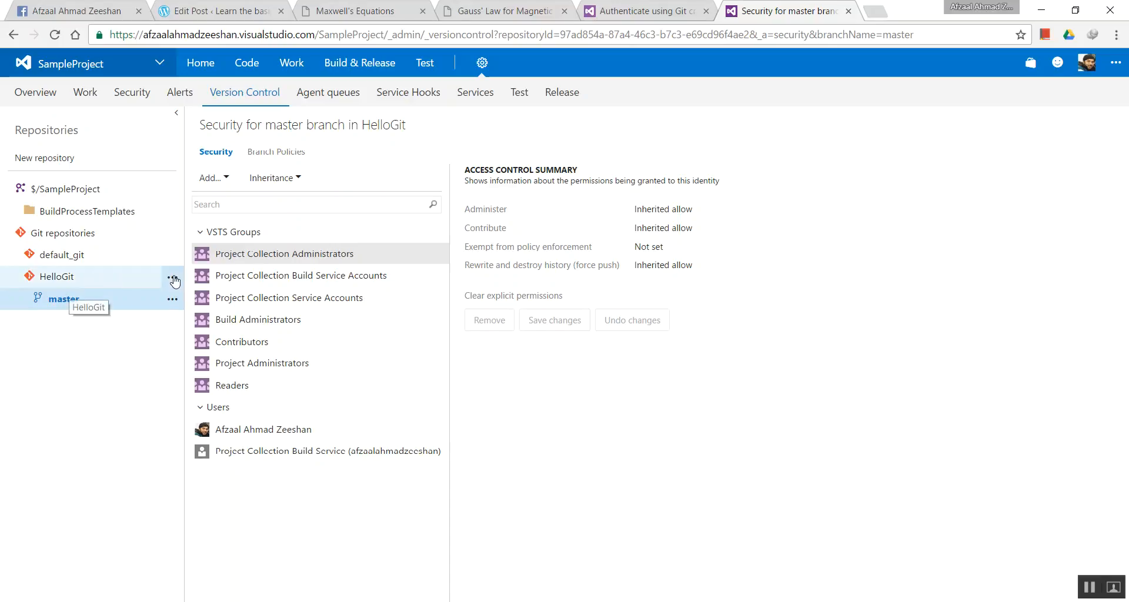
pyautogui.moveTo(125, 281)
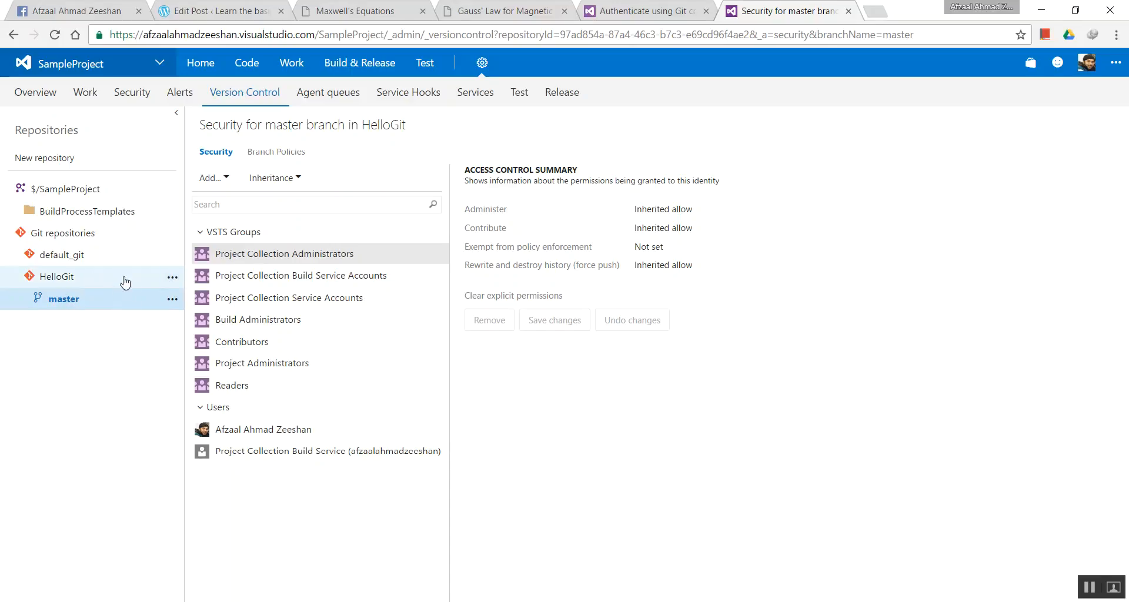
pyautogui.click(209, 178)
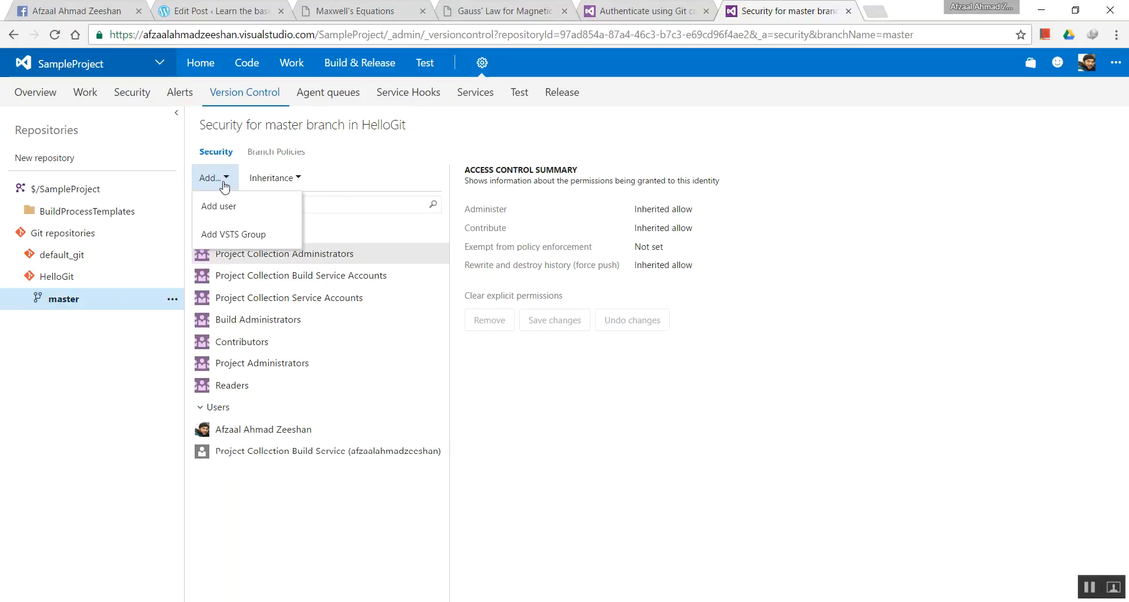
pyautogui.click(56, 275)
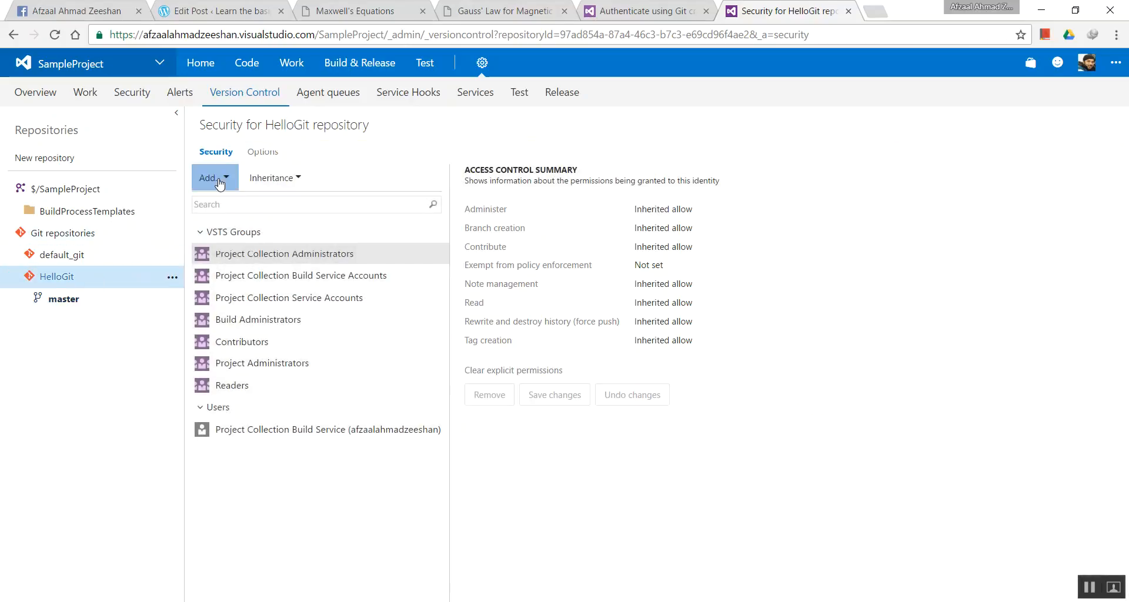
pyautogui.click(211, 178)
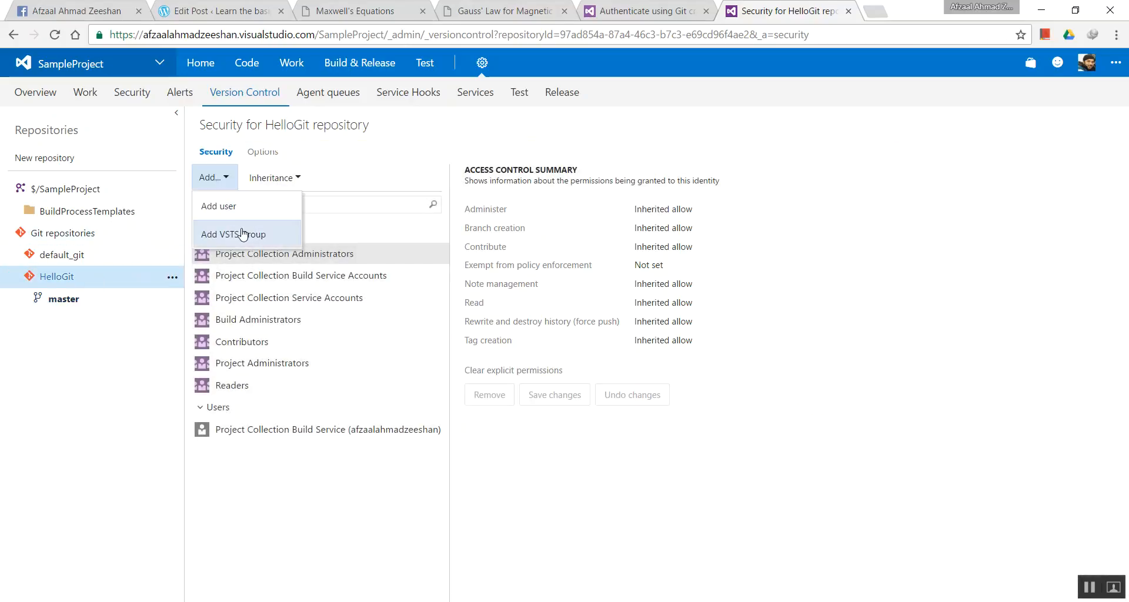
pyautogui.moveTo(233, 234)
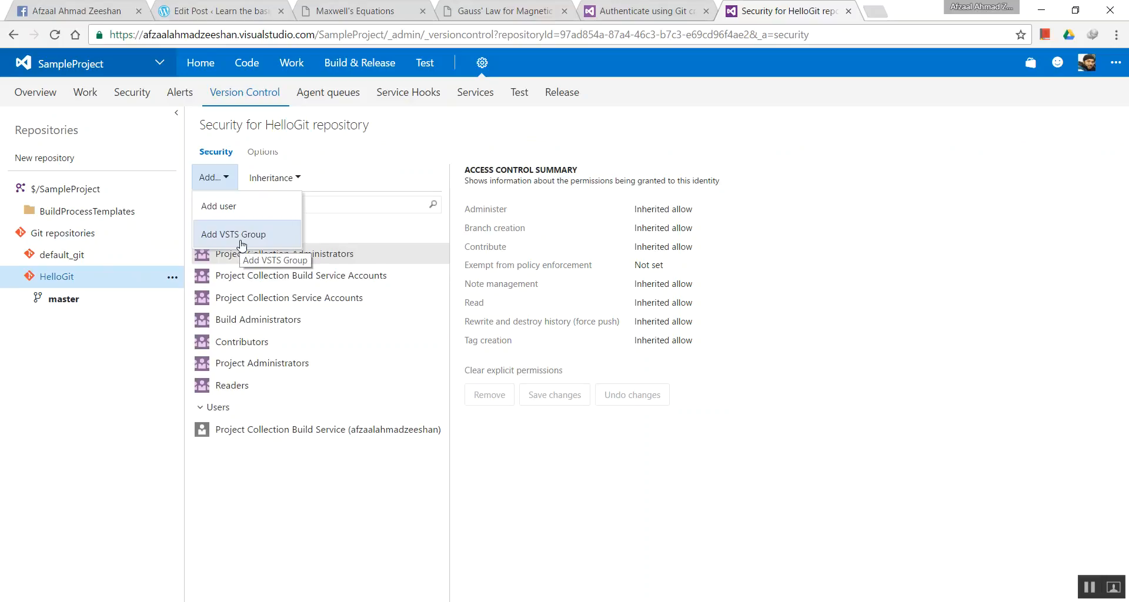
pyautogui.moveTo(256, 206)
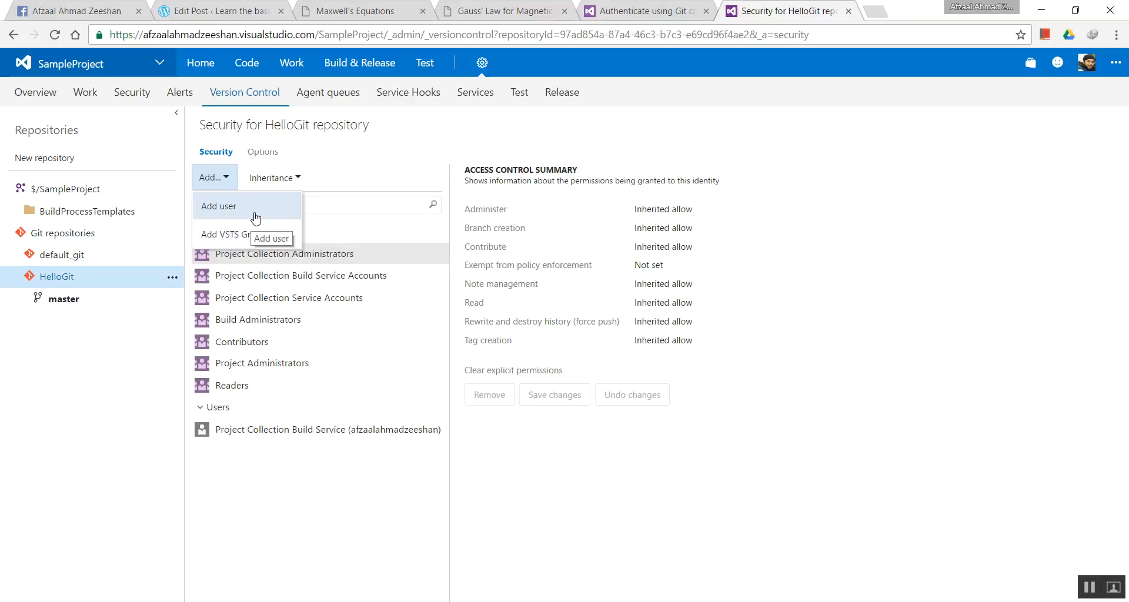
pyautogui.click(218, 206)
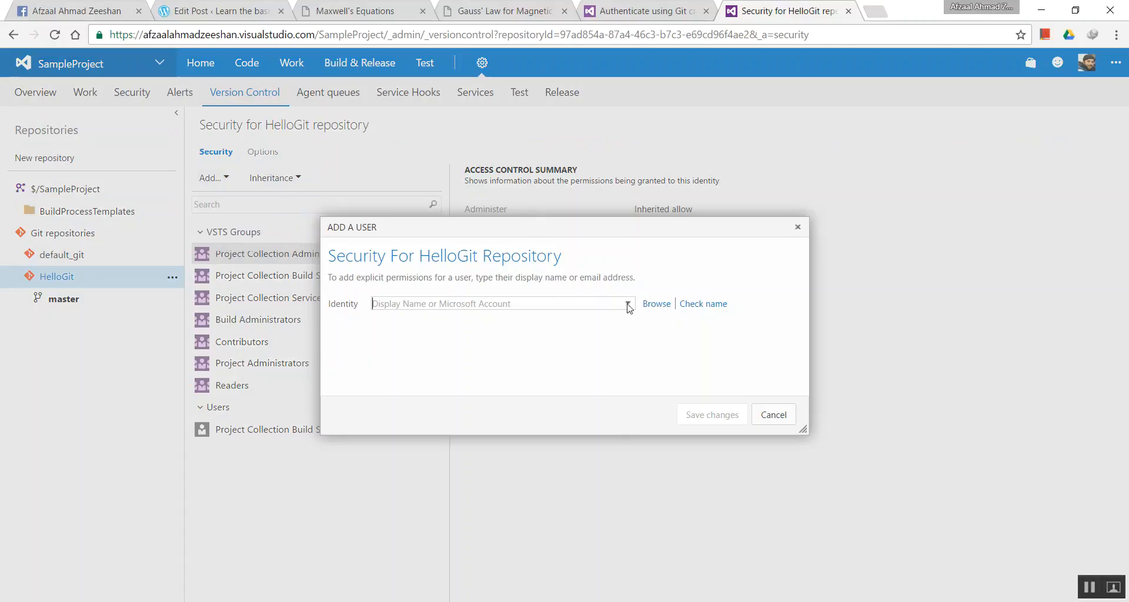
pyautogui.moveTo(364, 303)
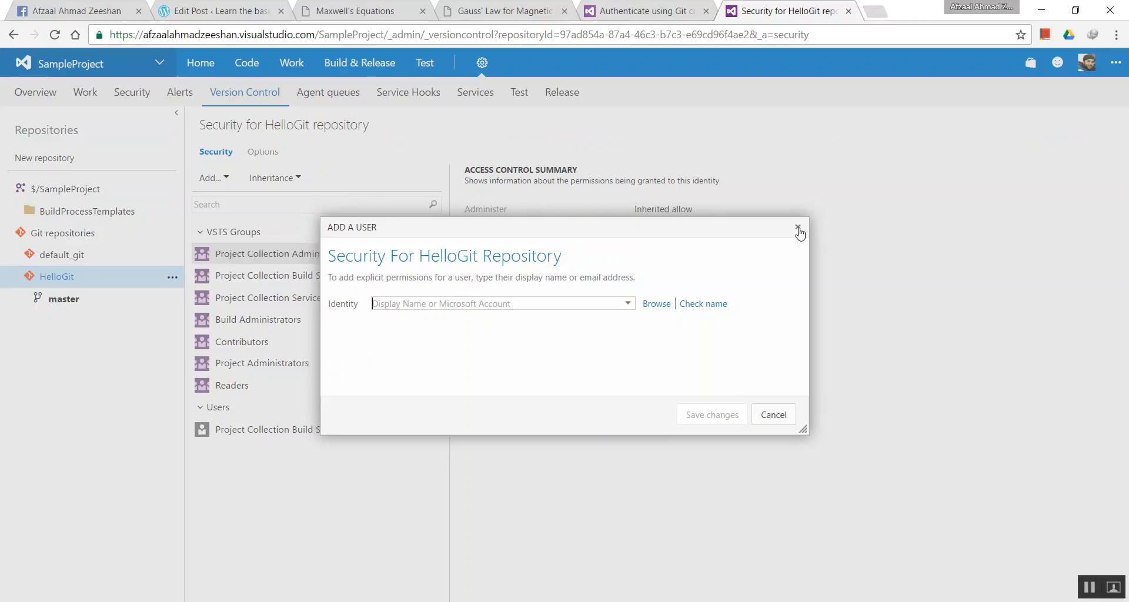
pyautogui.click(798, 229)
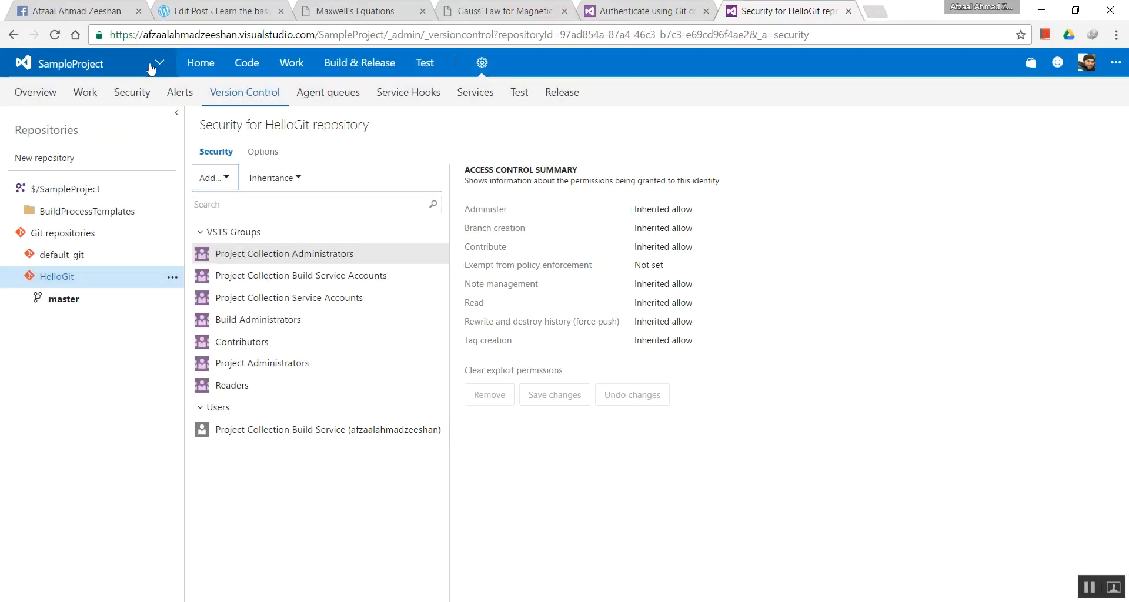
pyautogui.moveTo(759, 187)
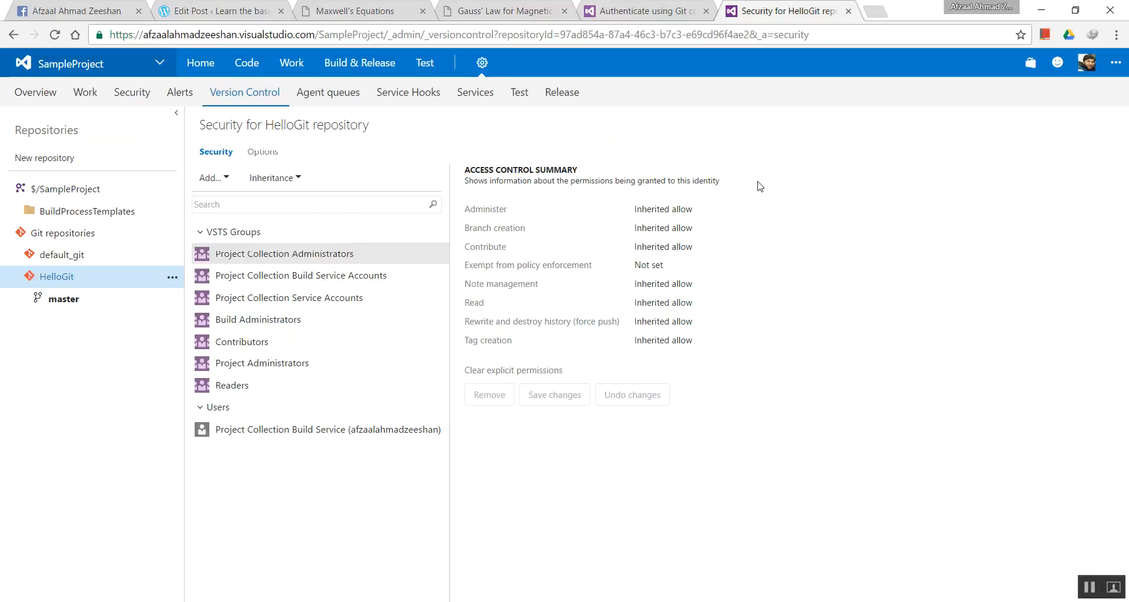
pyautogui.click(275, 177)
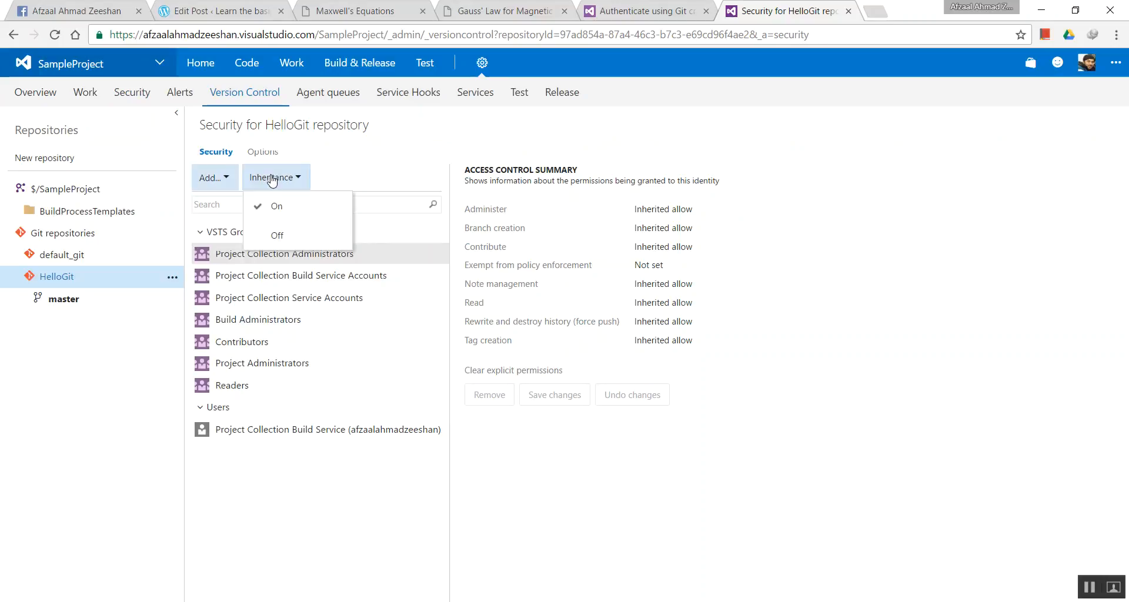
pyautogui.click(262, 152)
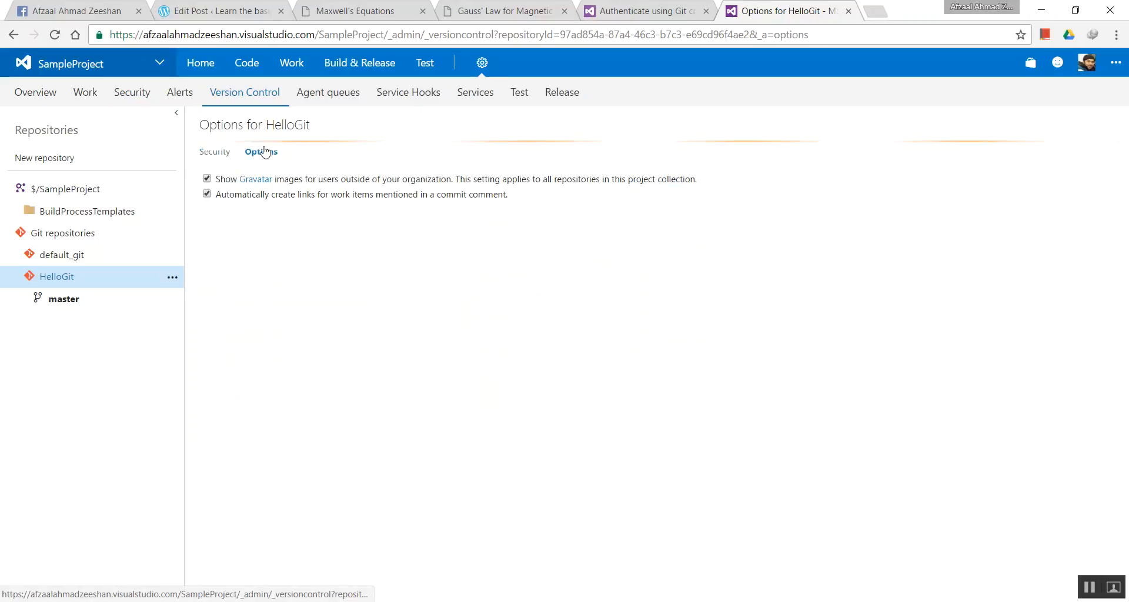
pyautogui.click(215, 151)
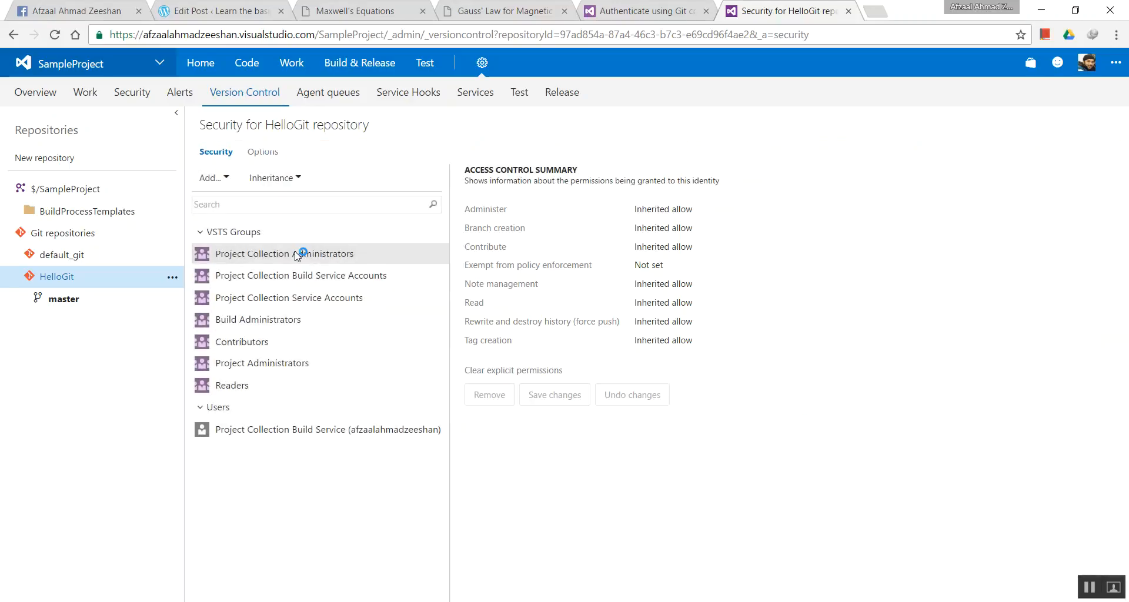
pyautogui.click(289, 297)
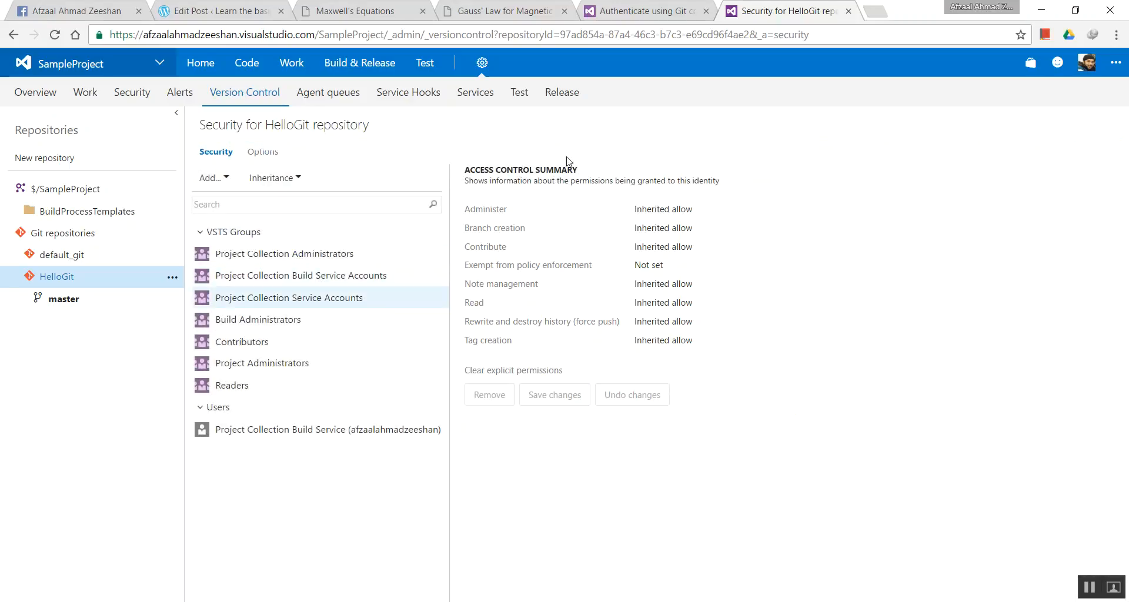
pyautogui.click(668, 227)
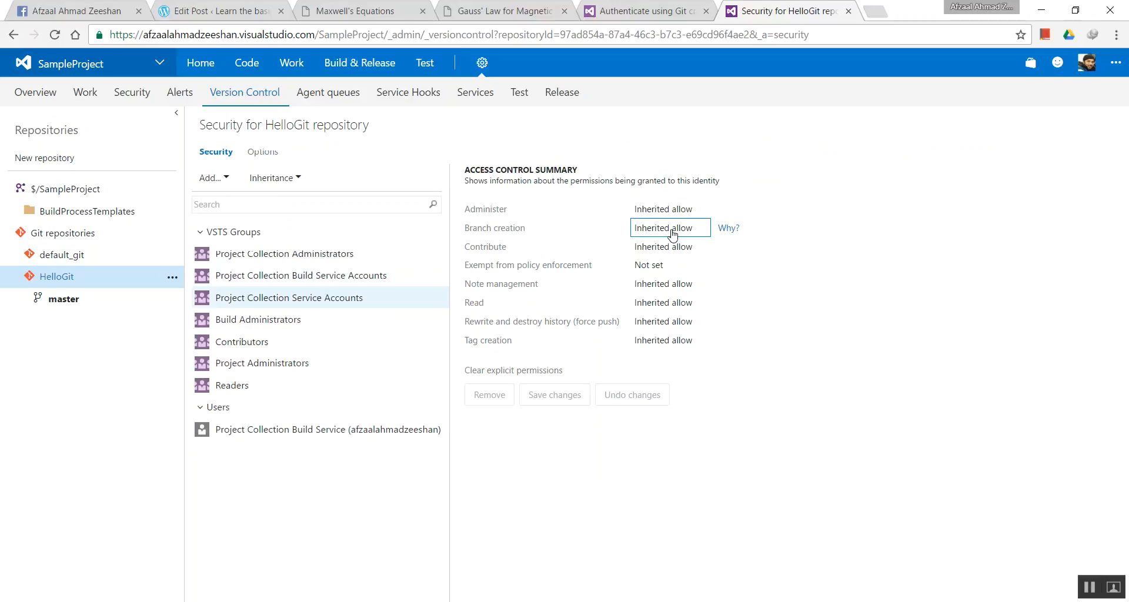
pyautogui.click(670, 228)
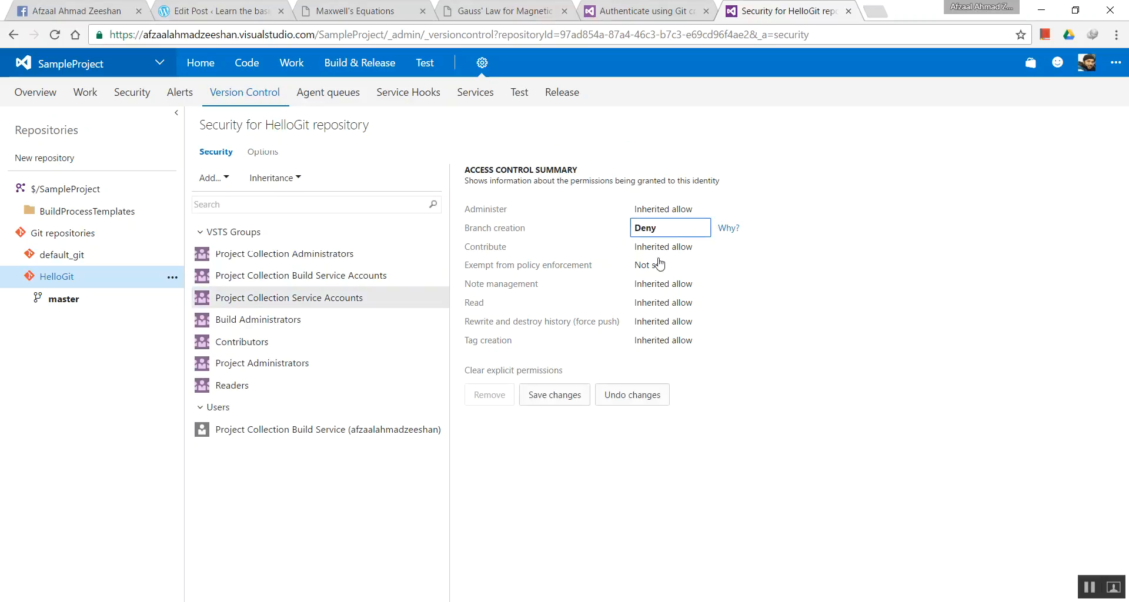
pyautogui.click(631, 395)
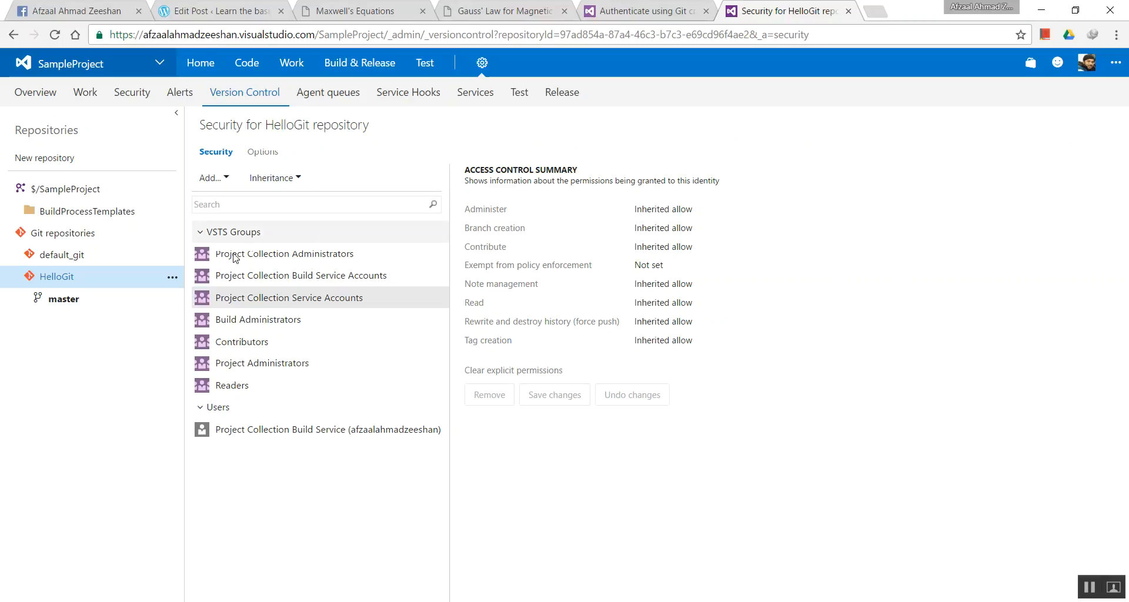
pyautogui.moveTo(189, 258)
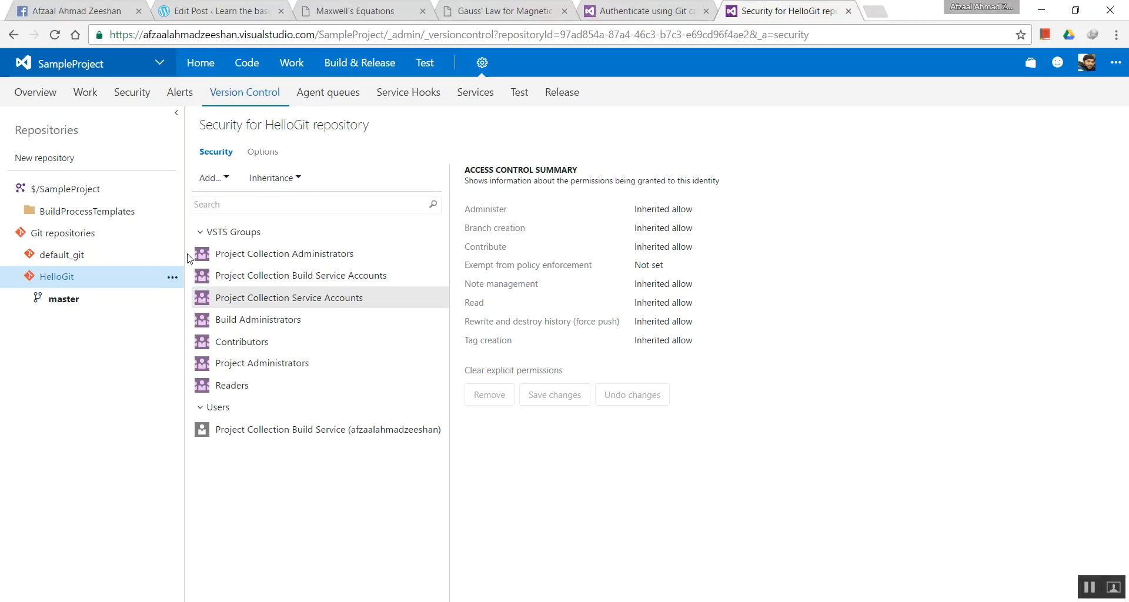
pyautogui.moveTo(84, 257)
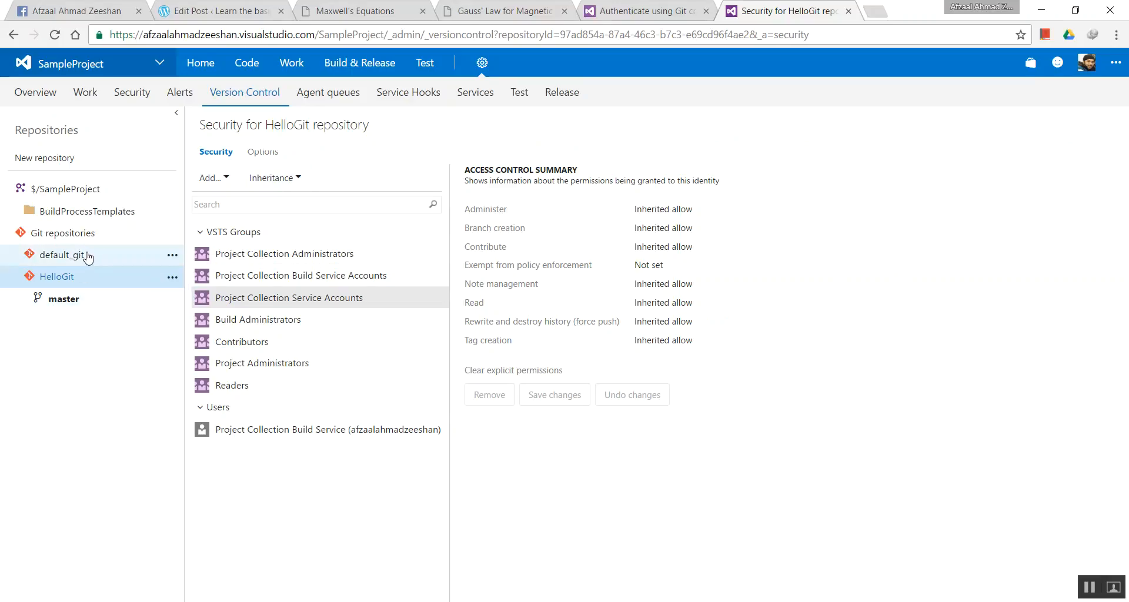
pyautogui.moveTo(118, 263)
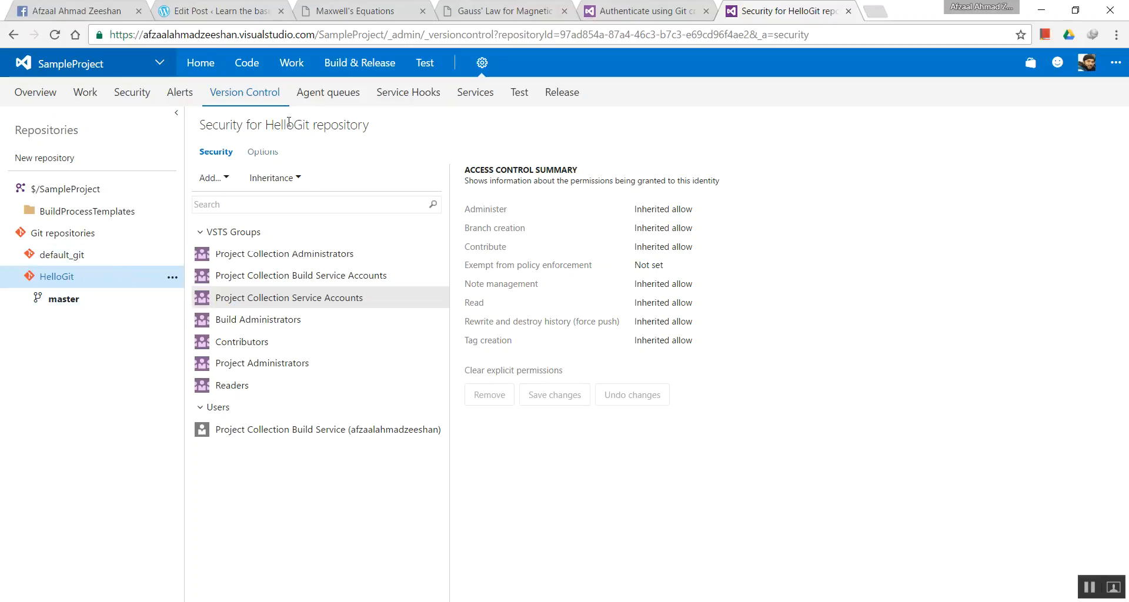
pyautogui.moveTo(64, 233)
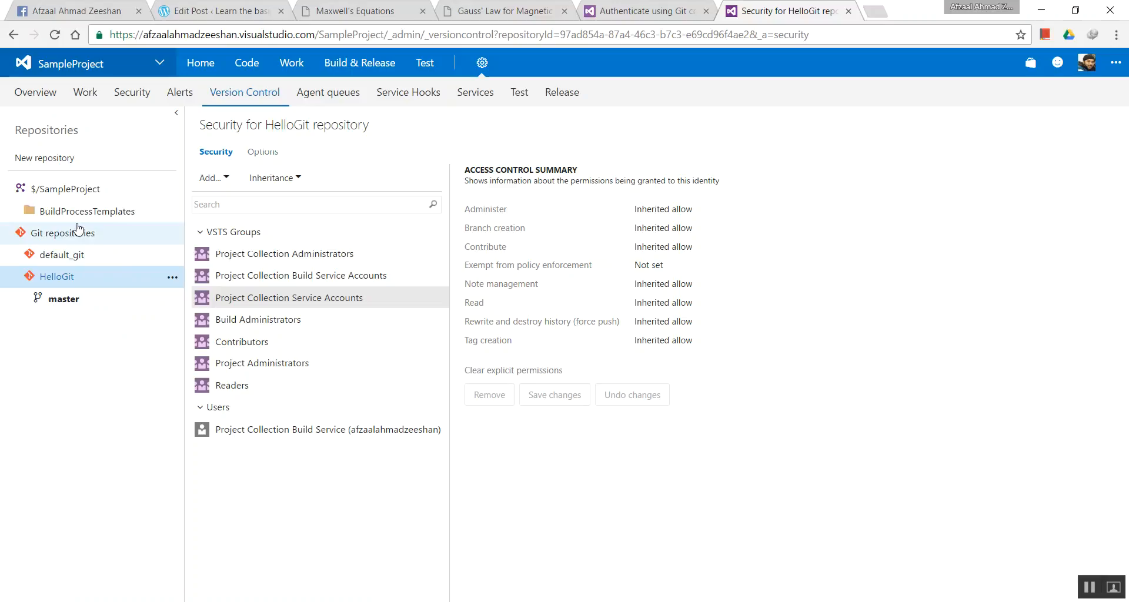
pyautogui.click(68, 189)
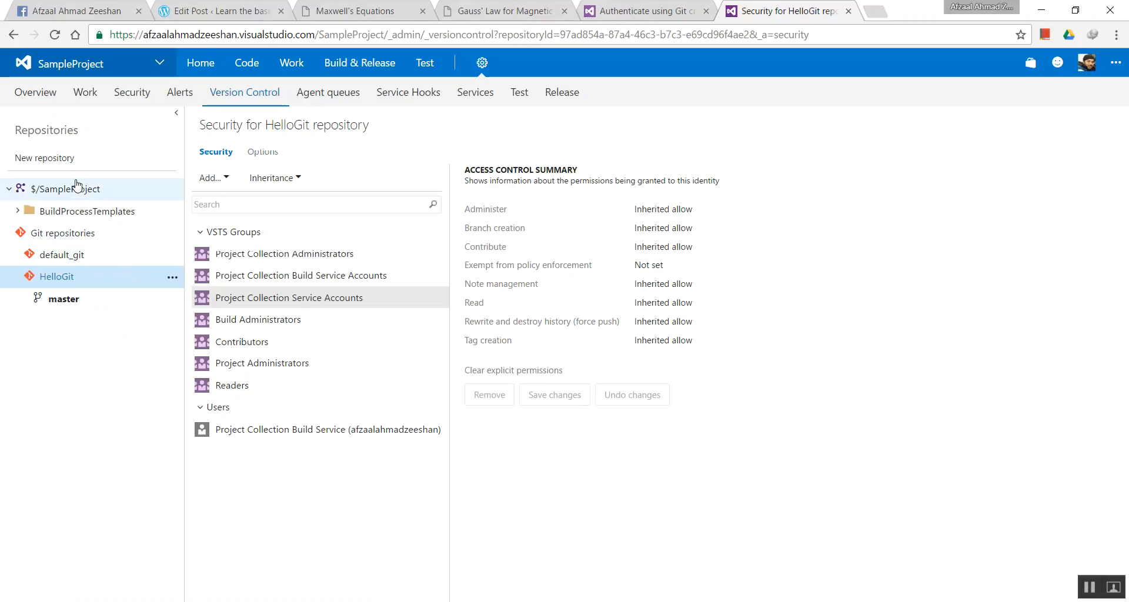
# Step: Select $/SampleProject, then HelloGit under Git repositories to view its security settings
pyautogui.click(69, 188)
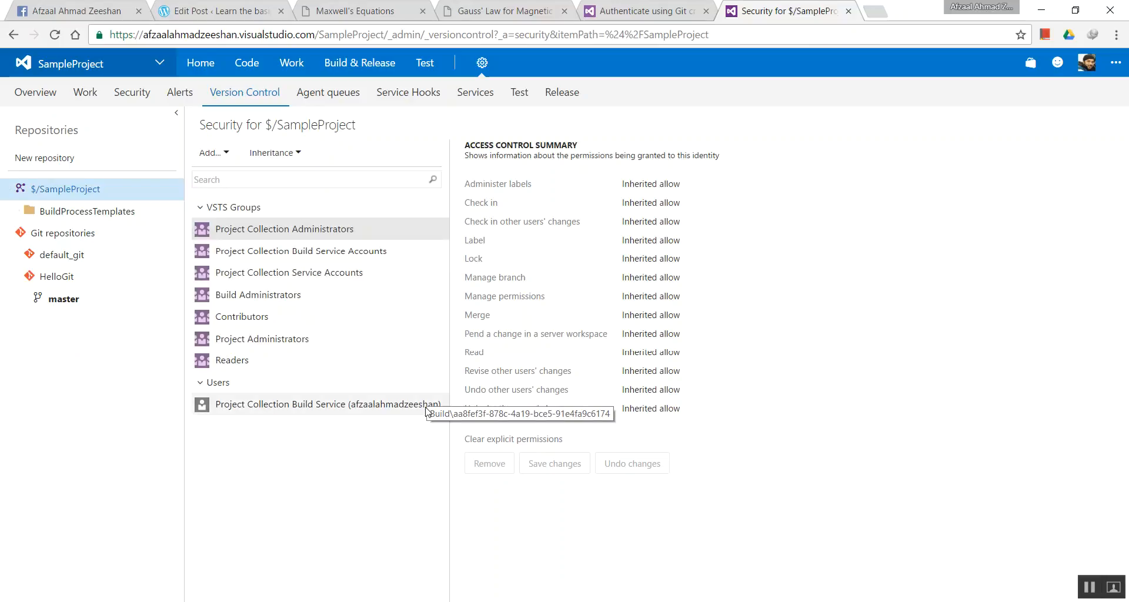
pyautogui.moveTo(18, 362)
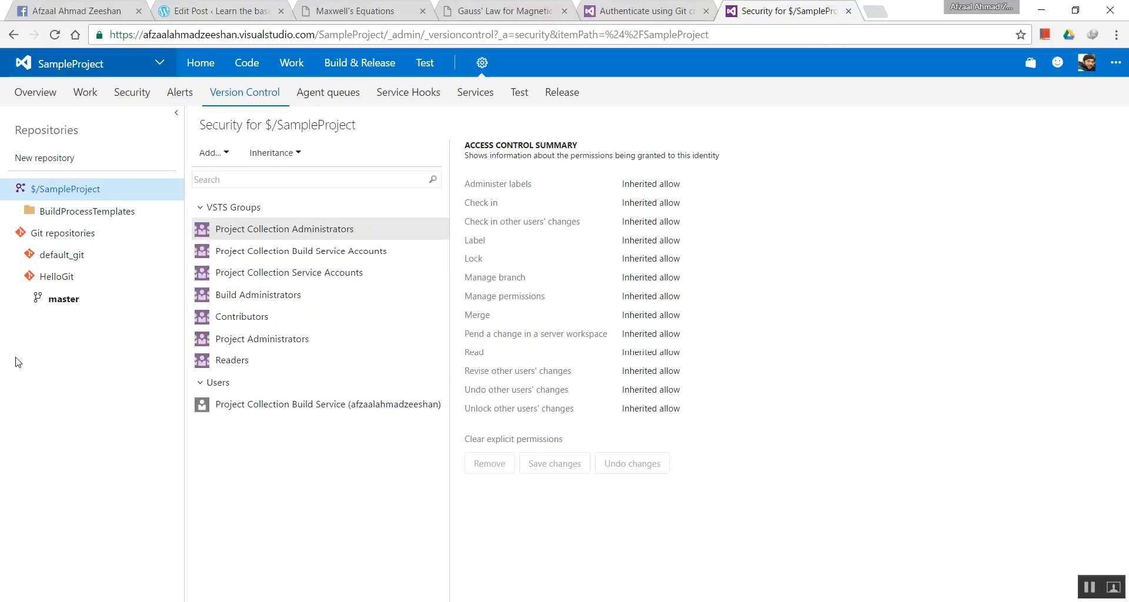
pyautogui.moveTo(57, 276)
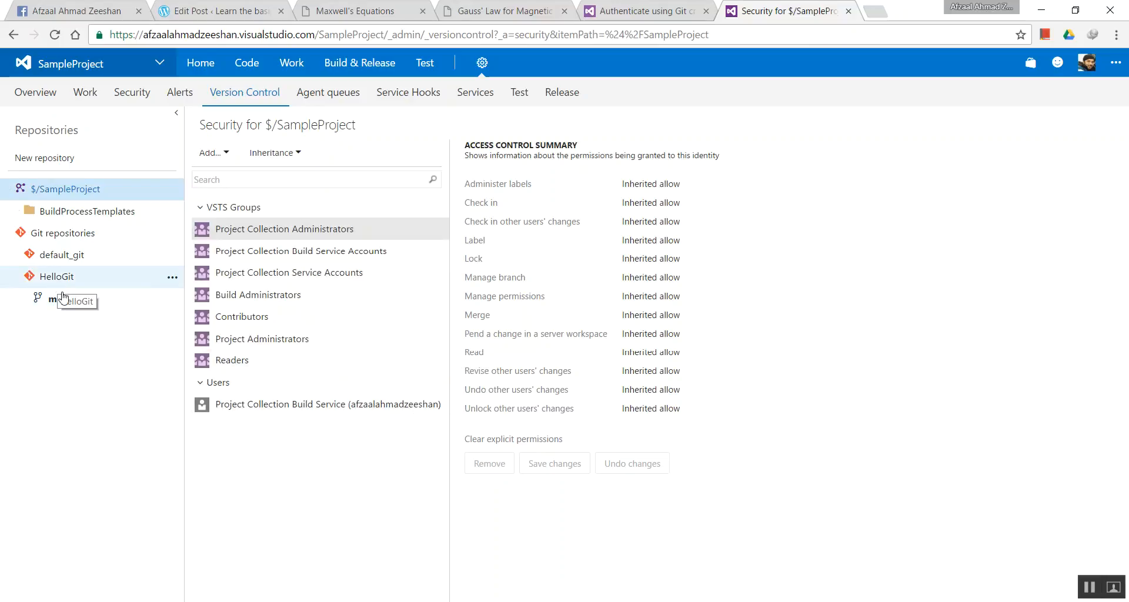
pyautogui.moveTo(56, 276)
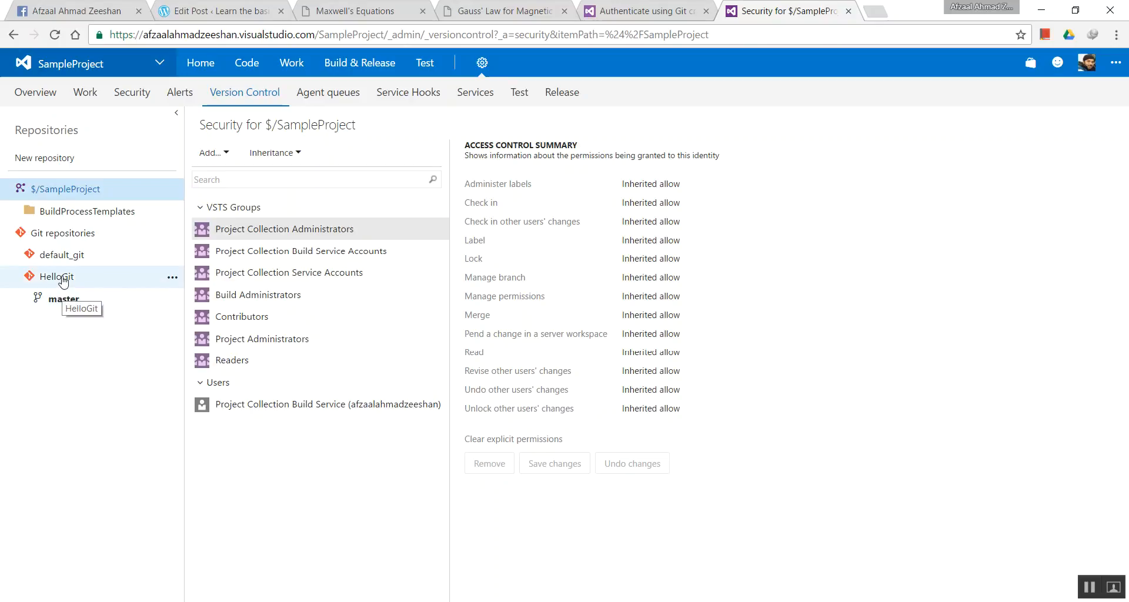
pyautogui.moveTo(95, 282)
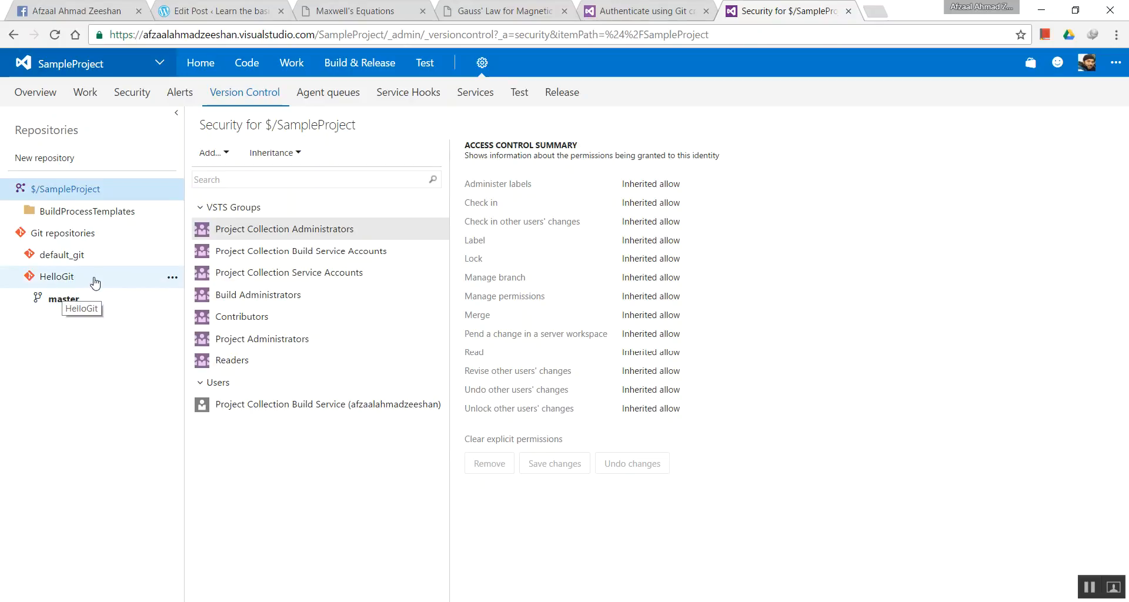
pyautogui.moveTo(96, 291)
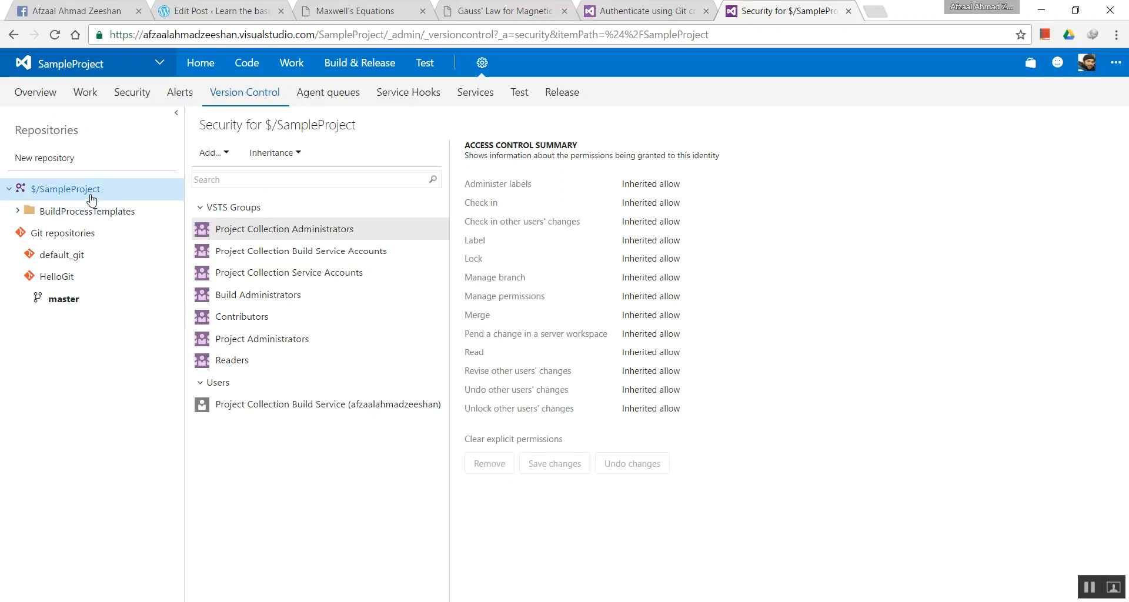
pyautogui.moveTo(85, 192)
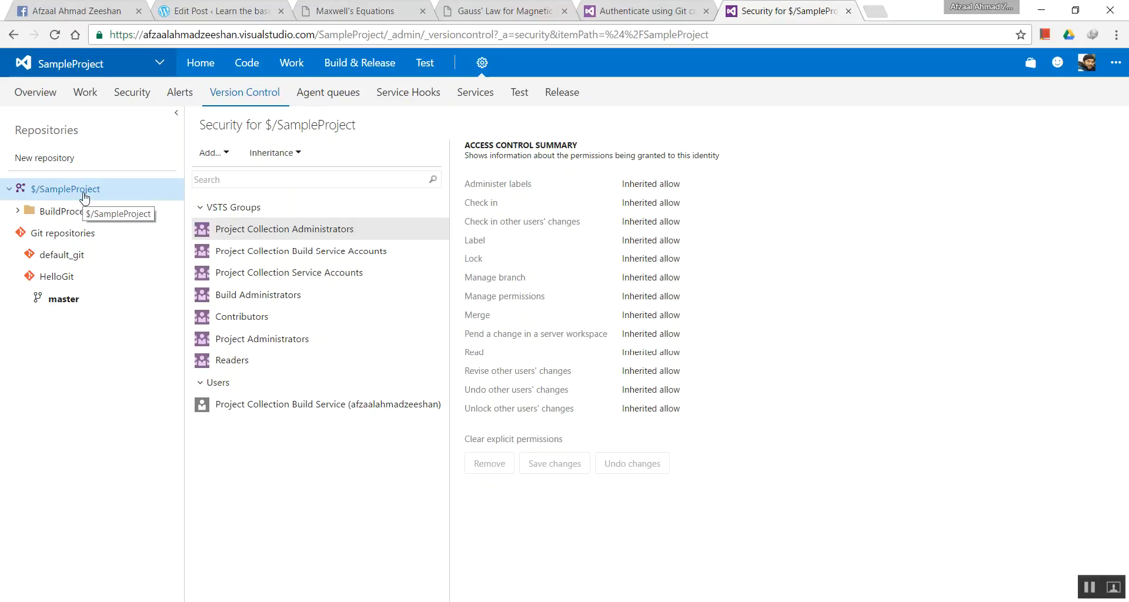
pyautogui.moveTo(57, 275)
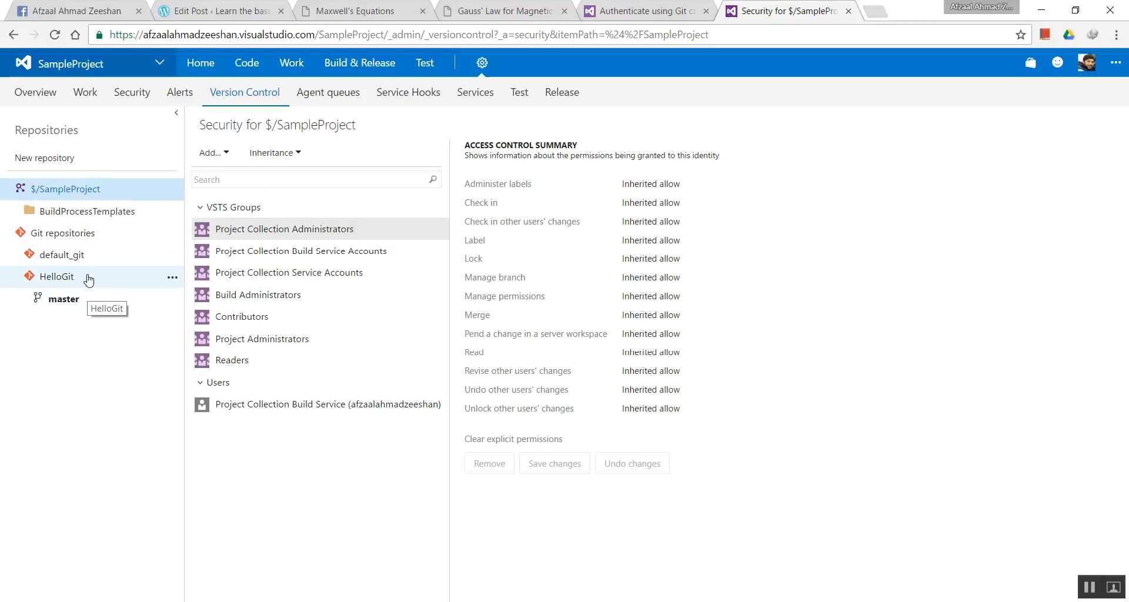
pyautogui.click(56, 276)
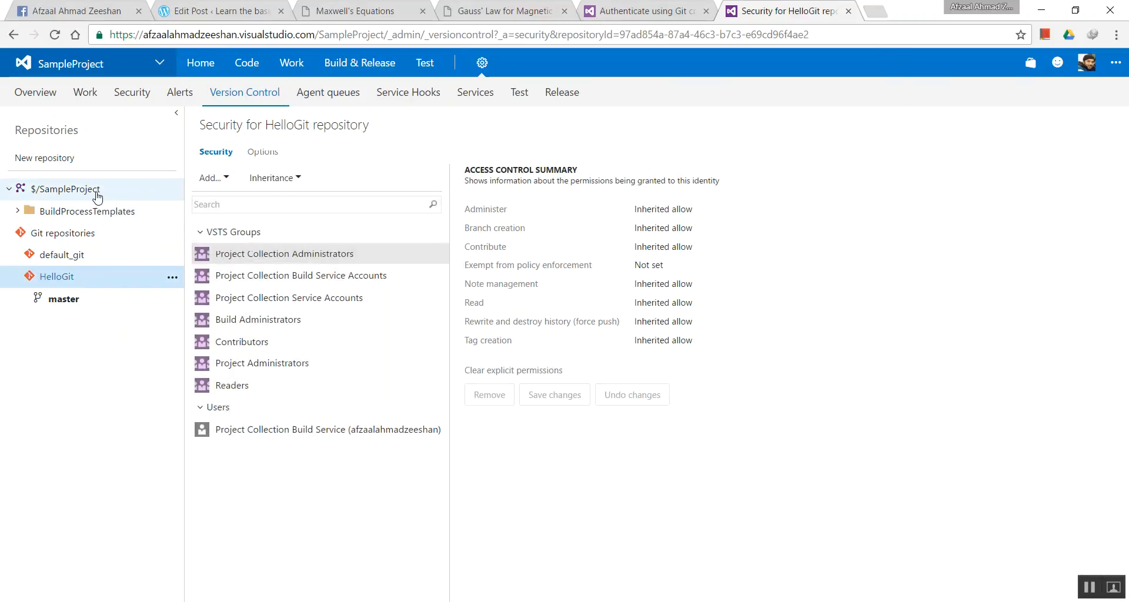
pyautogui.moveTo(122, 196)
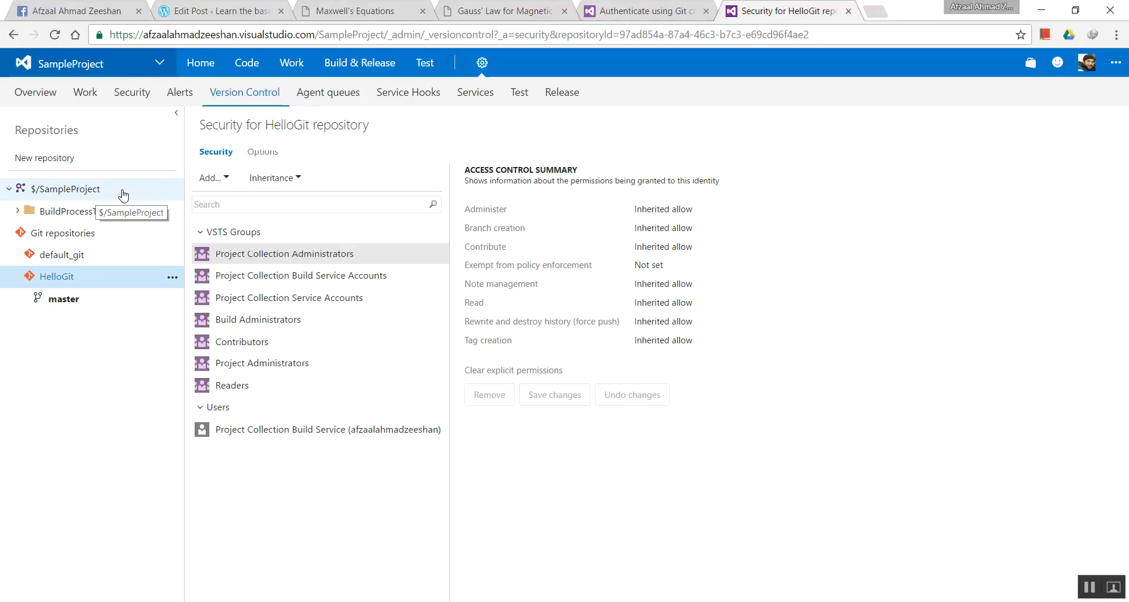
pyautogui.moveTo(120, 192)
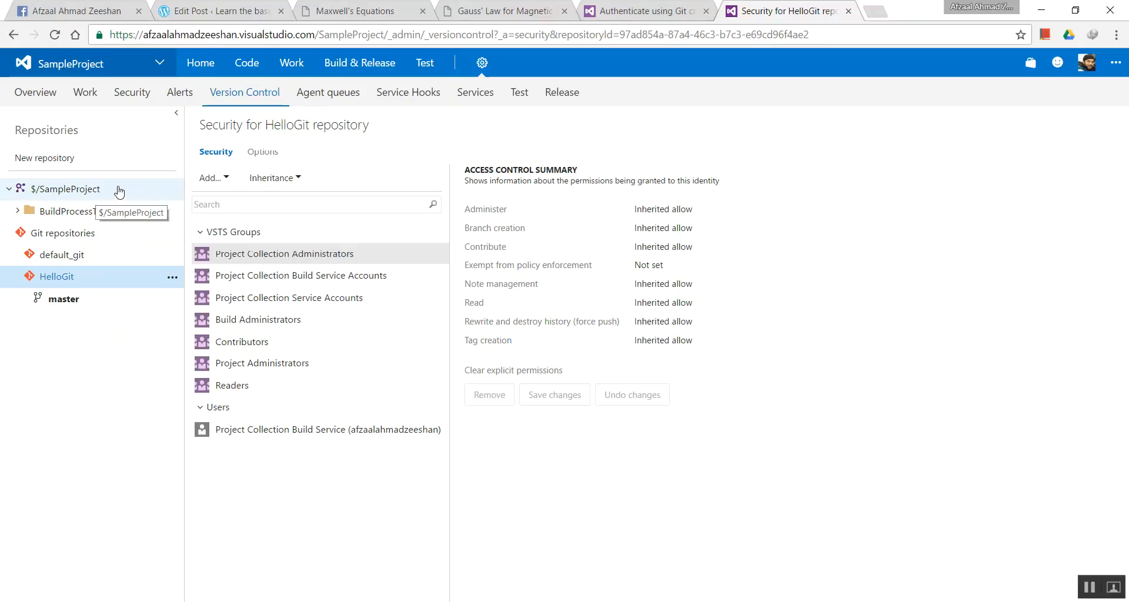
pyautogui.click(246, 63)
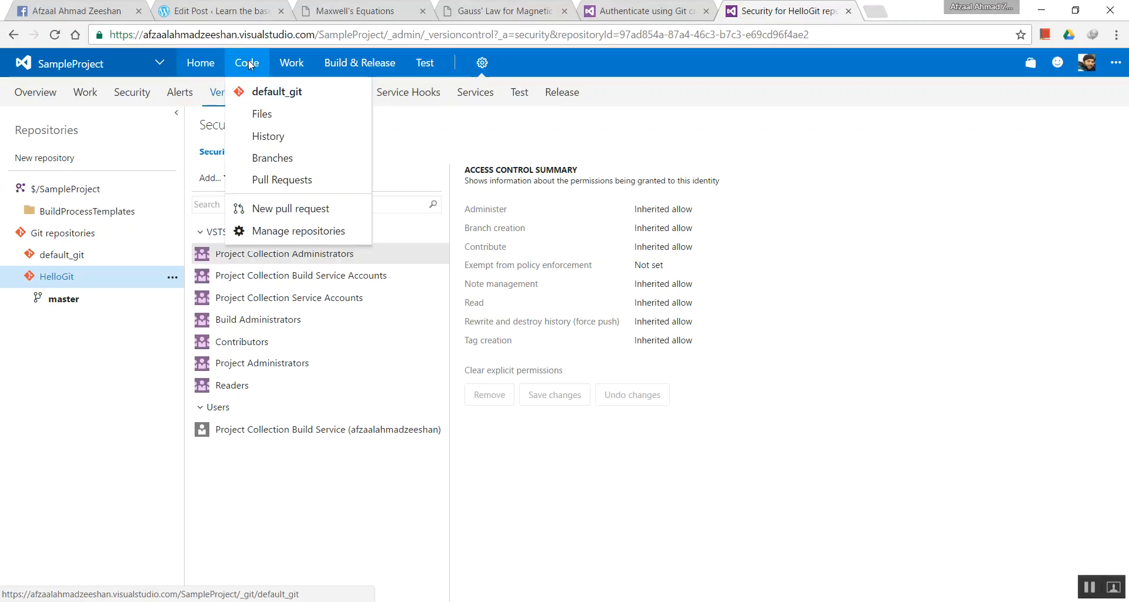
# Step: Open the empty default_git repository's Files page, toggling the settings gear menu
pyautogui.click(277, 92)
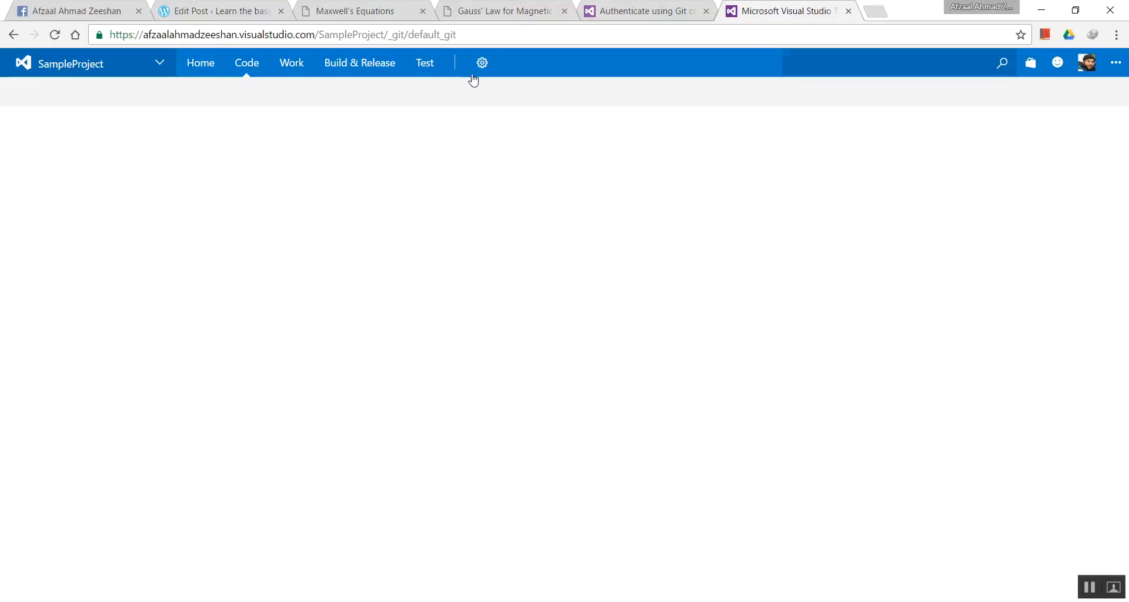
pyautogui.click(482, 63)
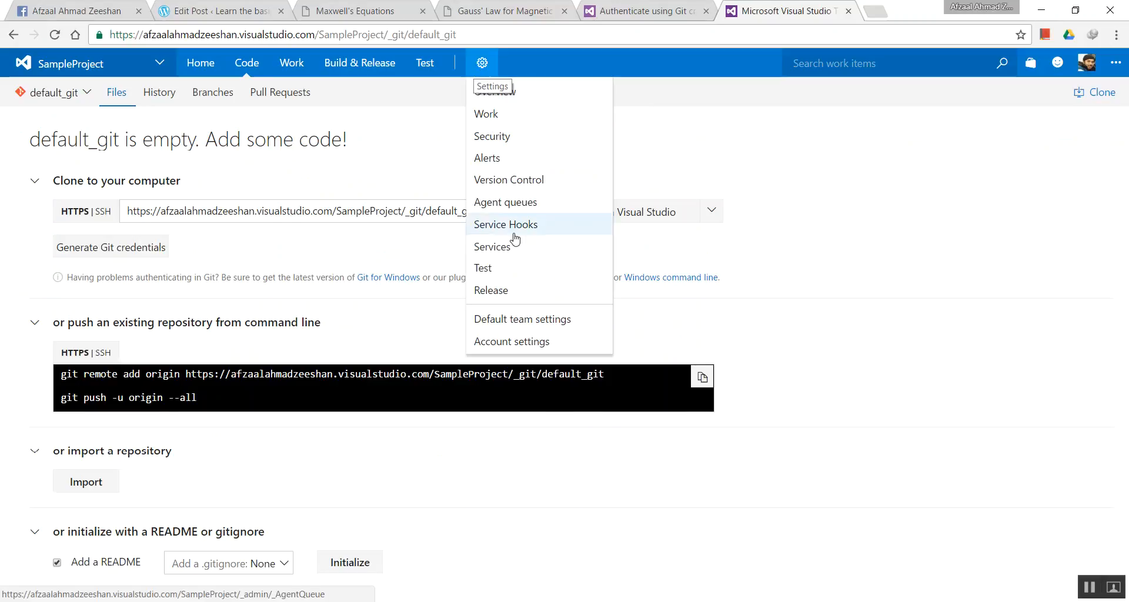
pyautogui.click(481, 63)
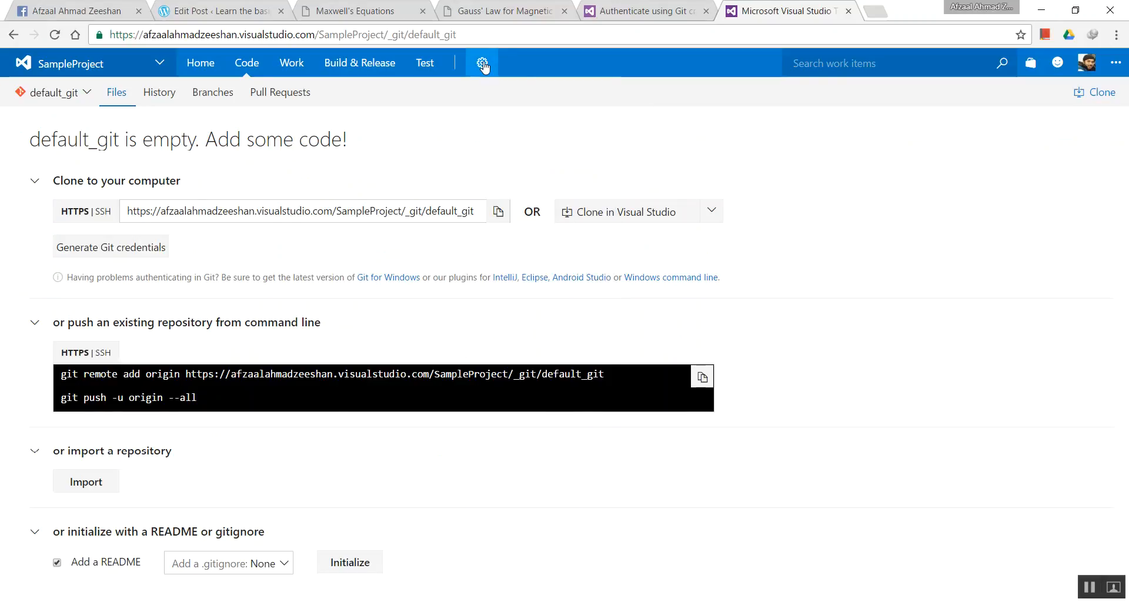
pyautogui.moveTo(270, 148)
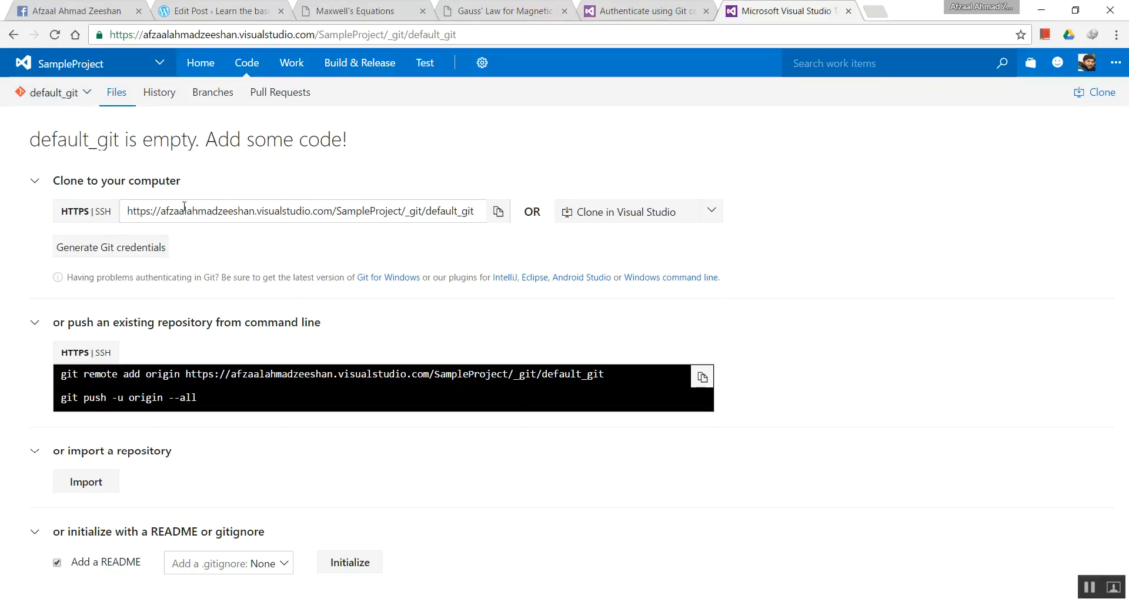
pyautogui.moveTo(118, 192)
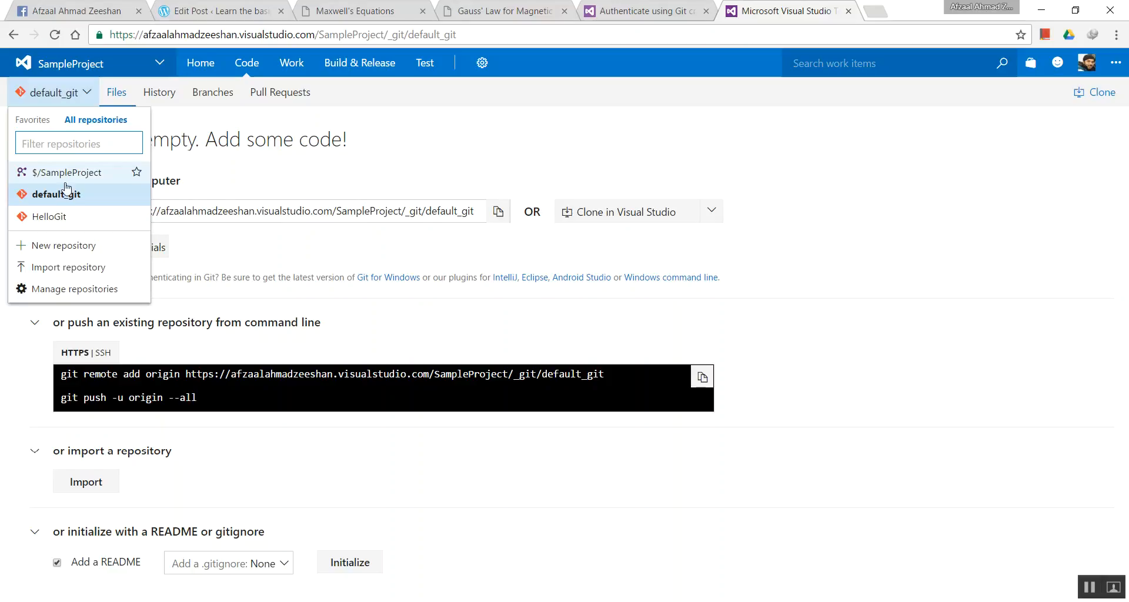
# Step: Switch to the HelloGit repository and view its master branch list
pyautogui.click(47, 217)
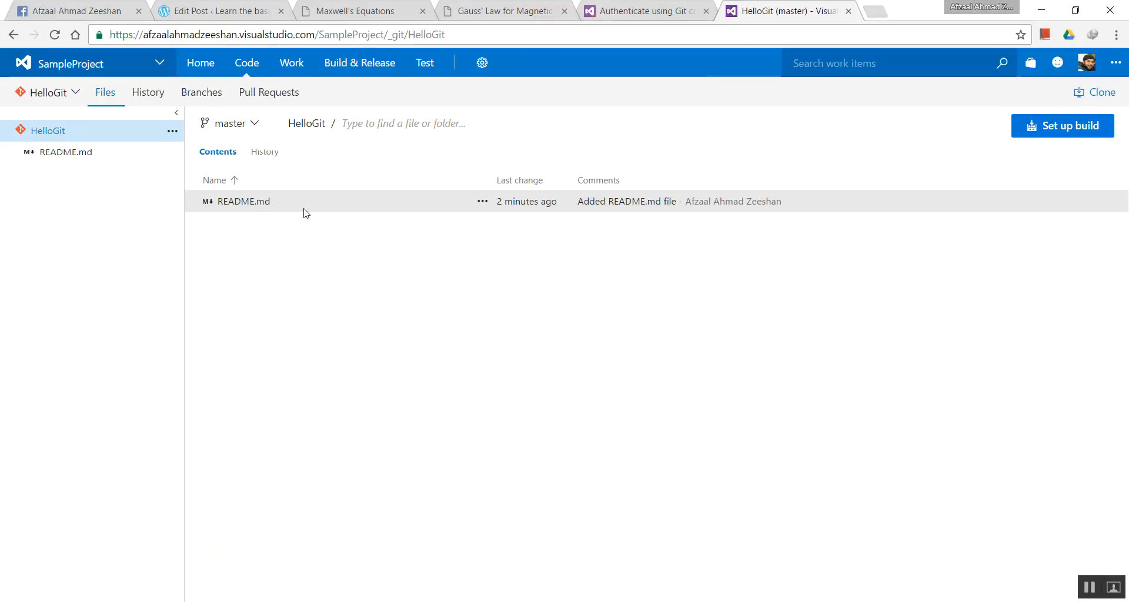
pyautogui.moveTo(281, 259)
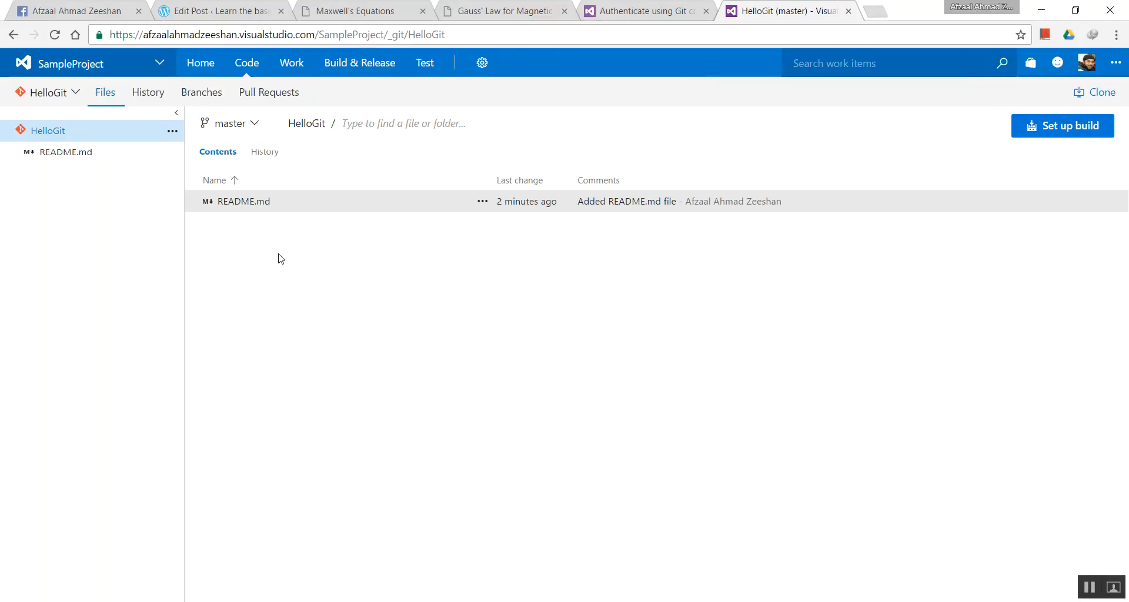
pyautogui.click(231, 123)
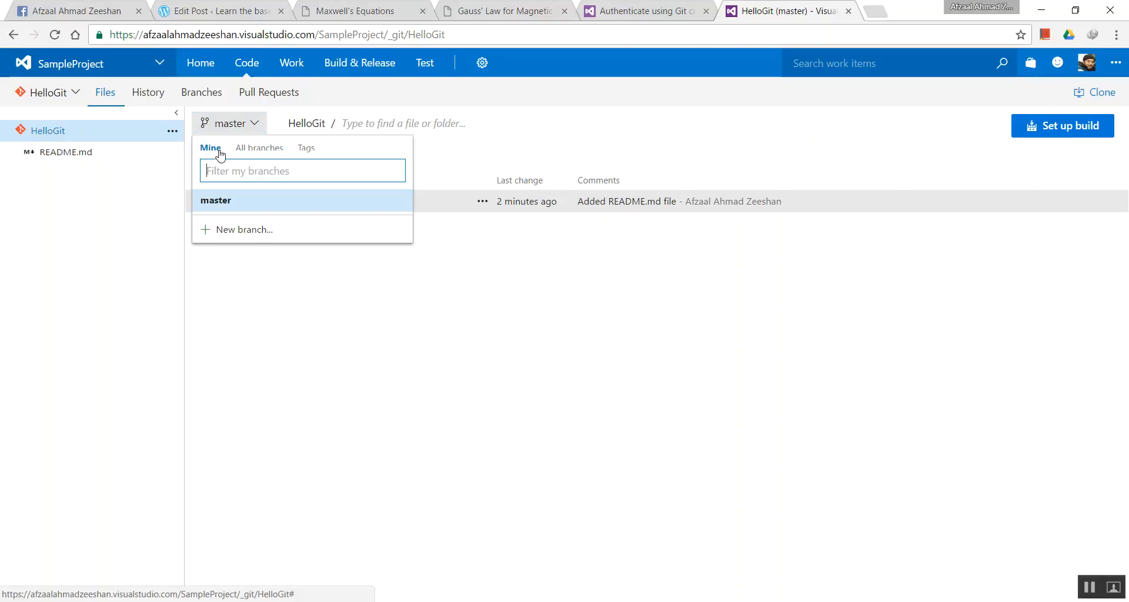
pyautogui.moveTo(301, 316)
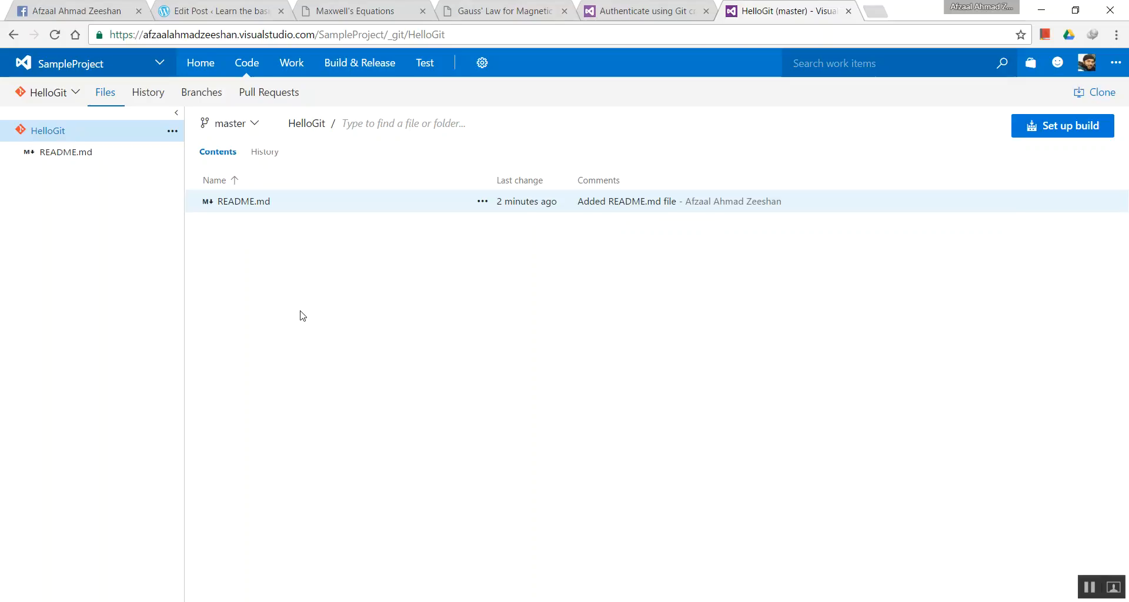
pyautogui.moveTo(108, 168)
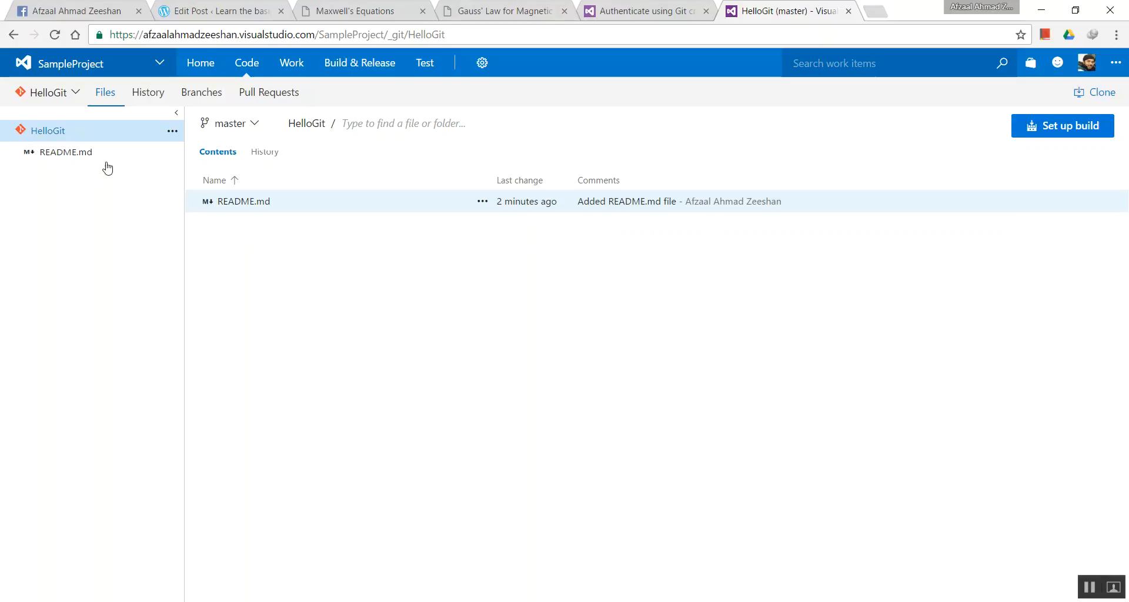
# Step: View HelloGit's README.md content, then return to the project's Version Control settings
pyautogui.click(65, 152)
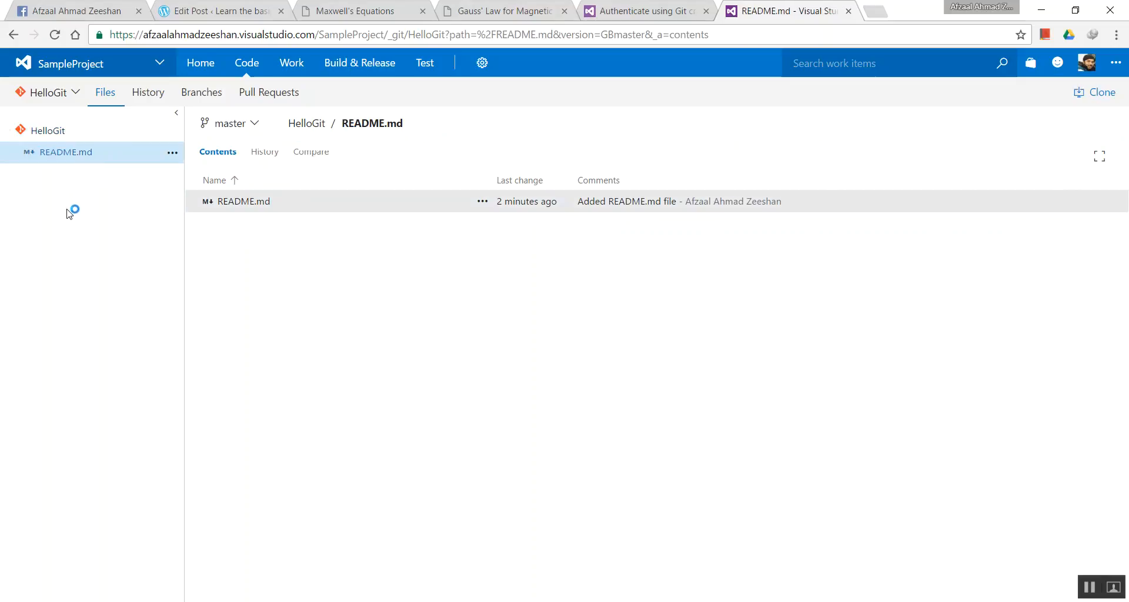
pyautogui.click(243, 201)
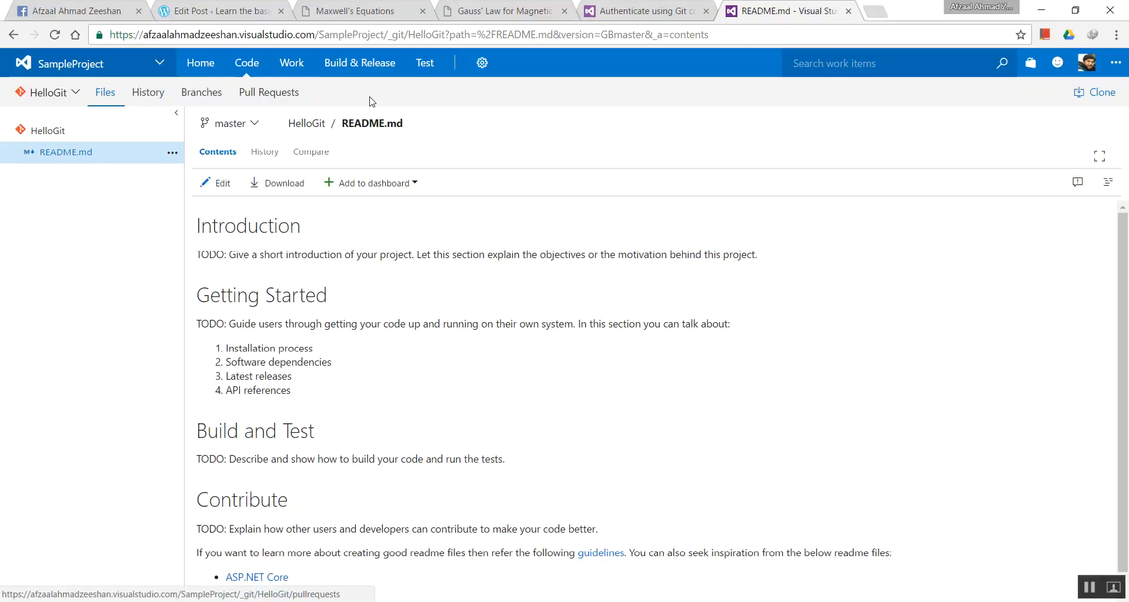
pyautogui.moveTo(873, 351)
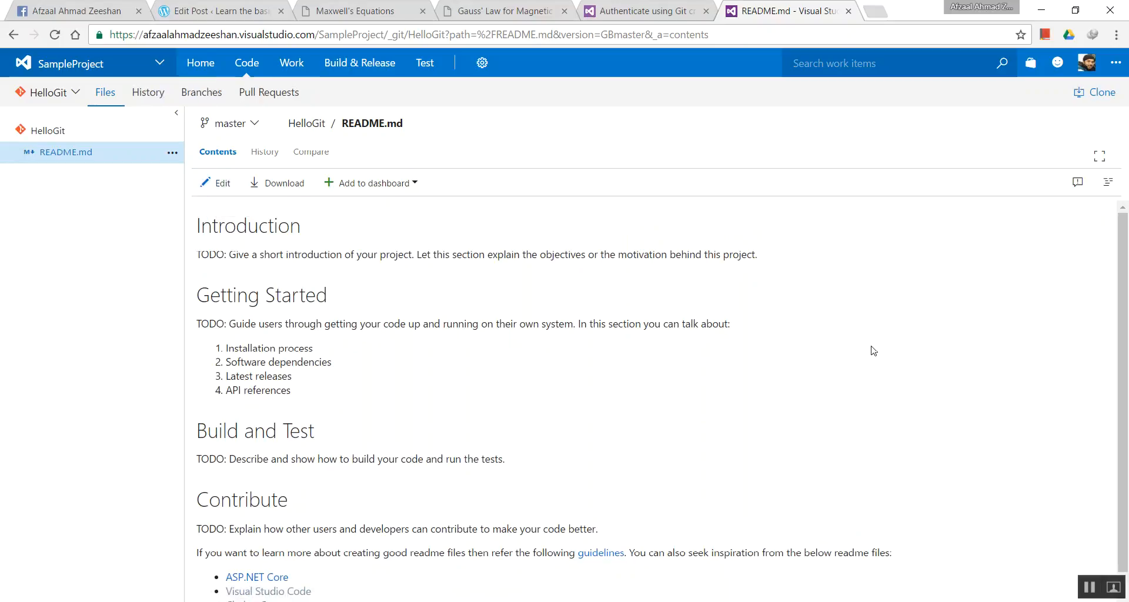
pyautogui.moveTo(860, 339)
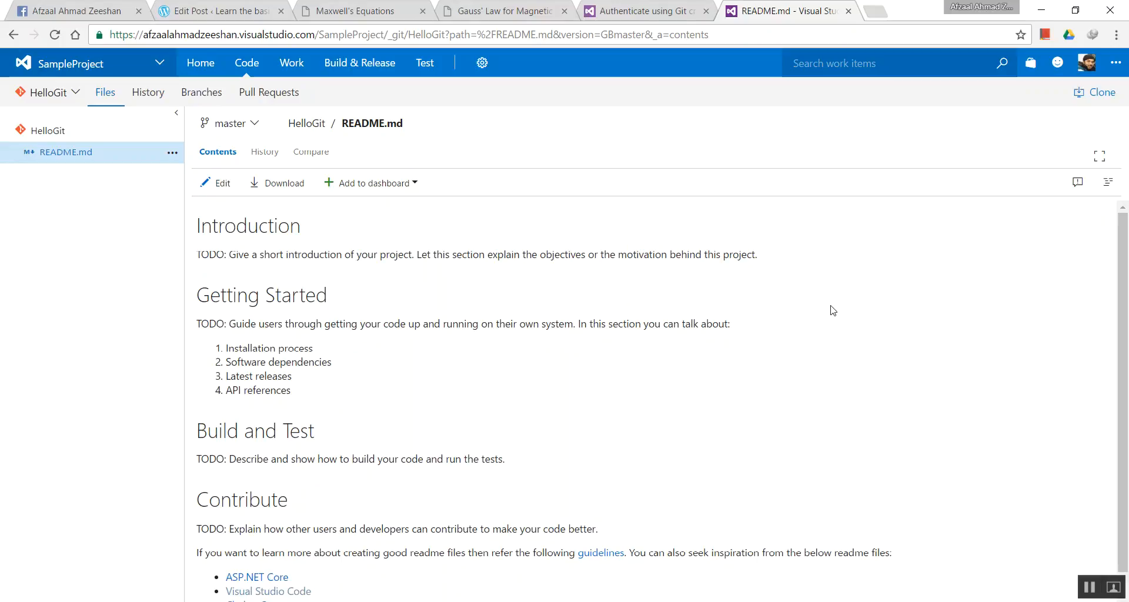
pyautogui.moveTo(798, 295)
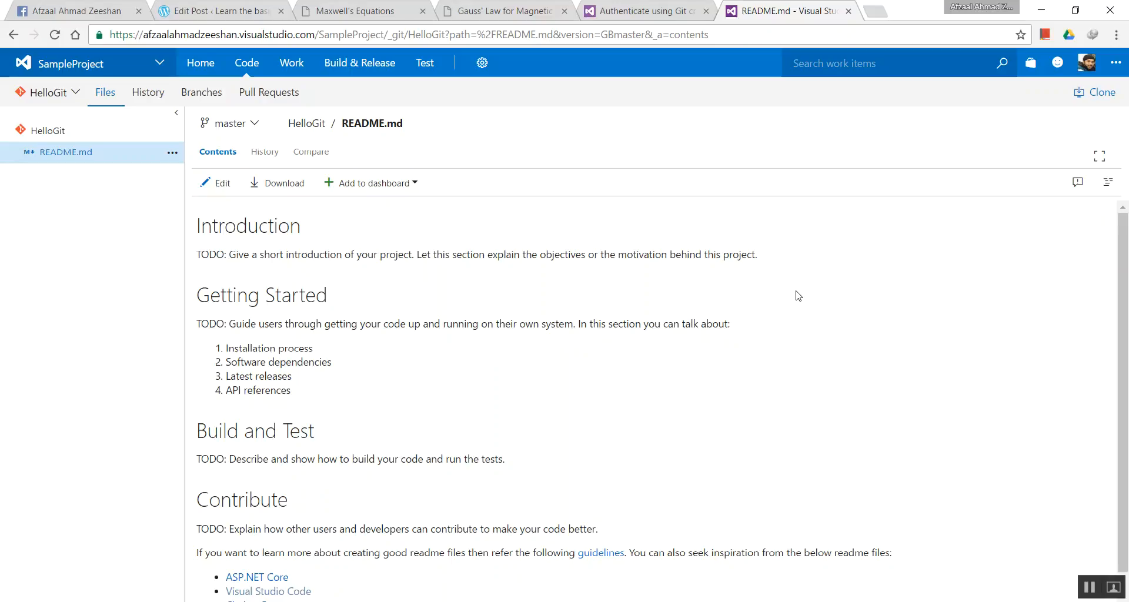
pyautogui.moveTo(651, 233)
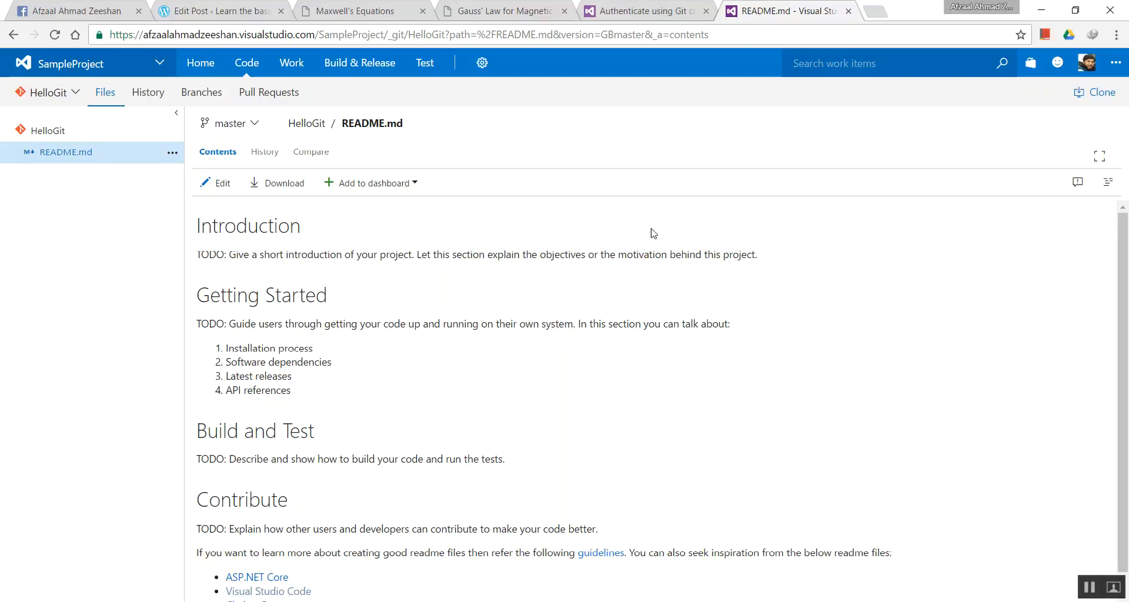
pyautogui.moveTo(406, 101)
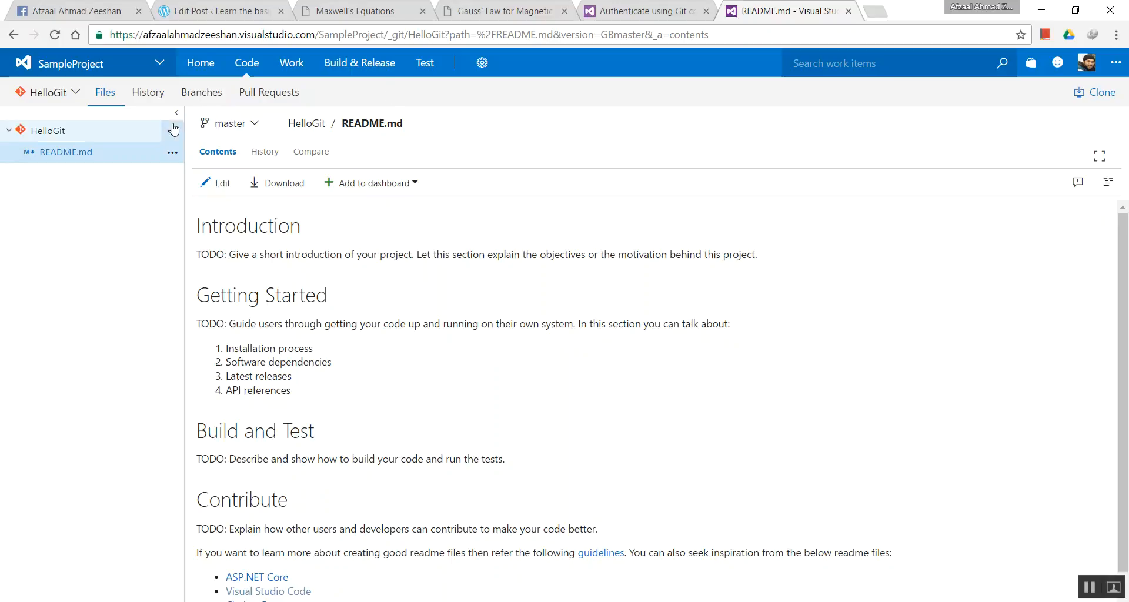
pyautogui.click(481, 63)
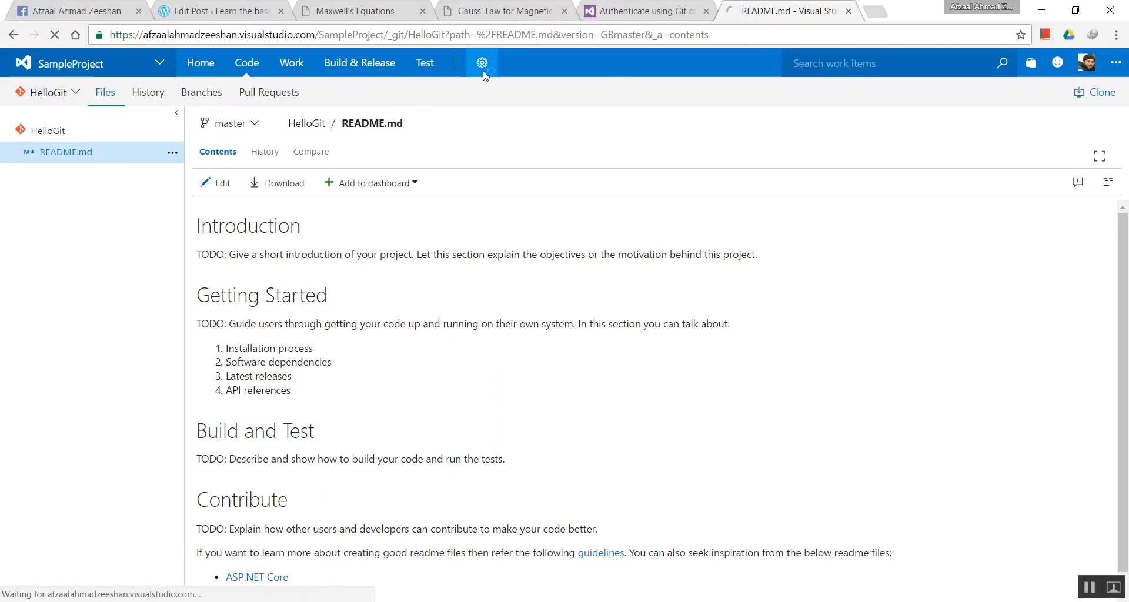
pyautogui.click(481, 63)
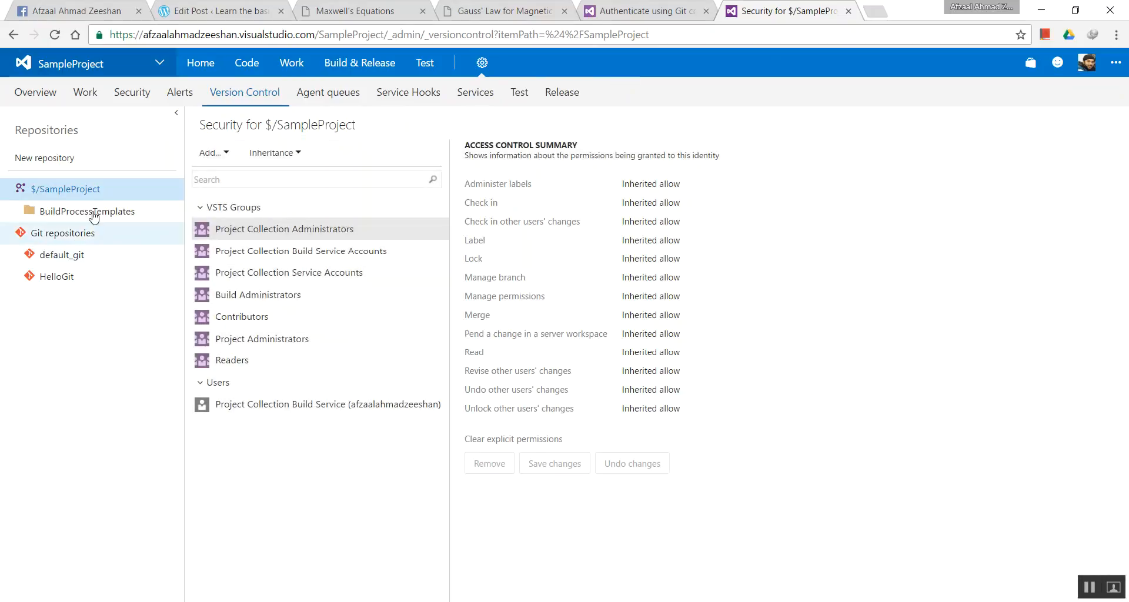
pyautogui.moveTo(61, 232)
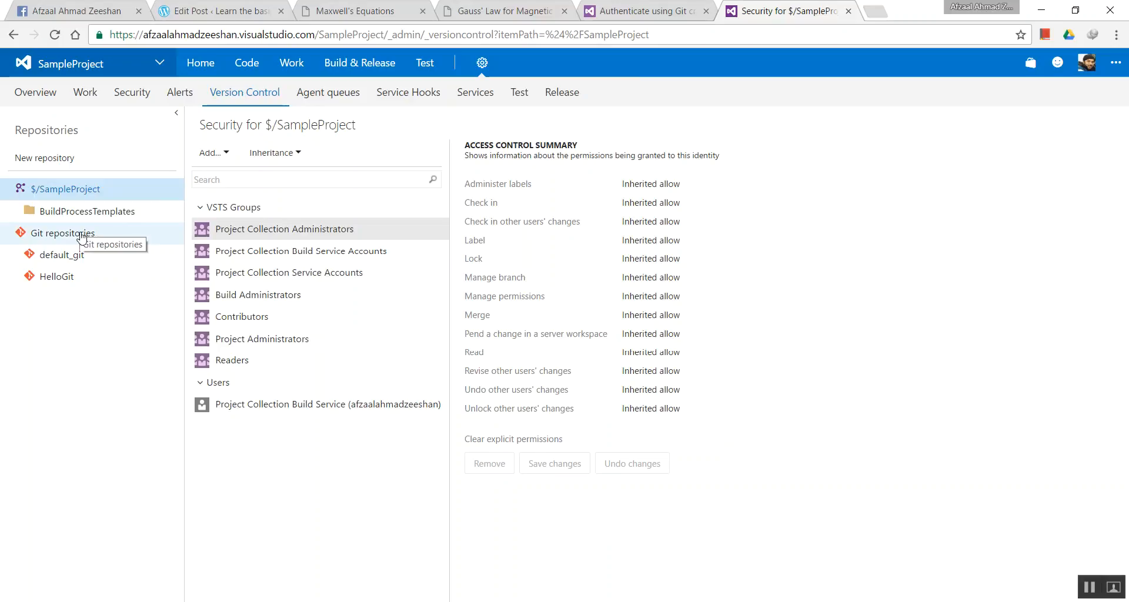
pyautogui.moveTo(84, 202)
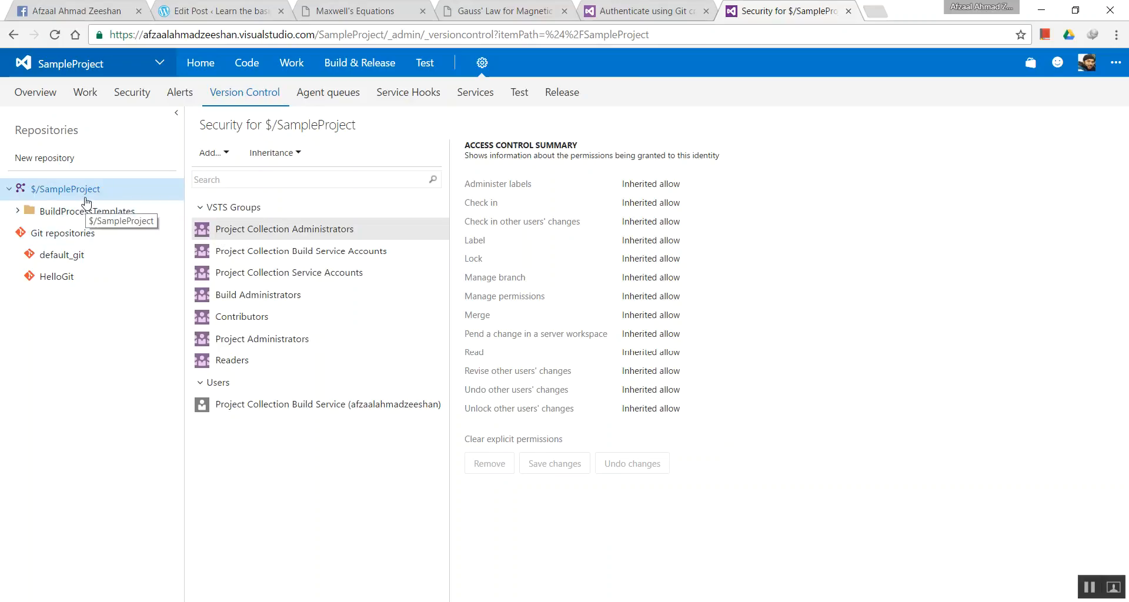
pyautogui.moveTo(337, 196)
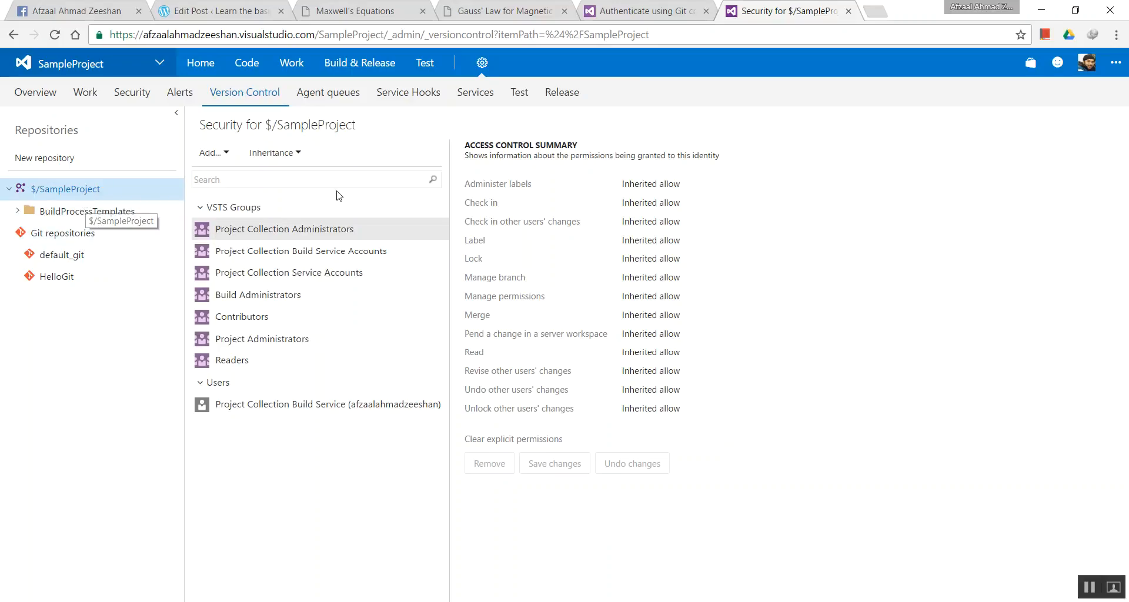
pyautogui.moveTo(360, 142)
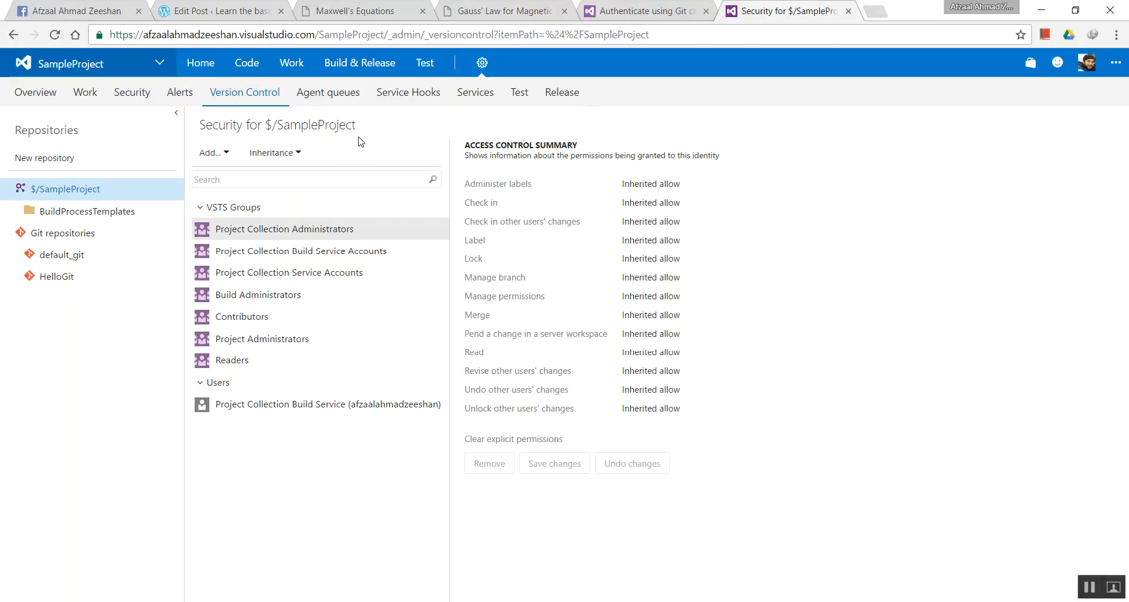
pyautogui.moveTo(359, 119)
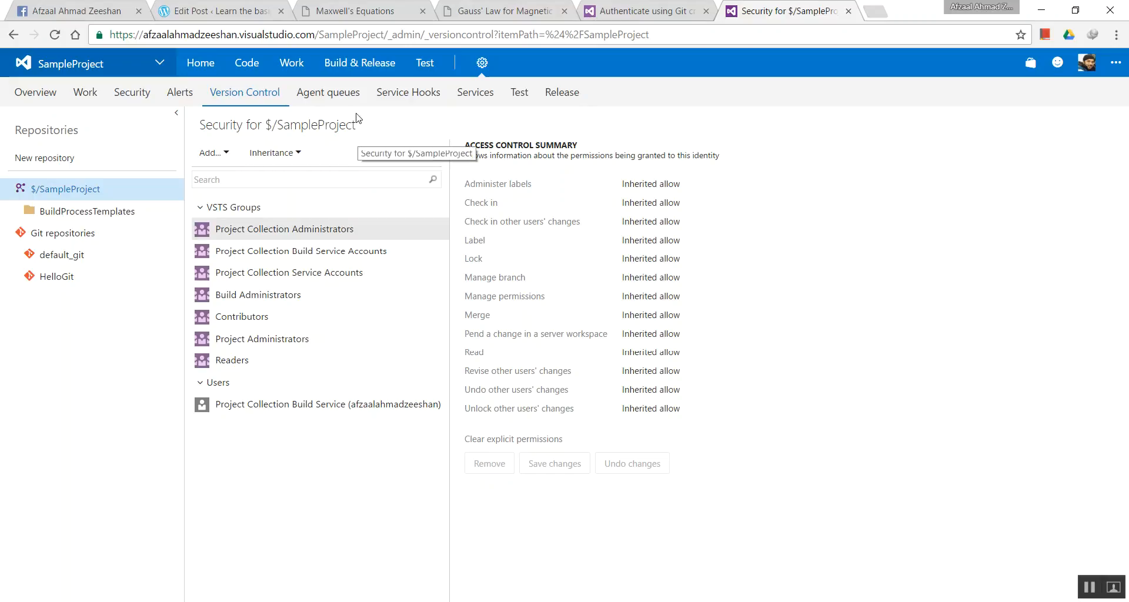
pyautogui.moveTo(75, 193)
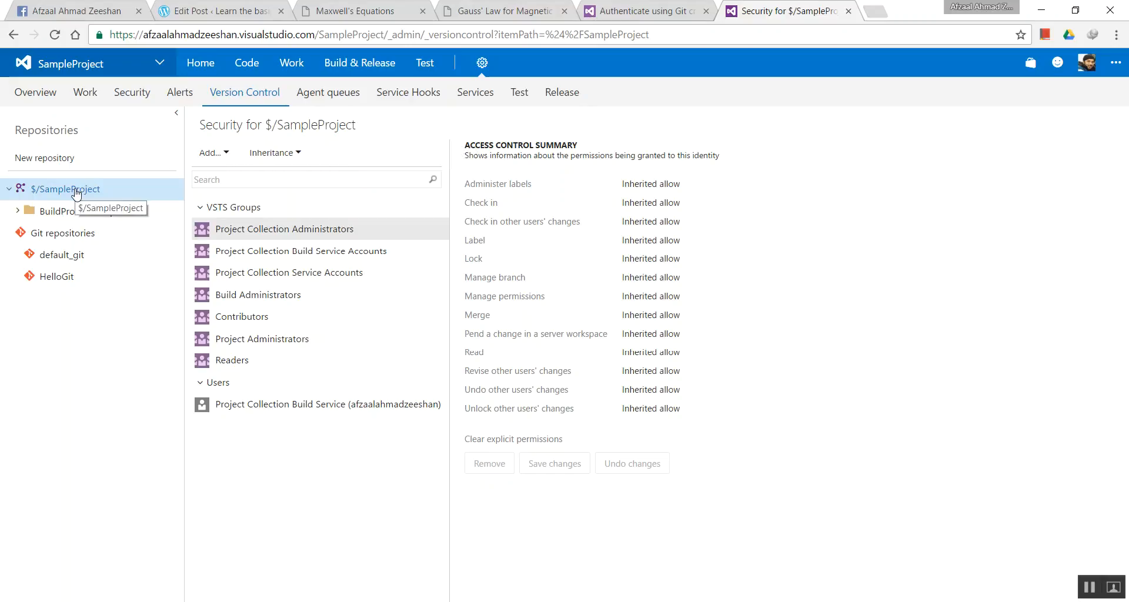
# Step: Select $/SampleProject and bring up the Build & Release menu
pyautogui.click(359, 63)
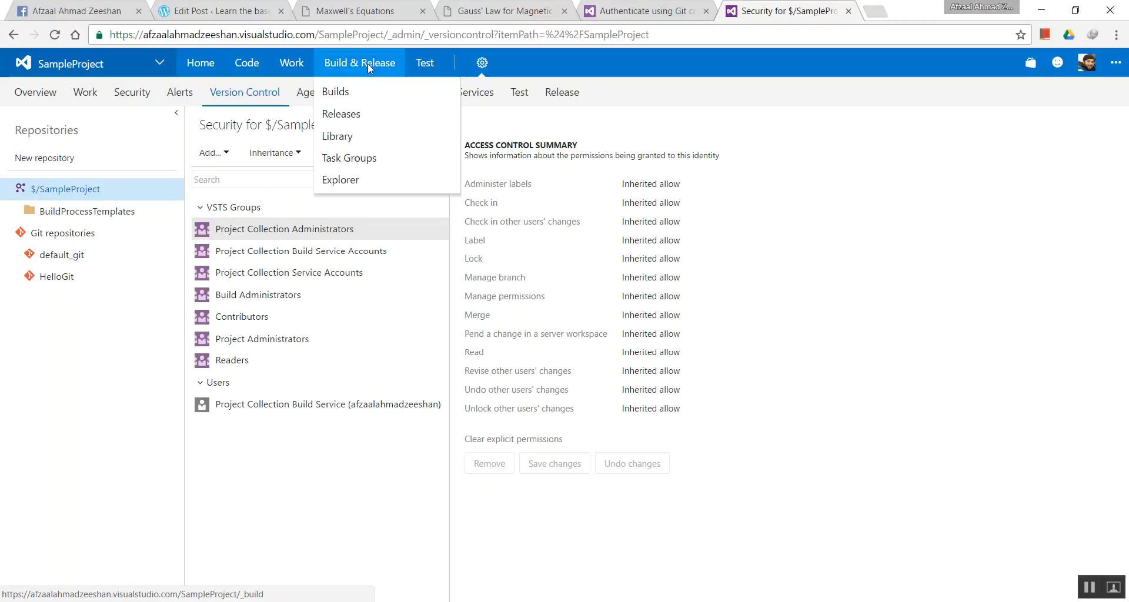
# Step: Start a new build definition from Builds using the Visual Studio template
pyautogui.click(334, 92)
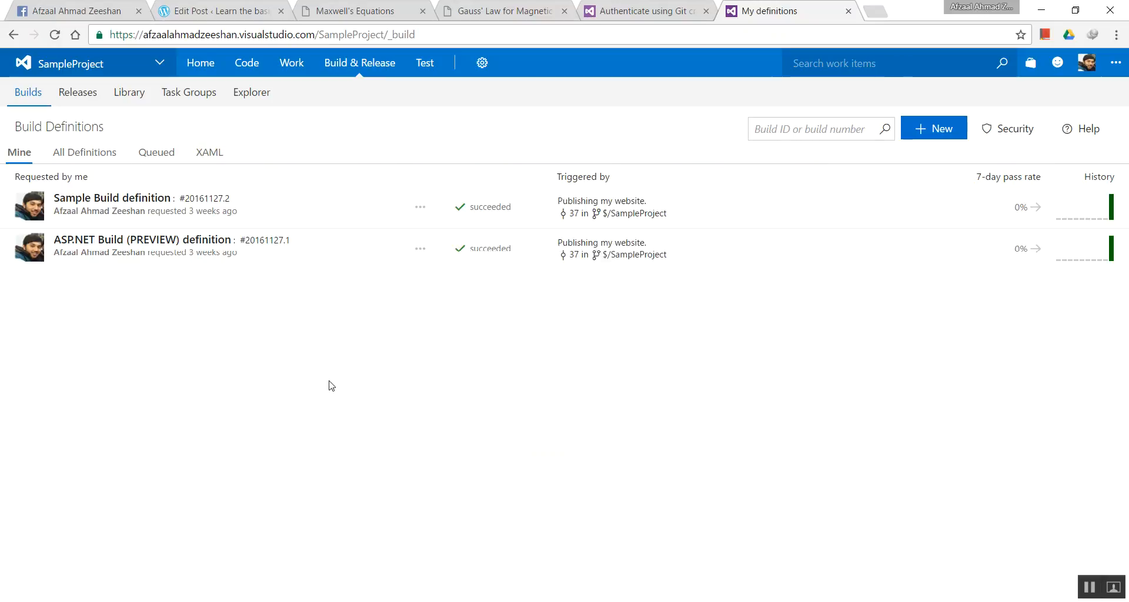
pyautogui.moveTo(933, 128)
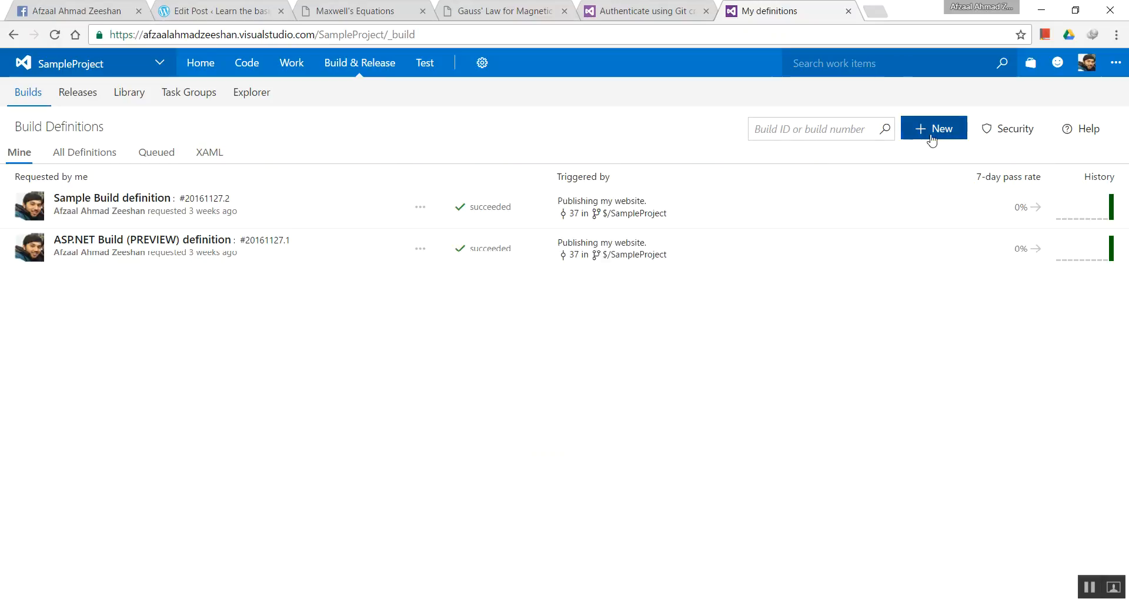
pyautogui.click(933, 127)
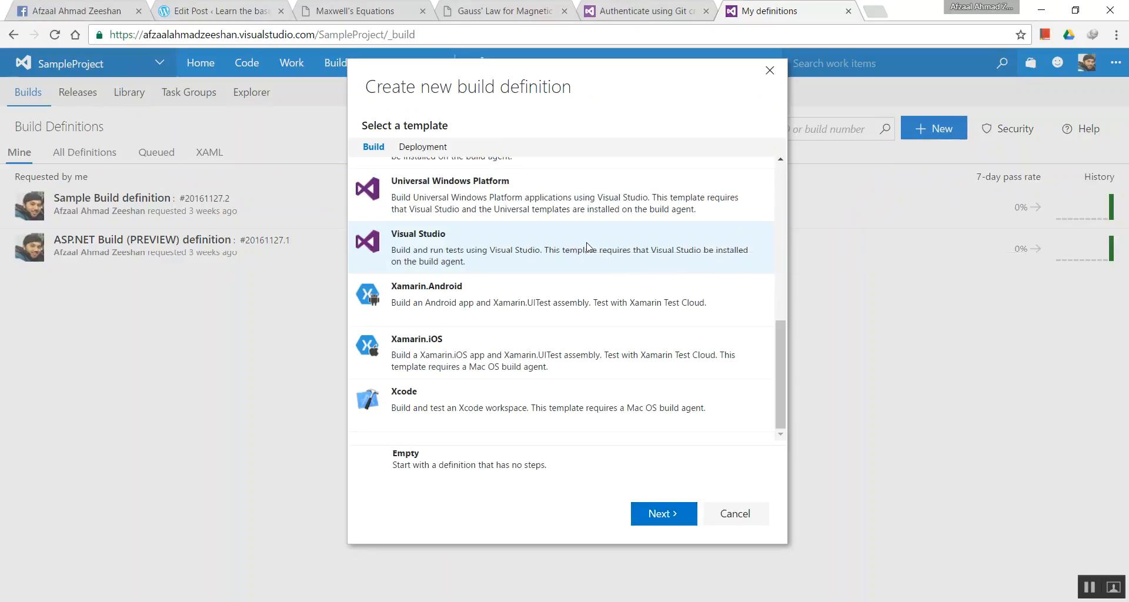
pyautogui.moveTo(546, 521)
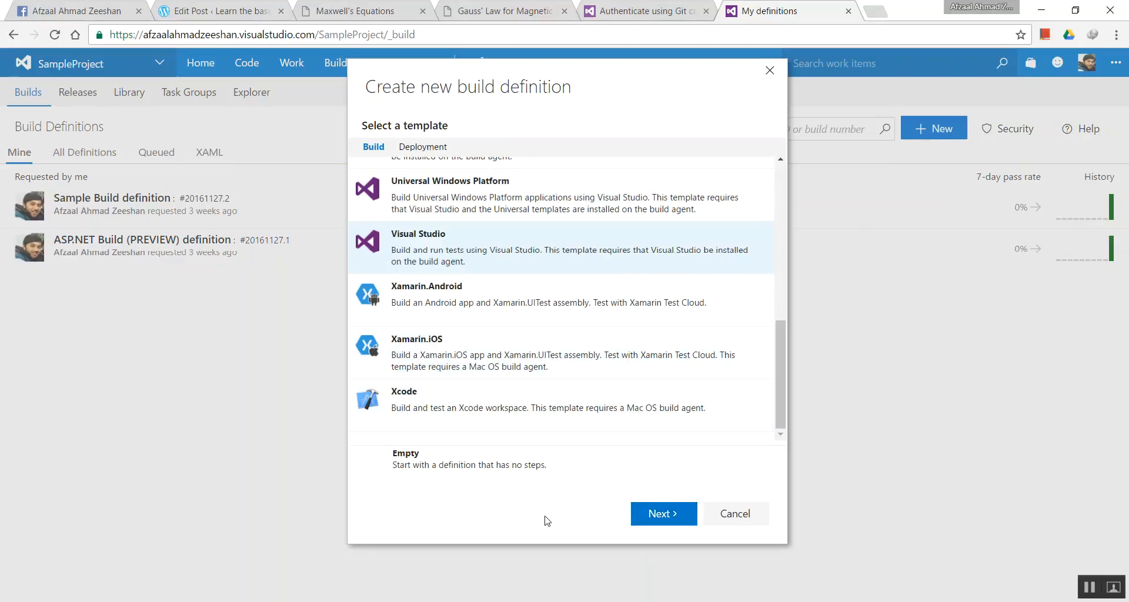
pyautogui.click(661, 513)
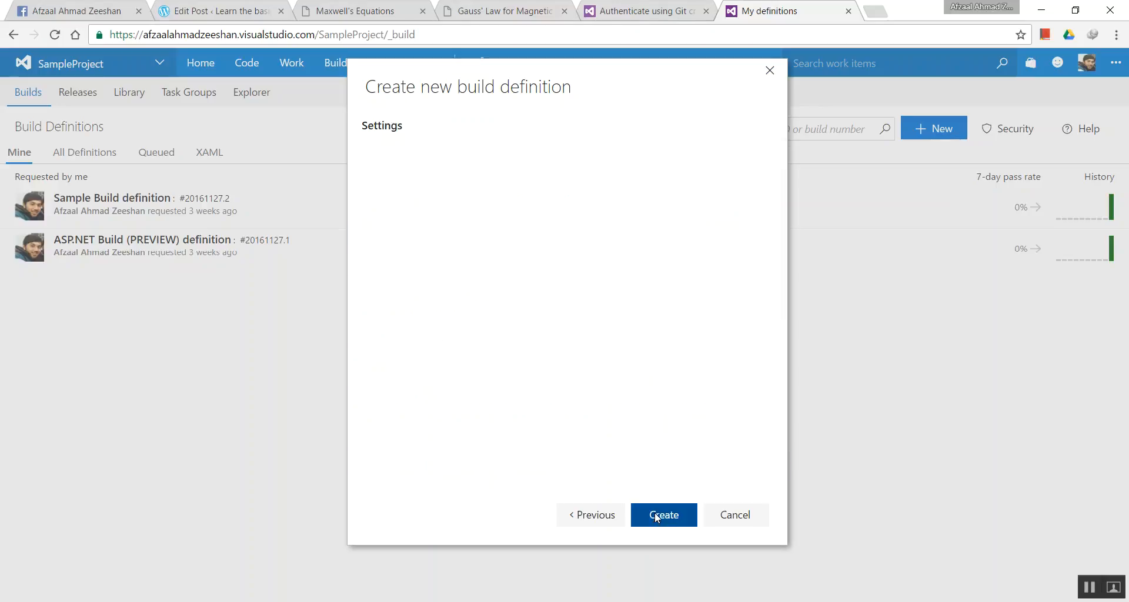
# Step: Set the build definition's repository to HelloGit on master with the Hosted queue
pyautogui.click(662, 515)
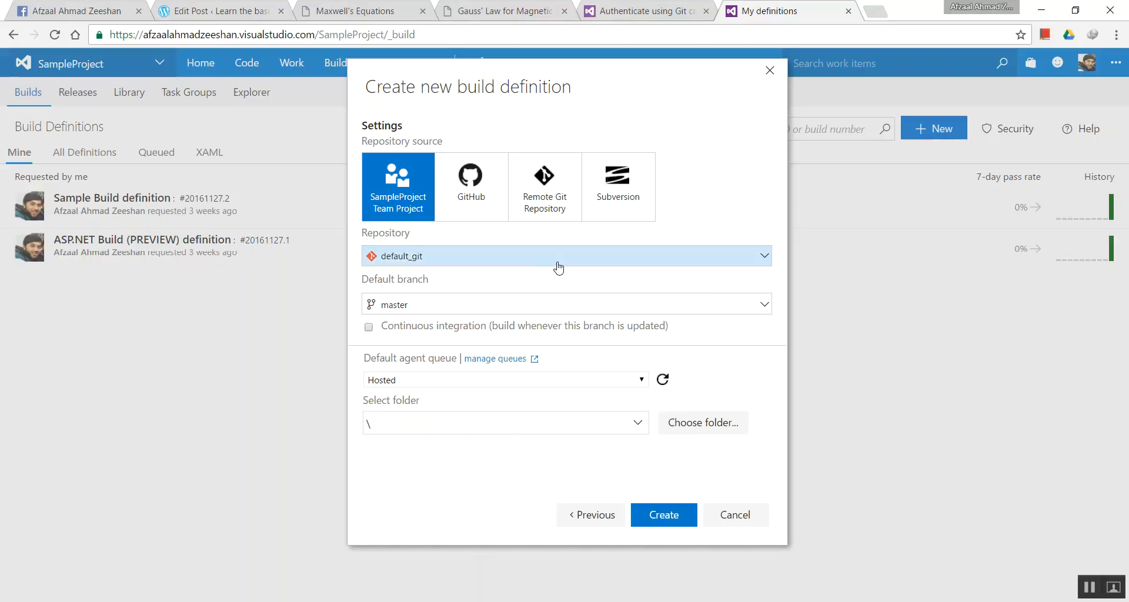
pyautogui.click(566, 255)
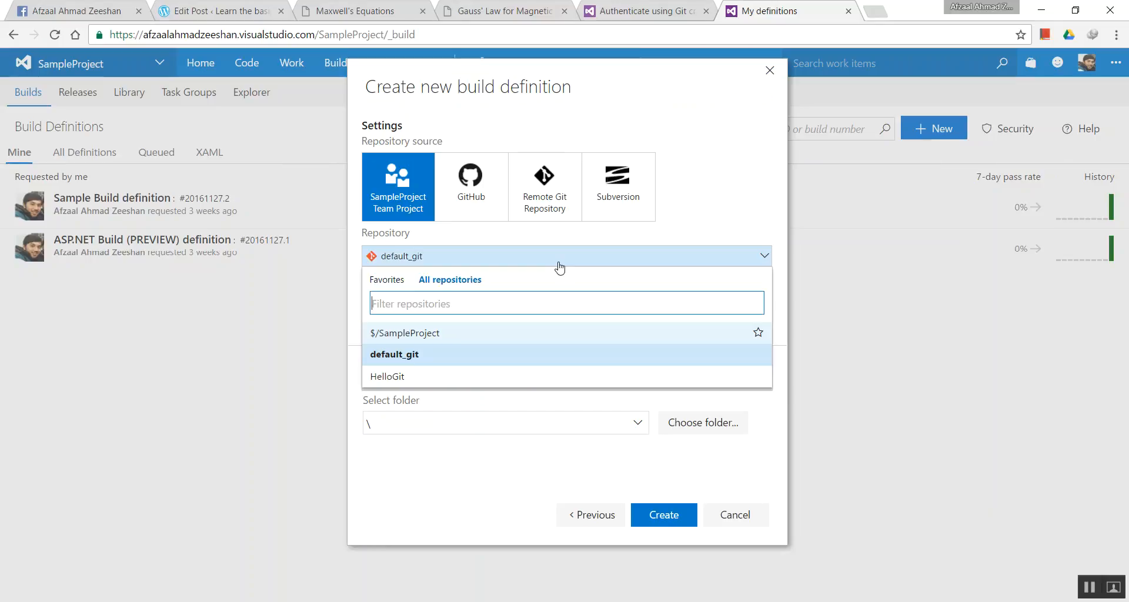
pyautogui.click(387, 376)
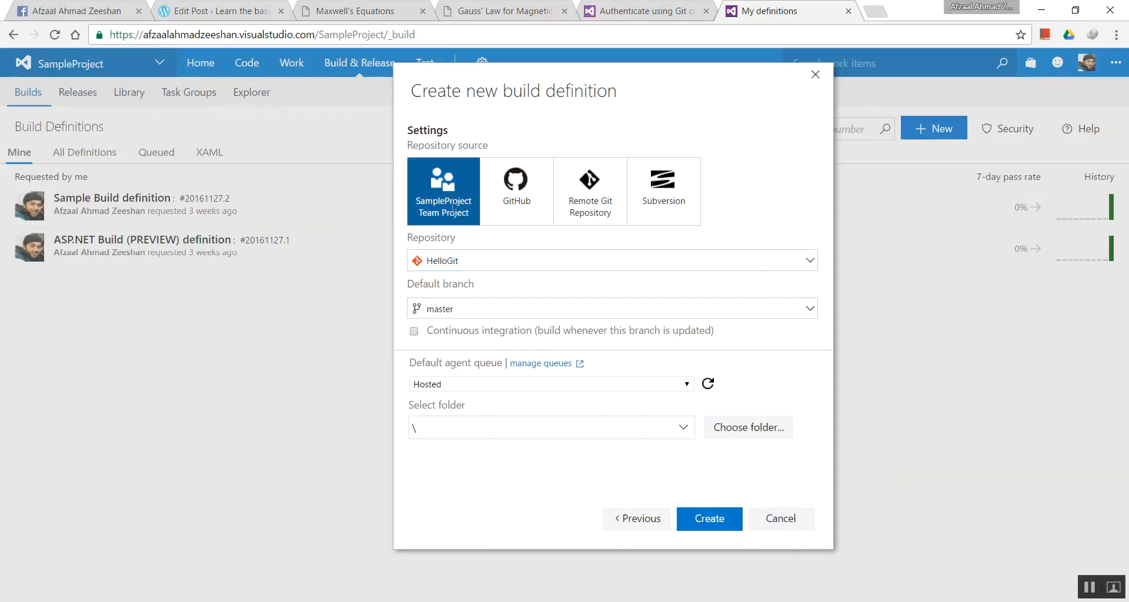
pyautogui.click(590, 191)
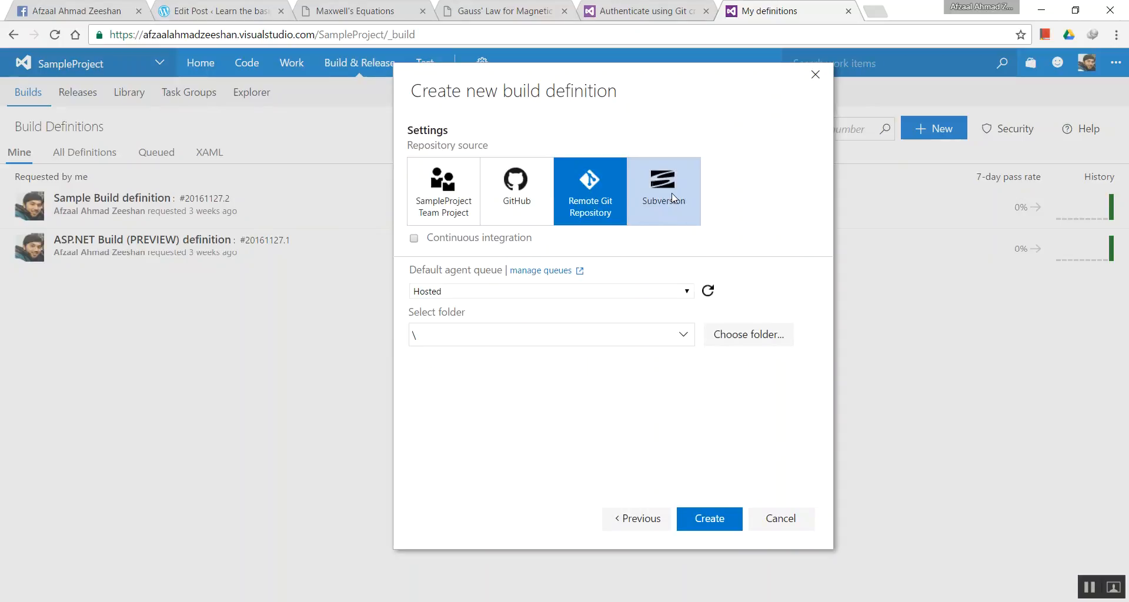
pyautogui.click(442, 190)
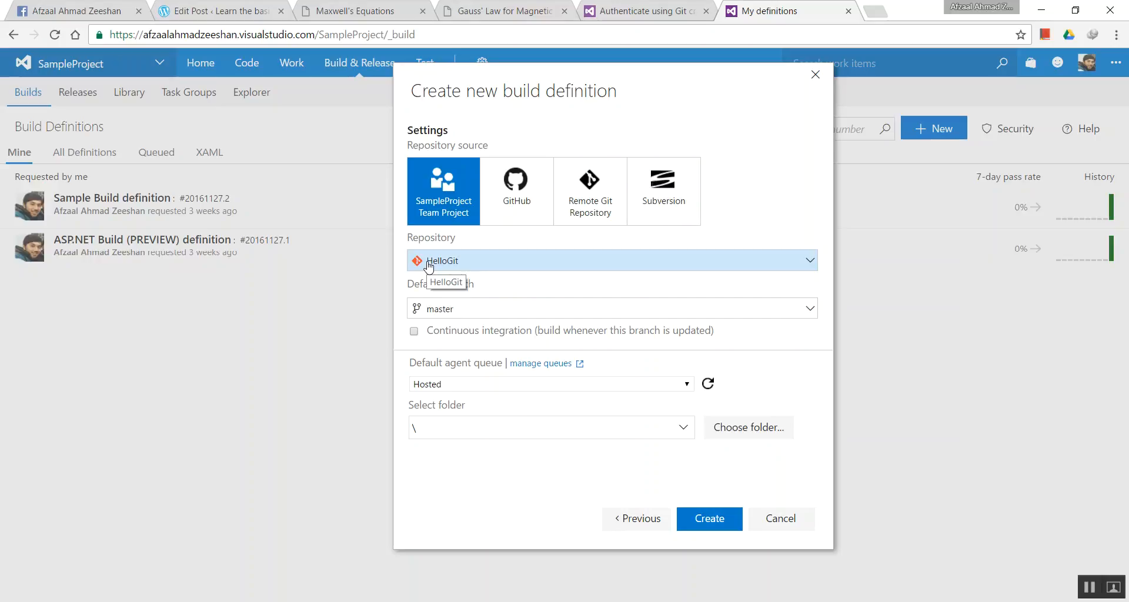
pyautogui.moveTo(482, 251)
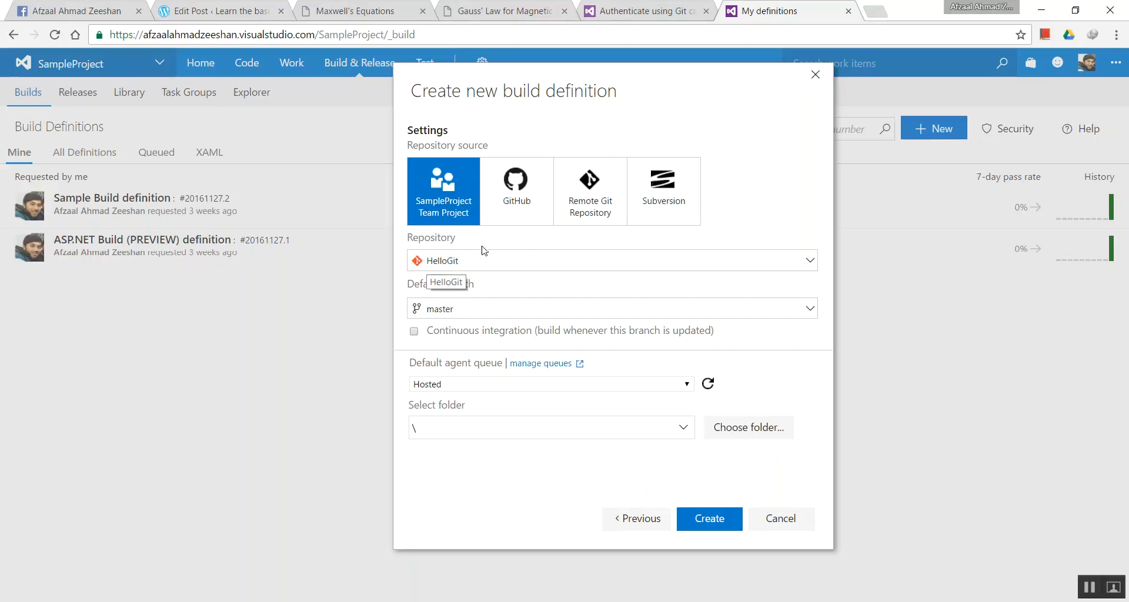
pyautogui.click(590, 187)
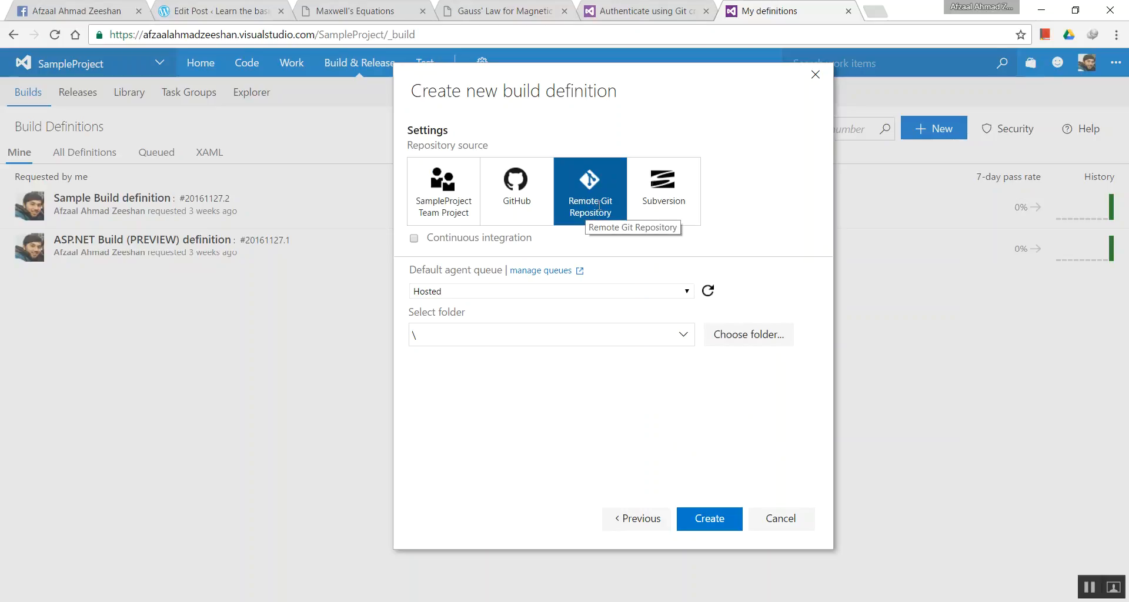
pyautogui.click(516, 187)
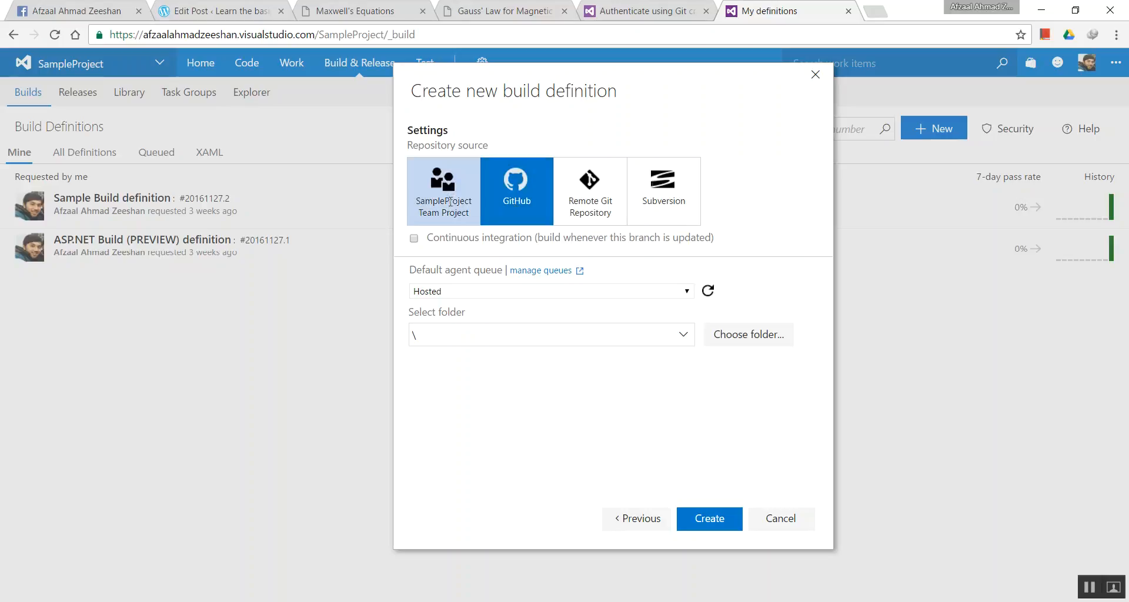
pyautogui.click(443, 190)
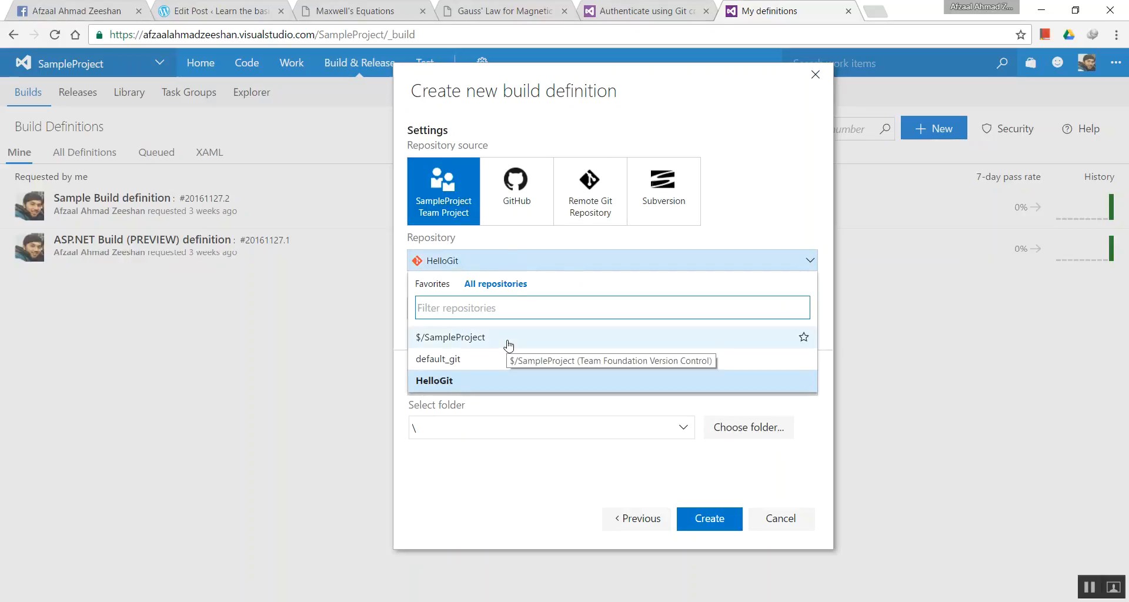
pyautogui.moveTo(545, 391)
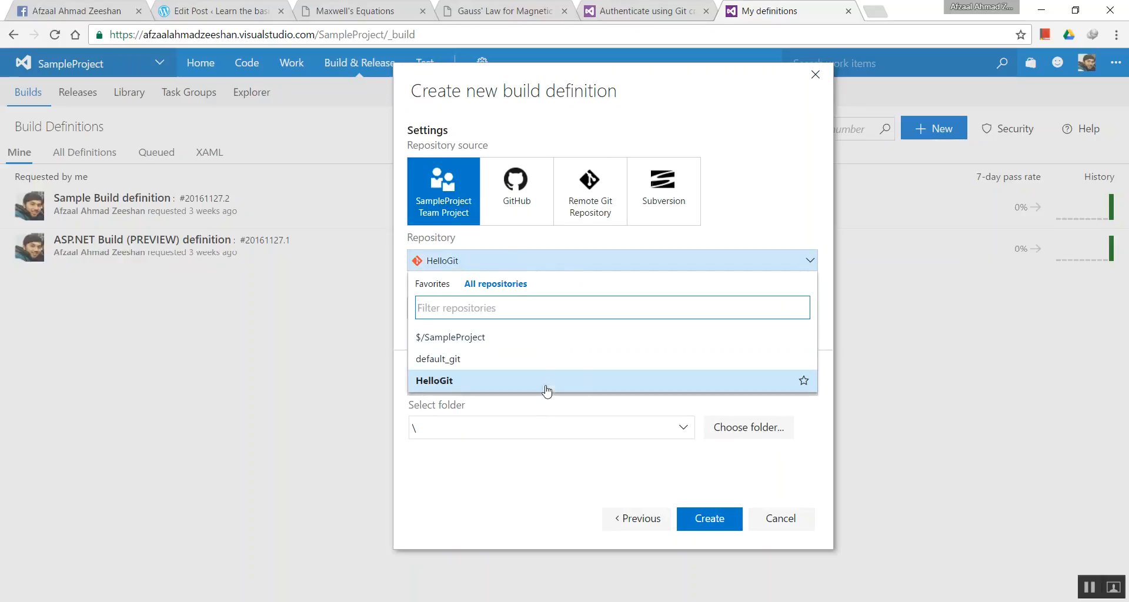
pyautogui.moveTo(552, 342)
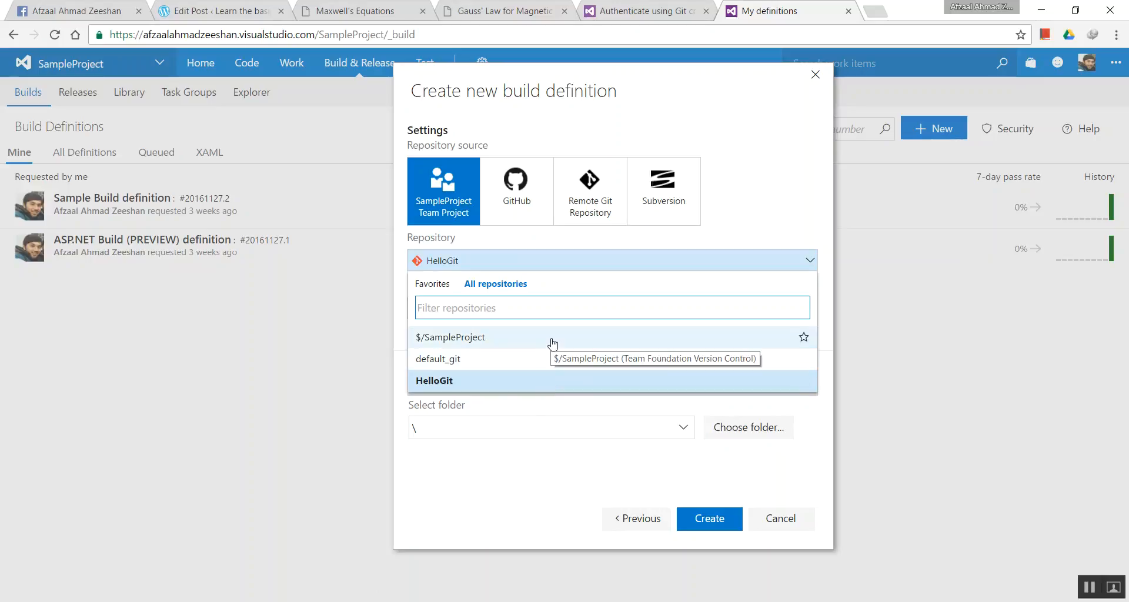
pyautogui.moveTo(554, 385)
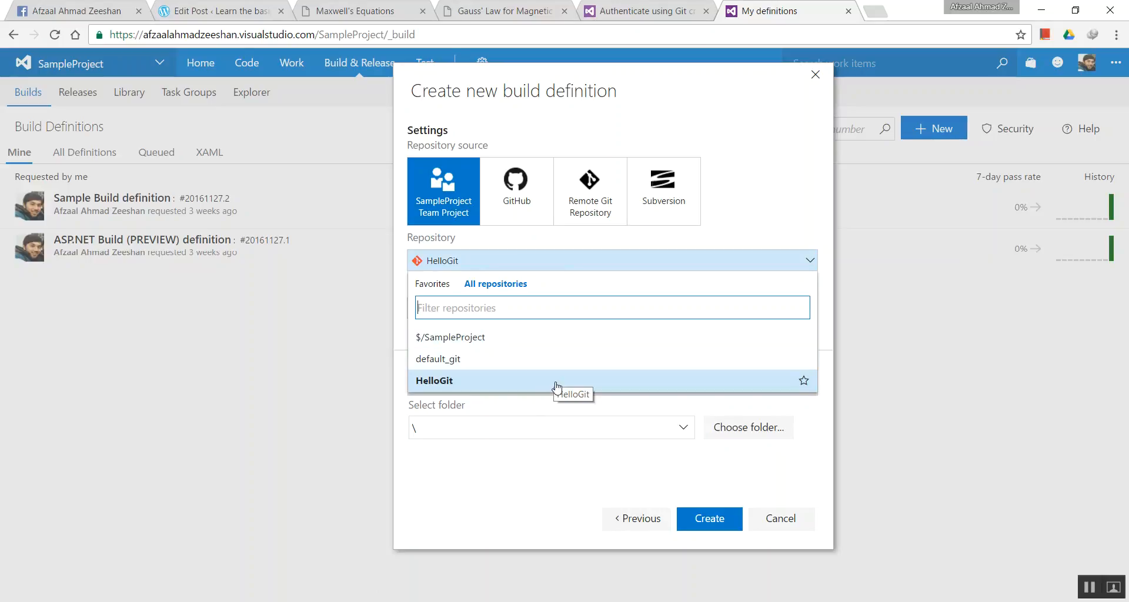
# Step: Keep HelloGit on master as the repository, preview remote Git, then return to SampleProject source
pyautogui.click(434, 380)
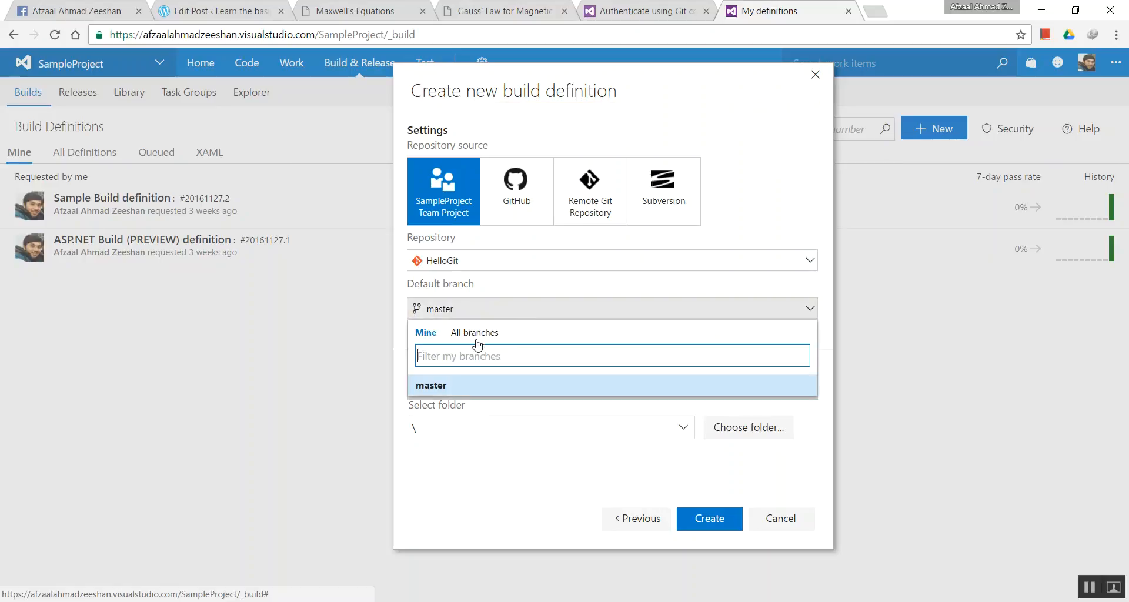
pyautogui.moveTo(480, 388)
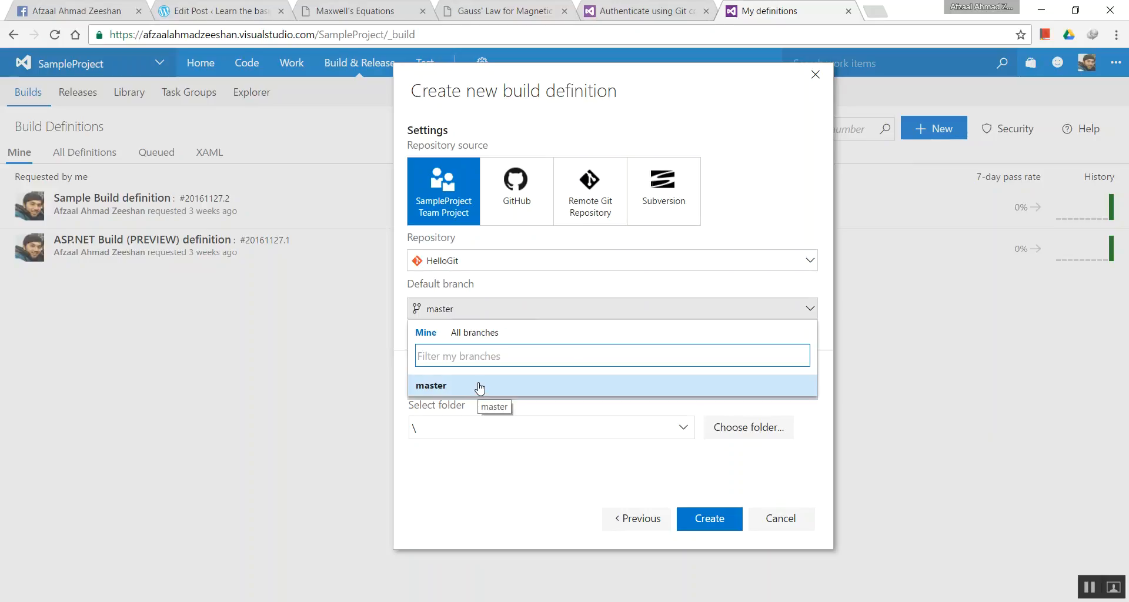
pyautogui.moveTo(475, 499)
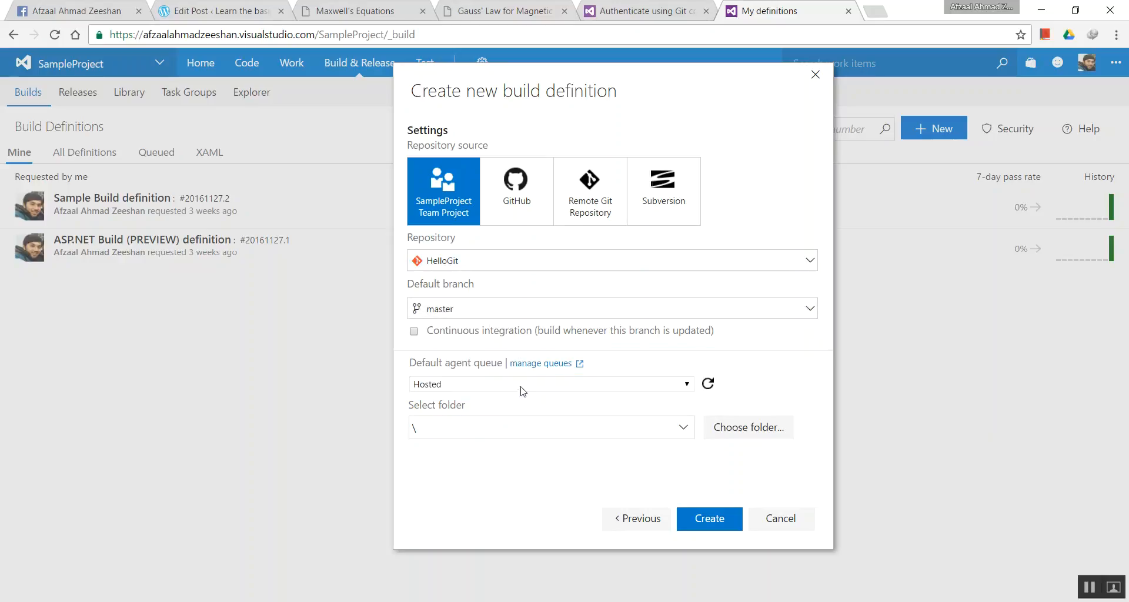
pyautogui.moveTo(532, 261)
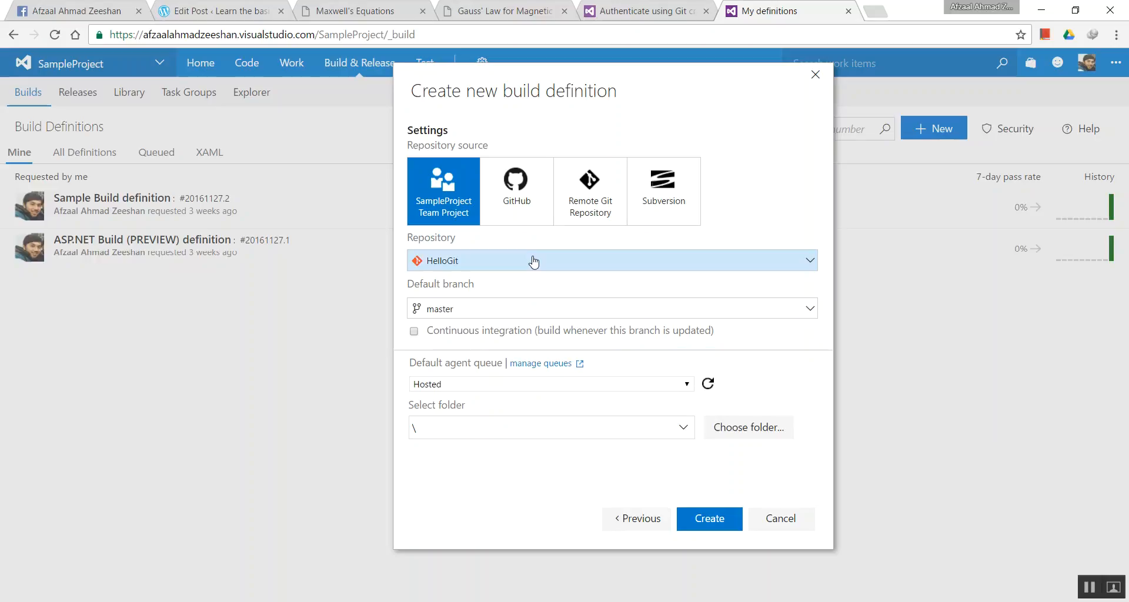
pyautogui.moveTo(511, 338)
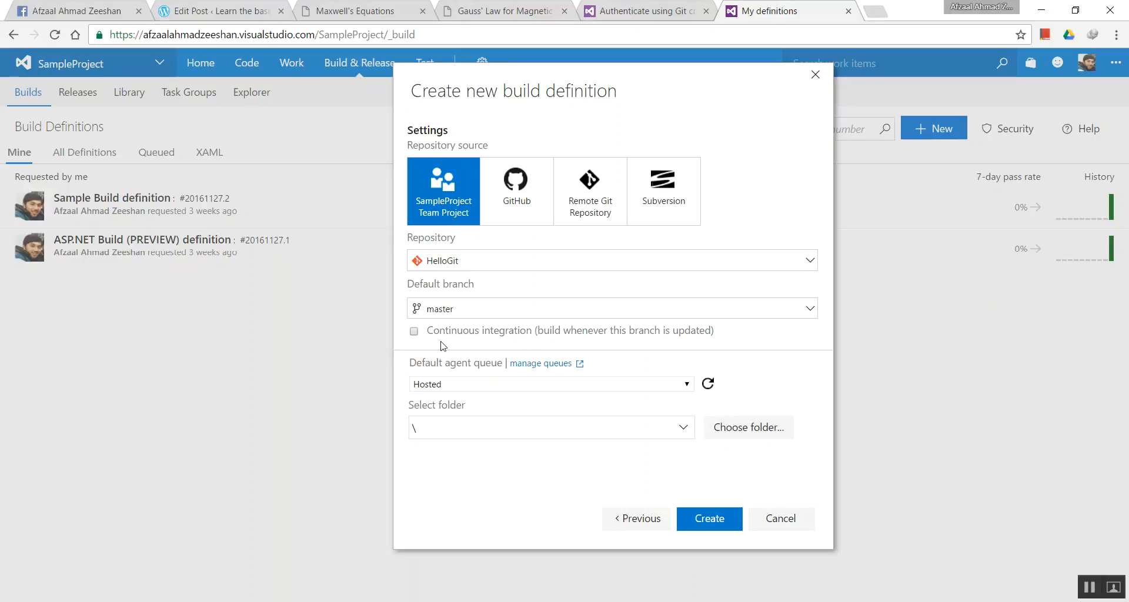
pyautogui.moveTo(536, 348)
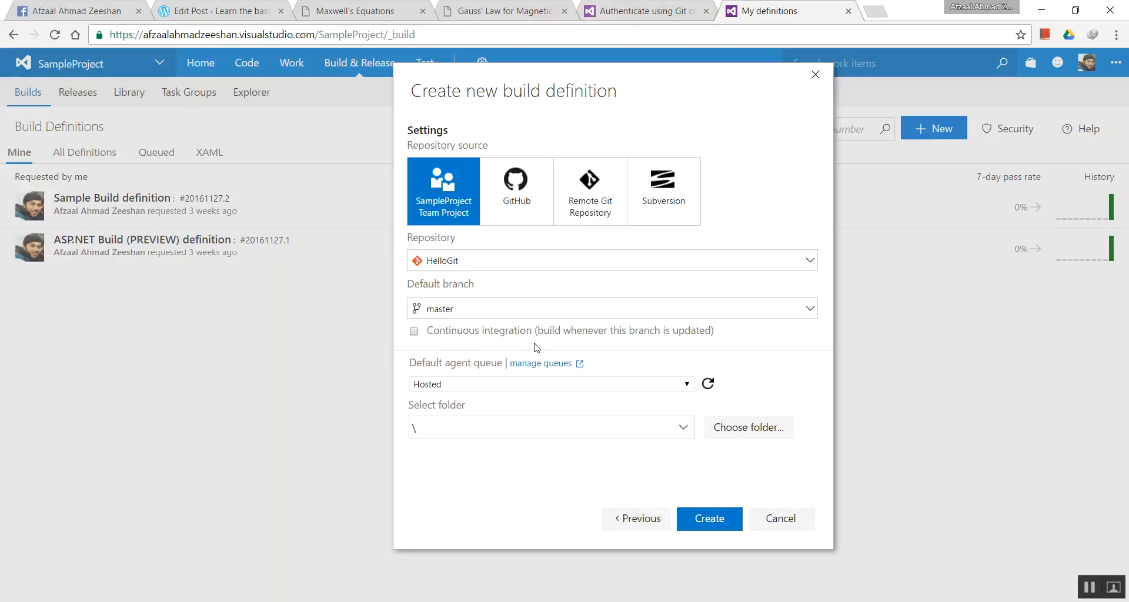
pyautogui.moveTo(526, 354)
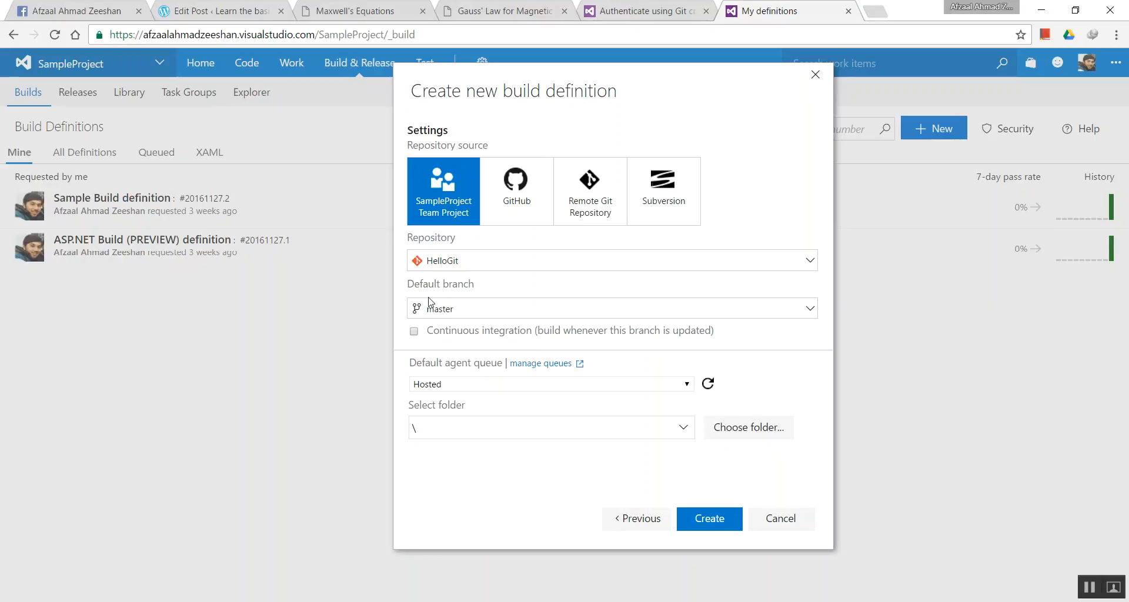
pyautogui.click(589, 191)
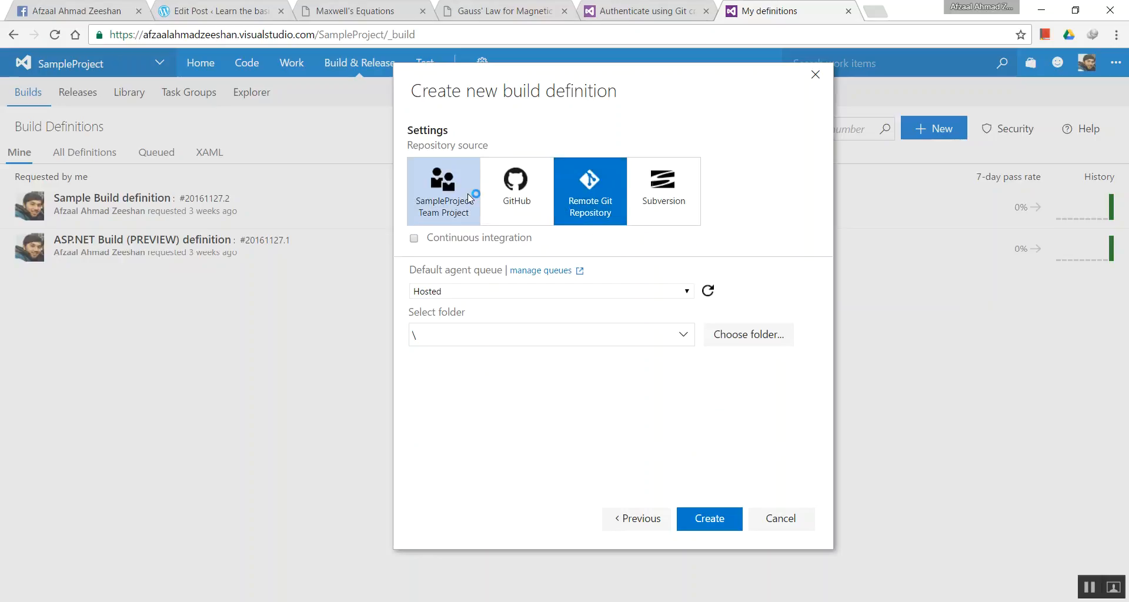
pyautogui.click(444, 190)
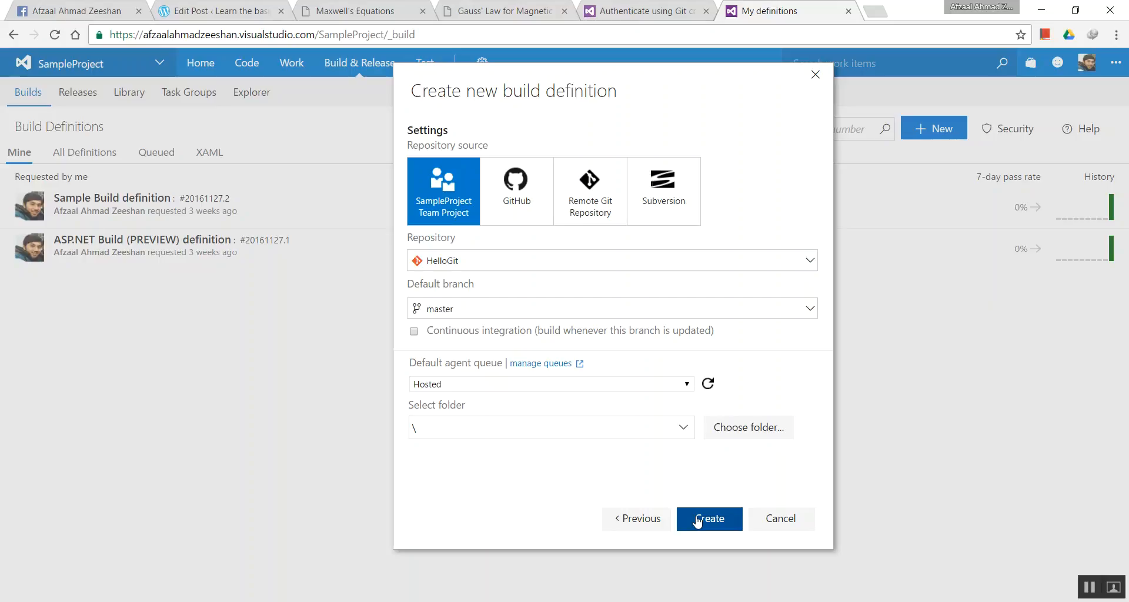
pyautogui.moveTo(705, 494)
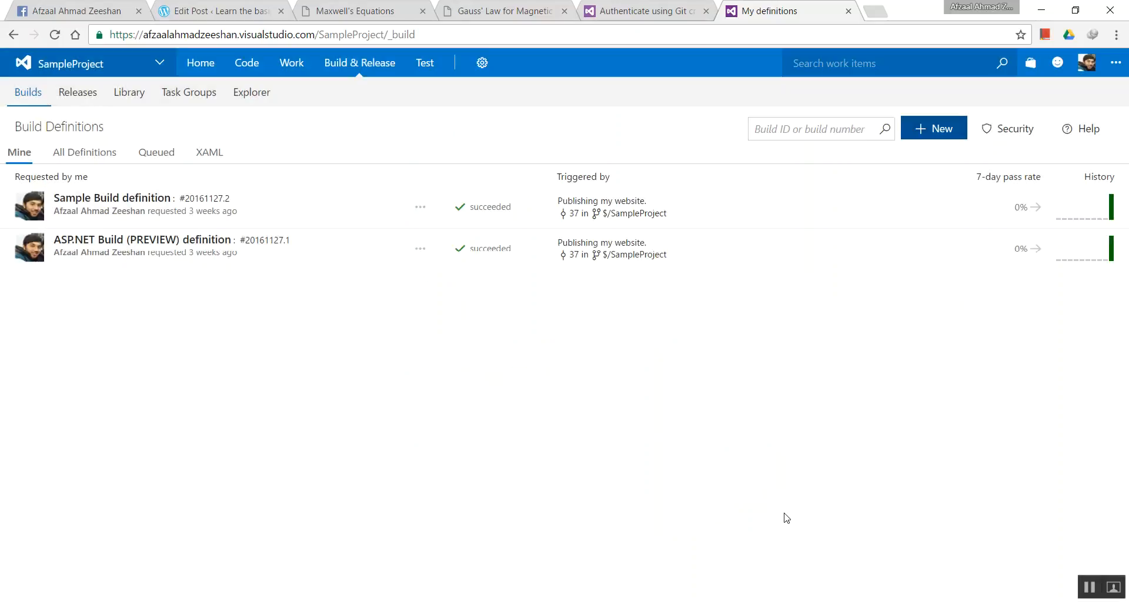
pyautogui.moveTo(880, 466)
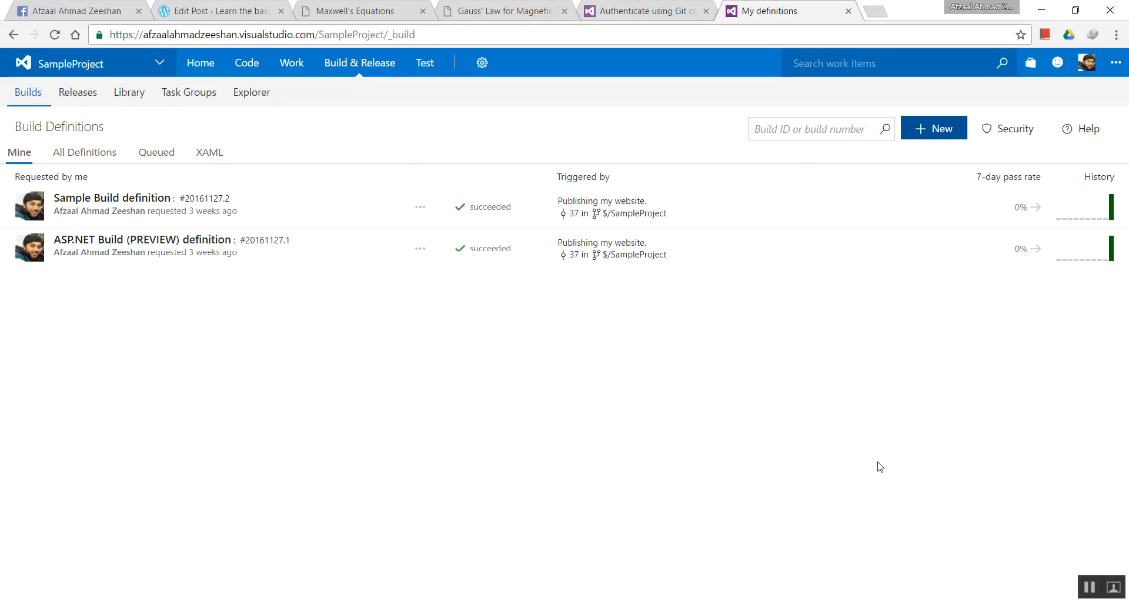
pyautogui.moveTo(206, 173)
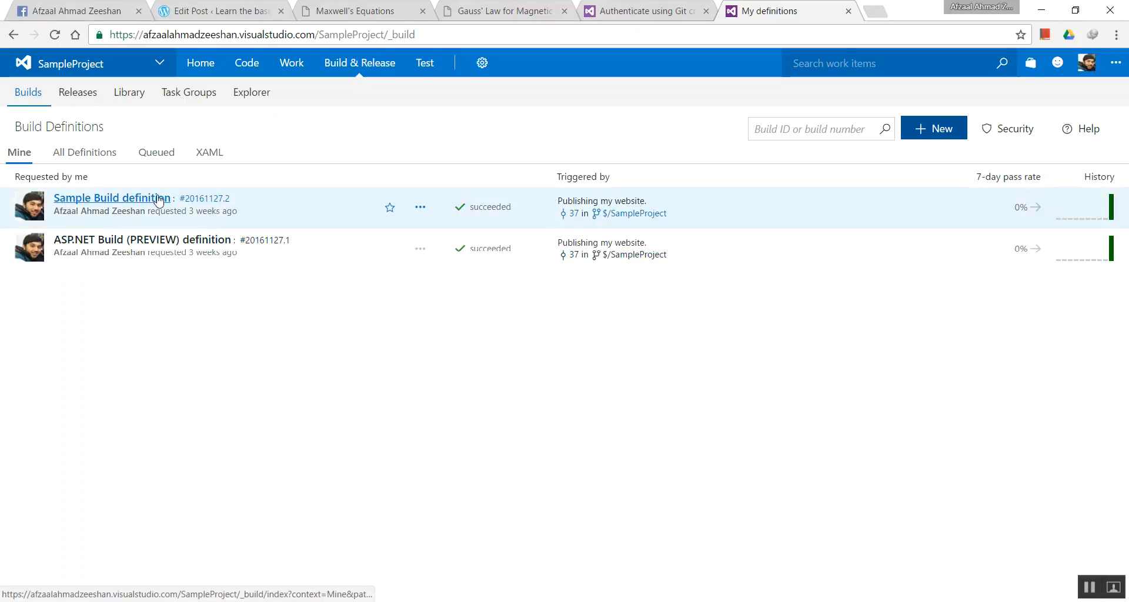
# Step: Show All Definitions, then the Queued tab listing two completed builds
pyautogui.click(155, 152)
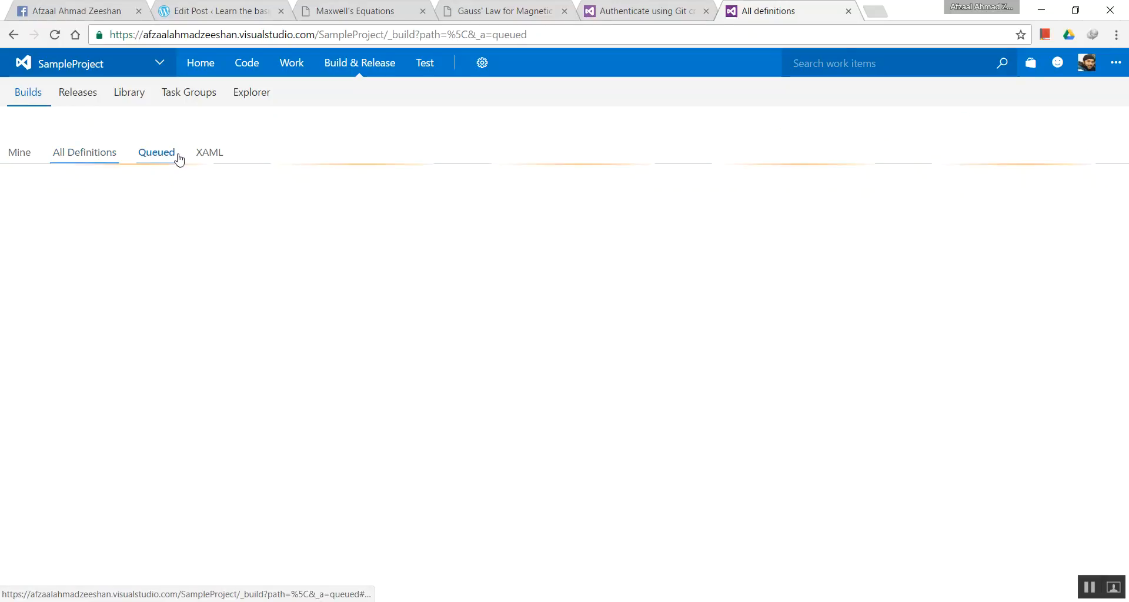
pyautogui.click(155, 152)
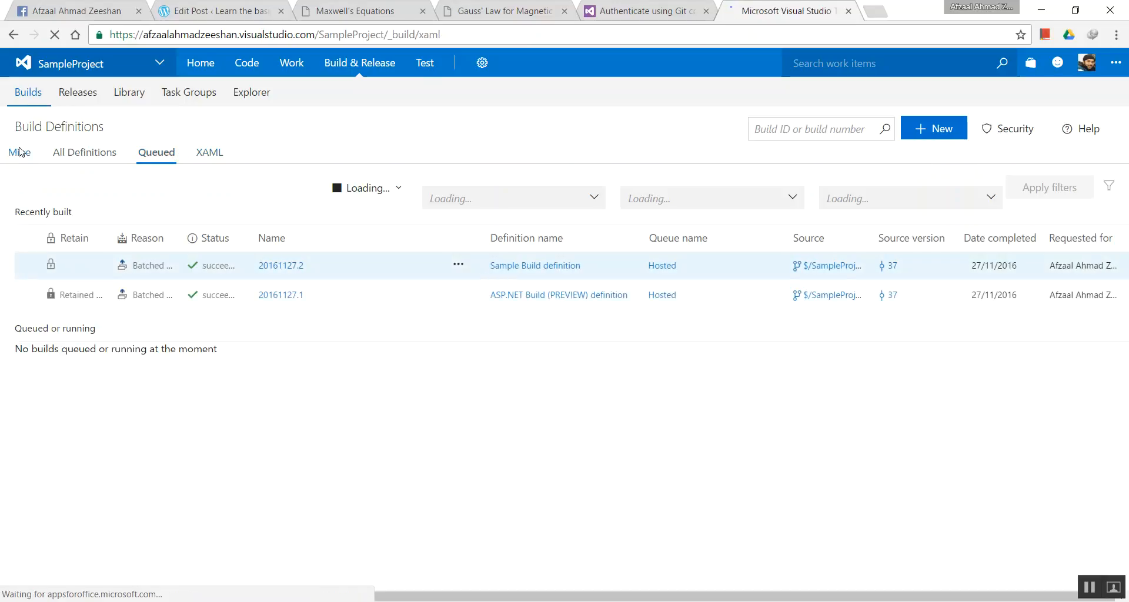